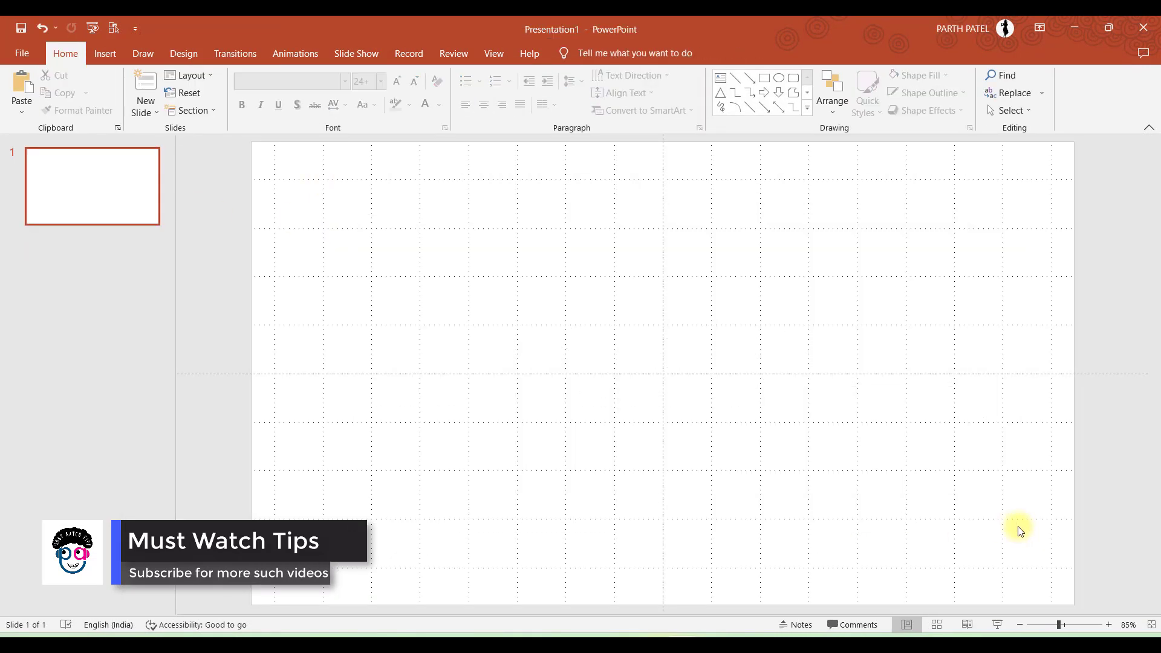
mouse_move(551, 296)
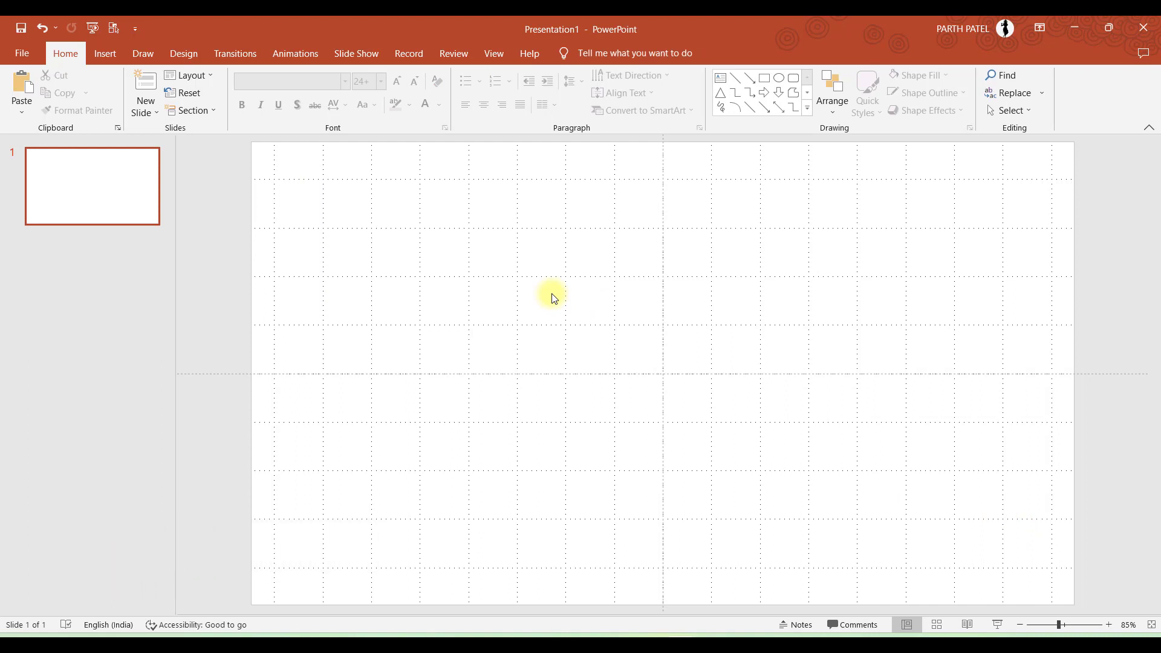
Step: Turn on the slide gridlines from the View ribbon
left_click(104, 54)
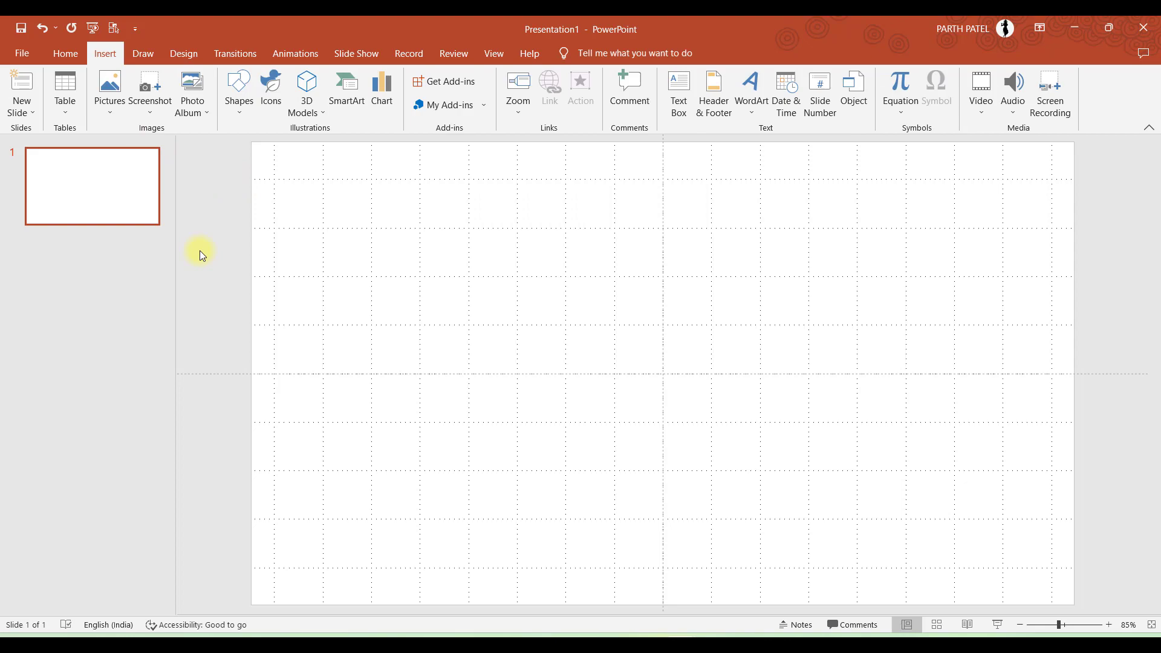
left_click(452, 53)
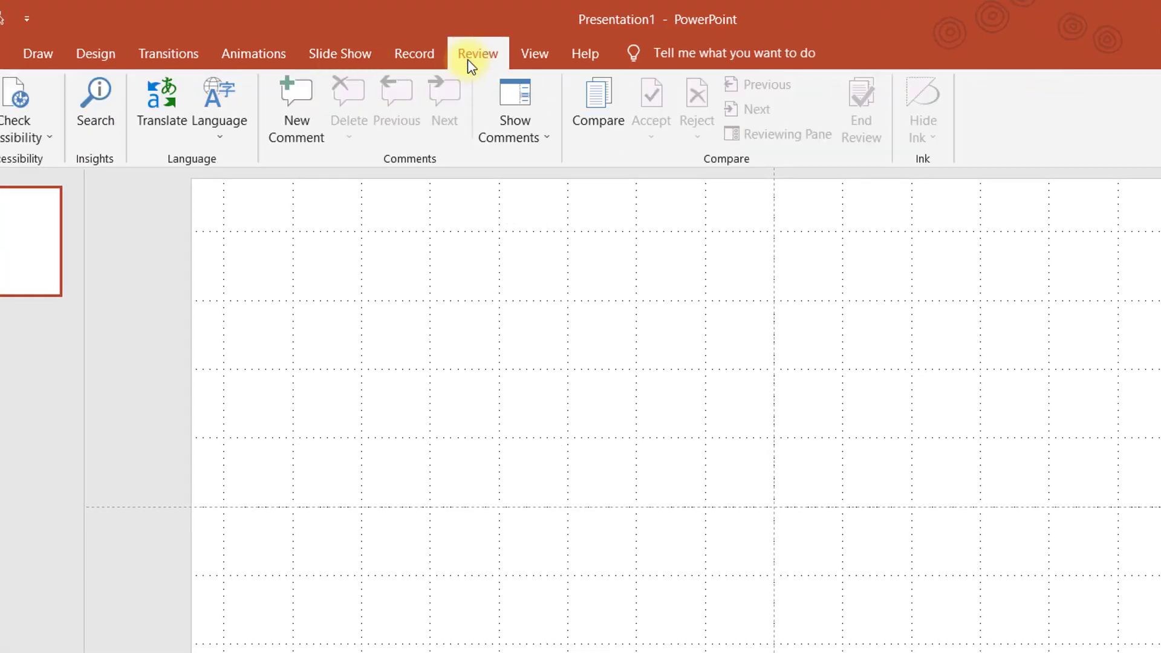
left_click(534, 53)
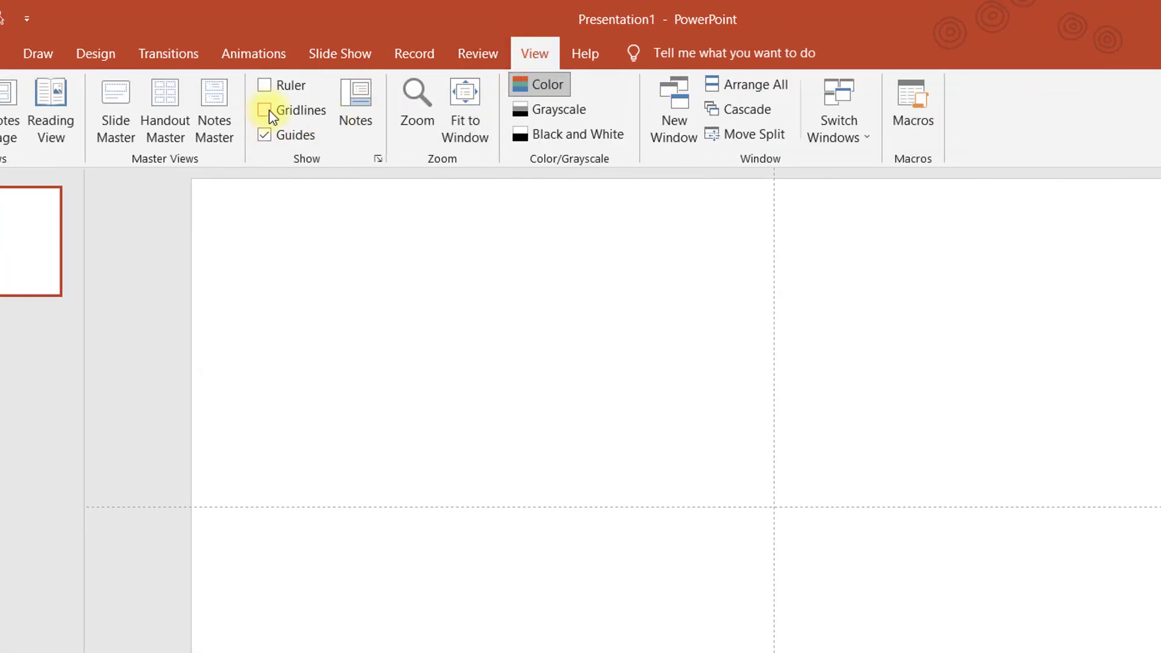
left_click(264, 110)
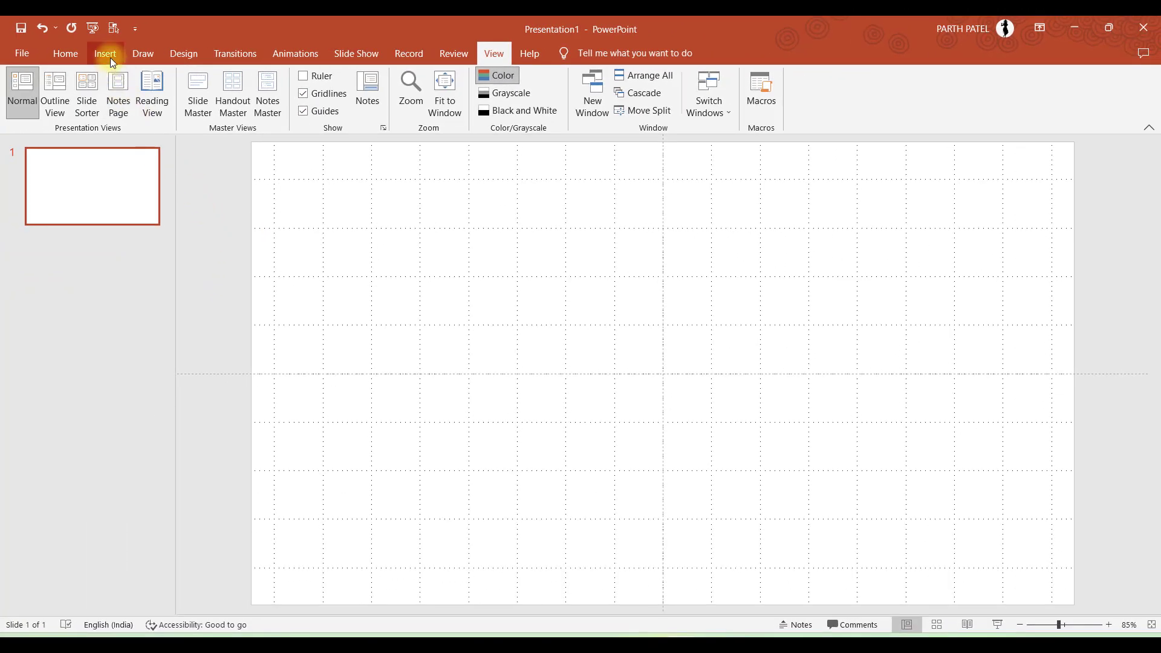
Step: Insert all the photos from the Corossal folder on this device onto the slide
left_click(109, 89)
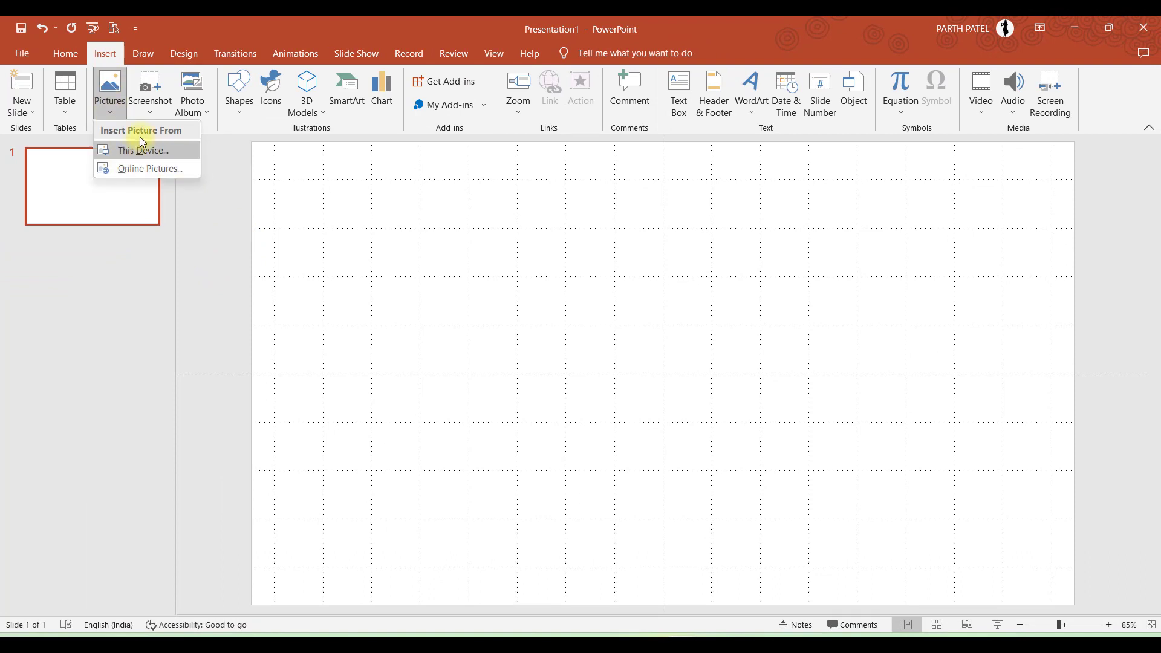
left_click(143, 150)
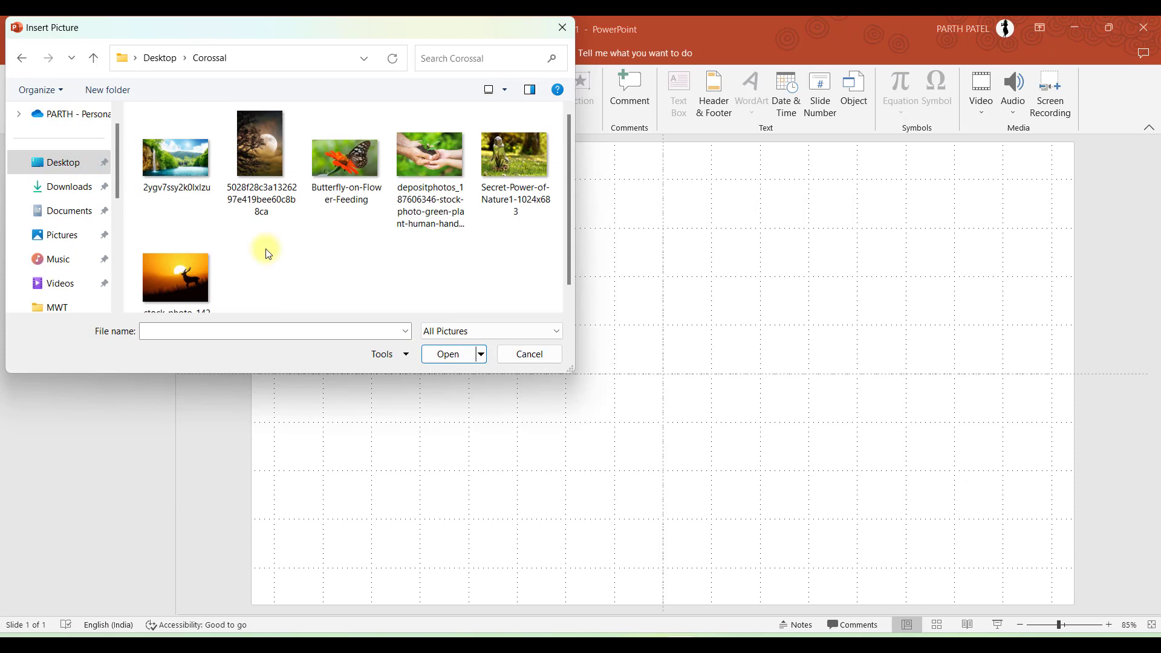
left_click(345, 152)
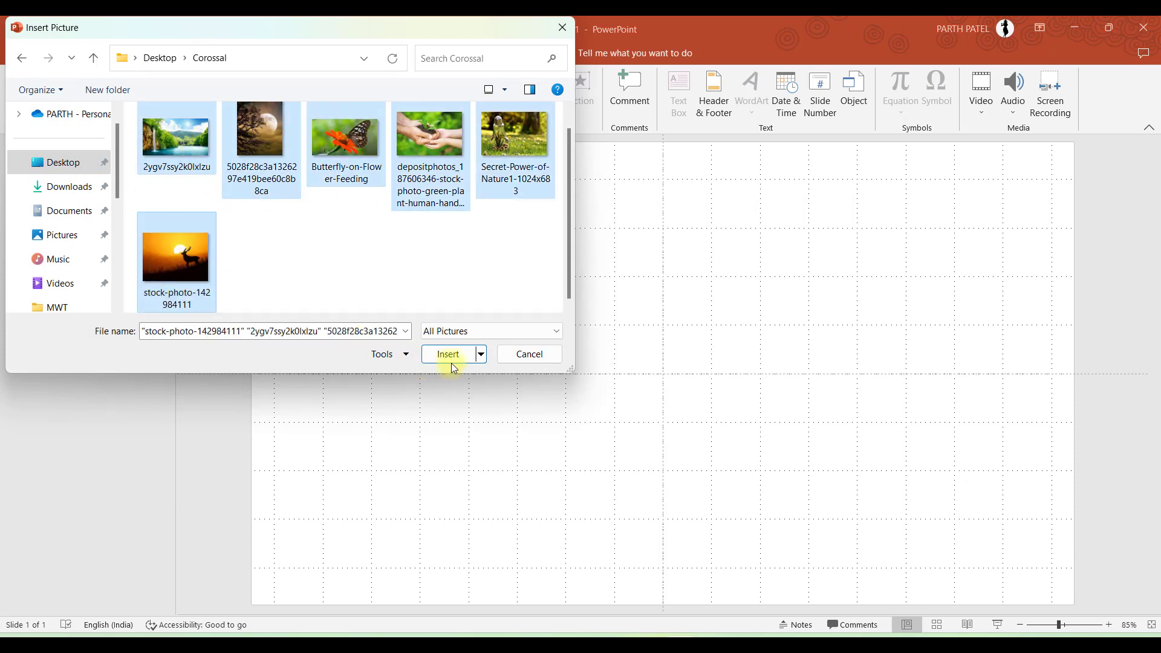
left_click(447, 354)
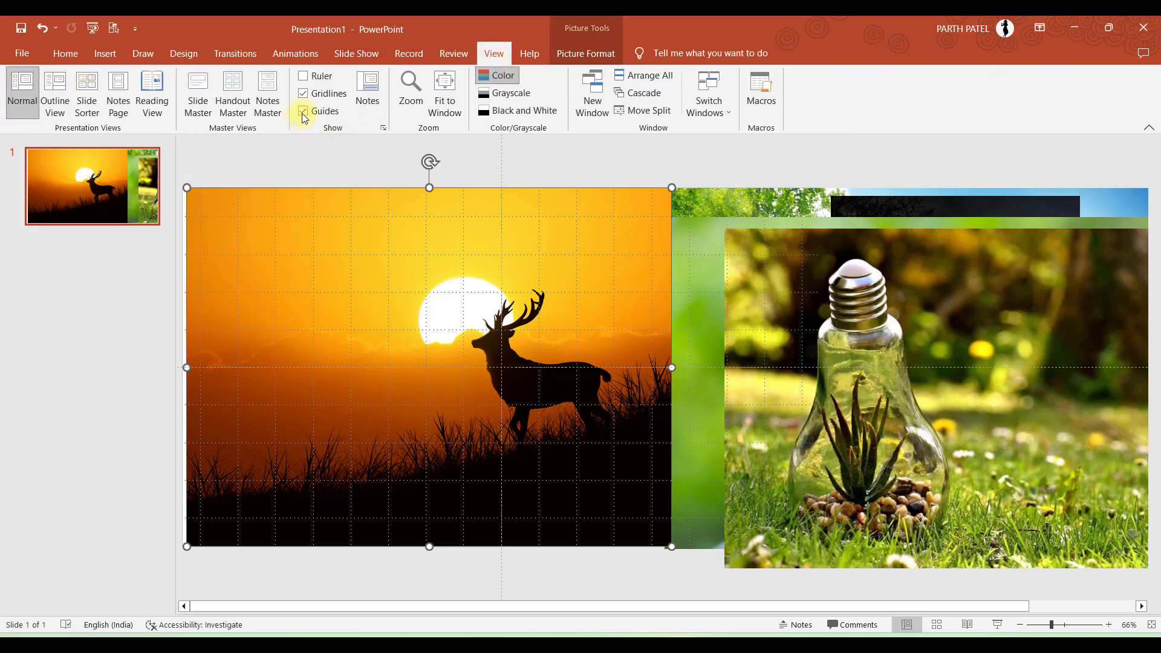
Step: Hide the gridlines and make the deer sunset photo a 19.05 cm square
left_click(302, 93)
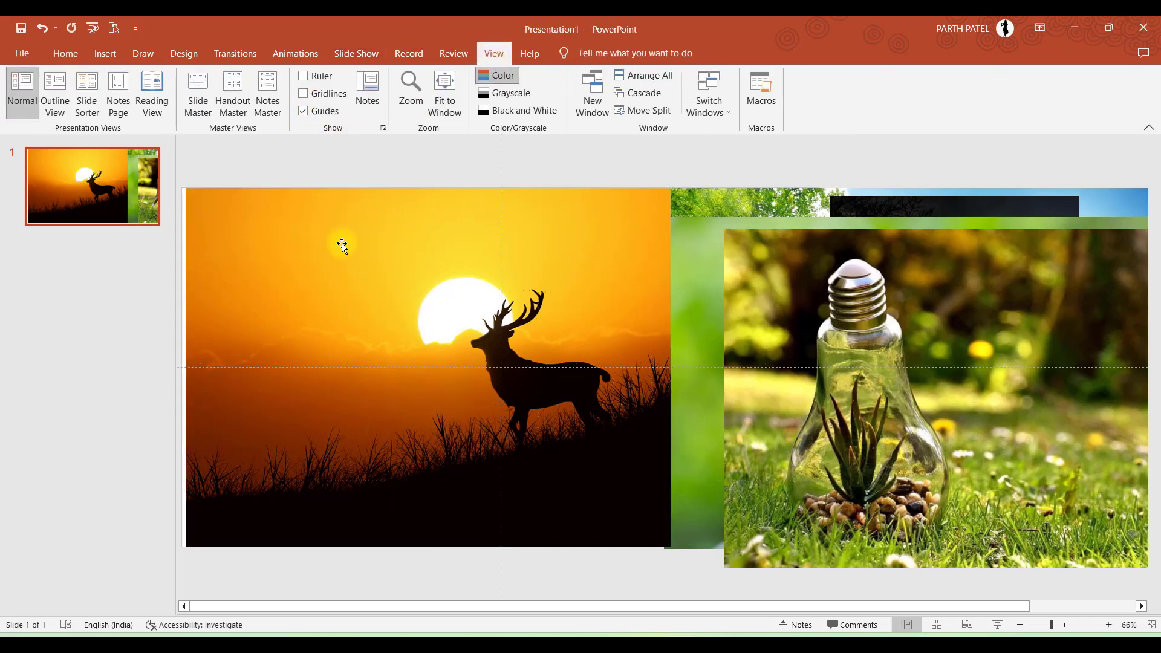
left_click(343, 245)
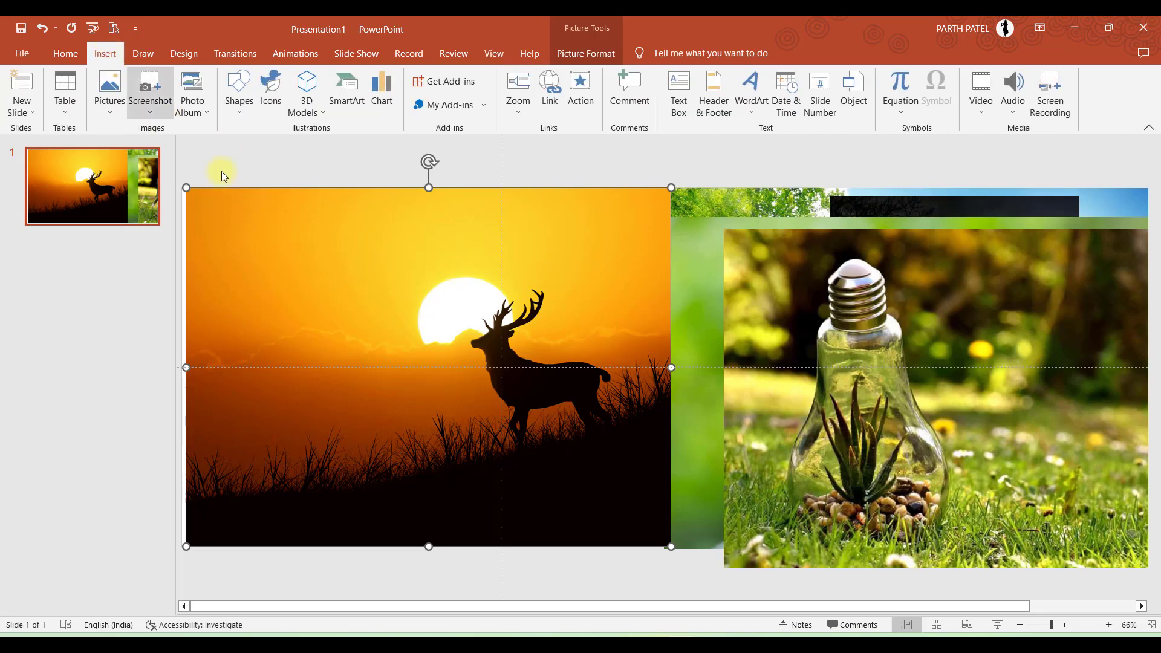
left_click(585, 53)
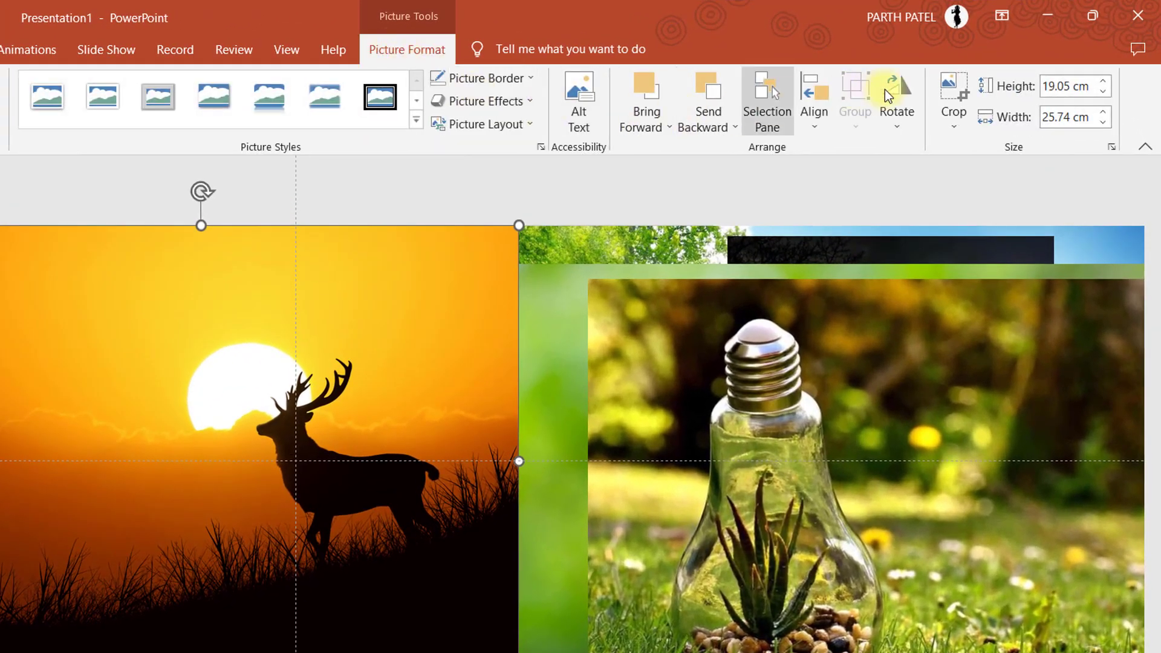
left_click(953, 101)
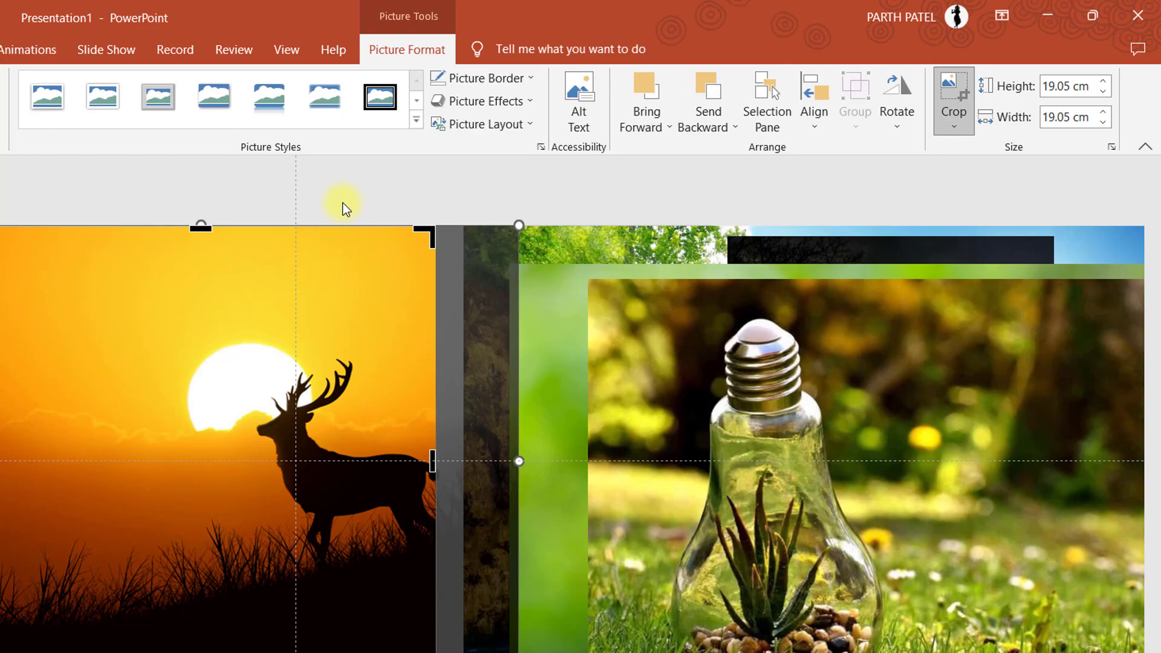
Step: Crop the deer photo to an oval shape, giving a circular picture
left_click(955, 118)
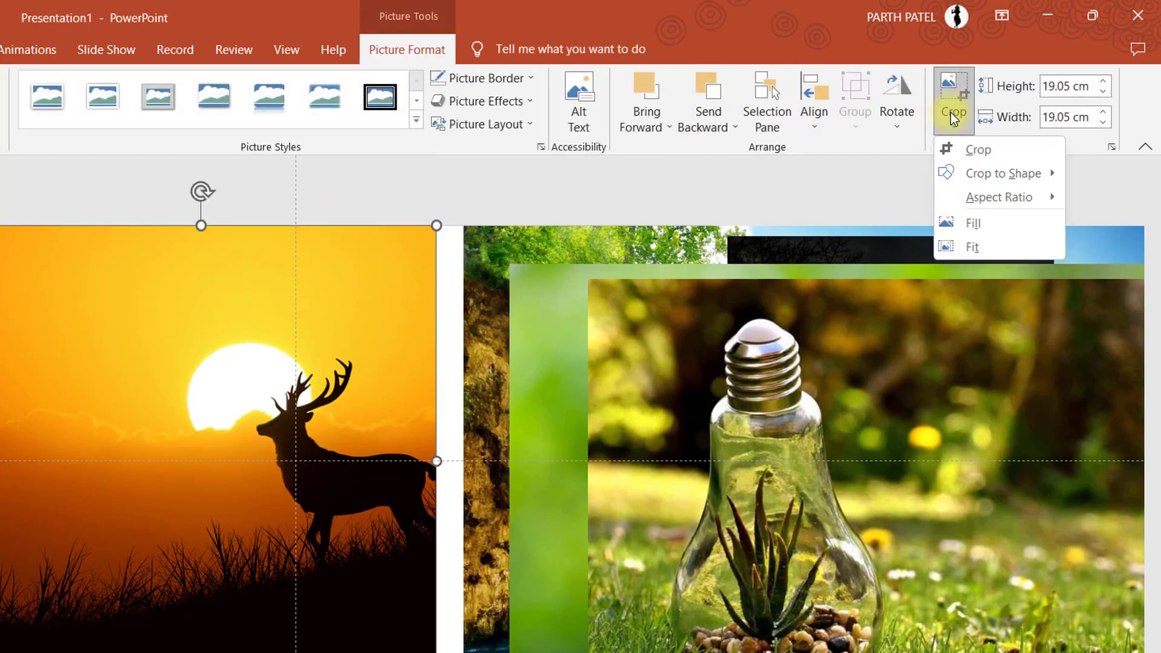
left_click(1005, 173)
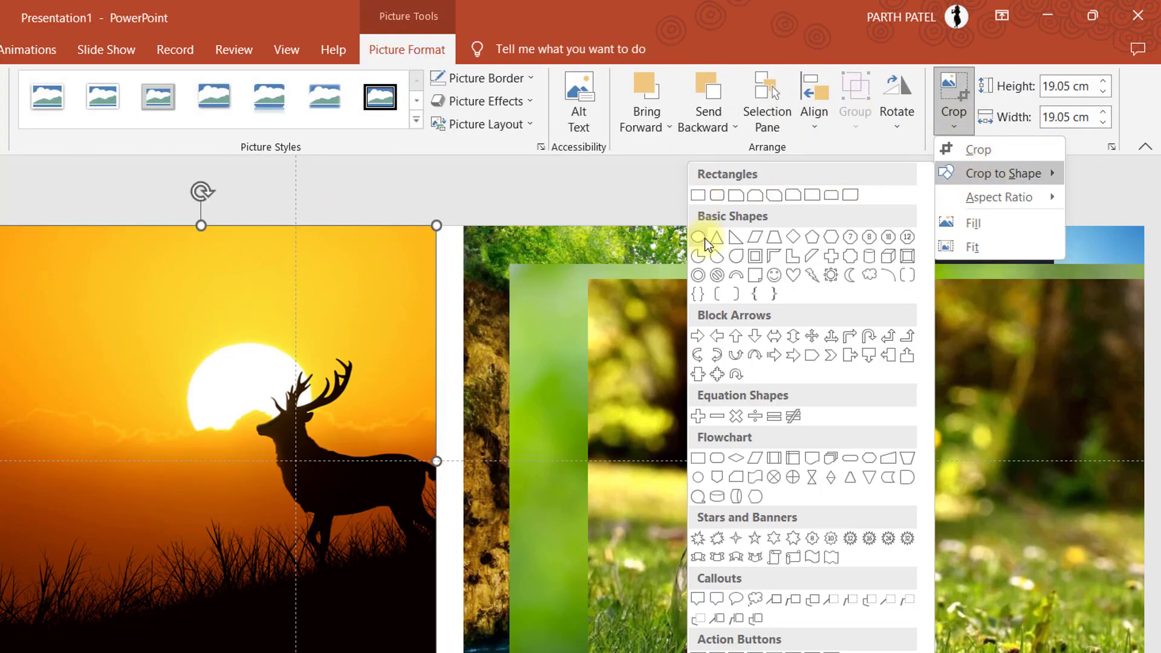
left_click(698, 237)
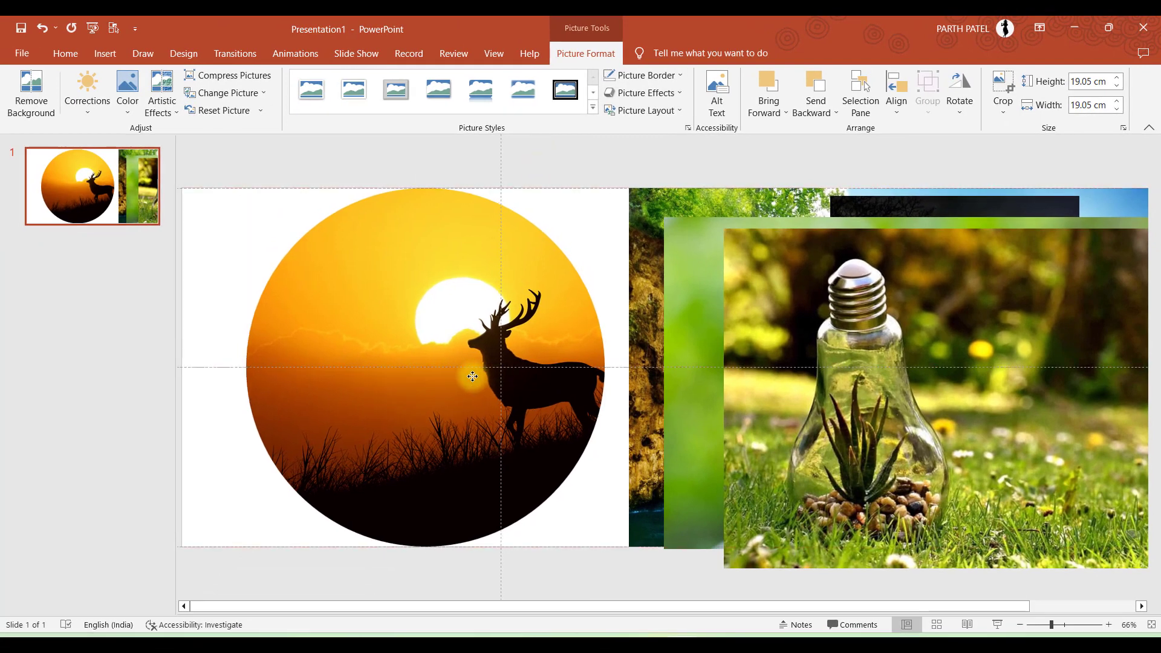
left_click(1002, 93)
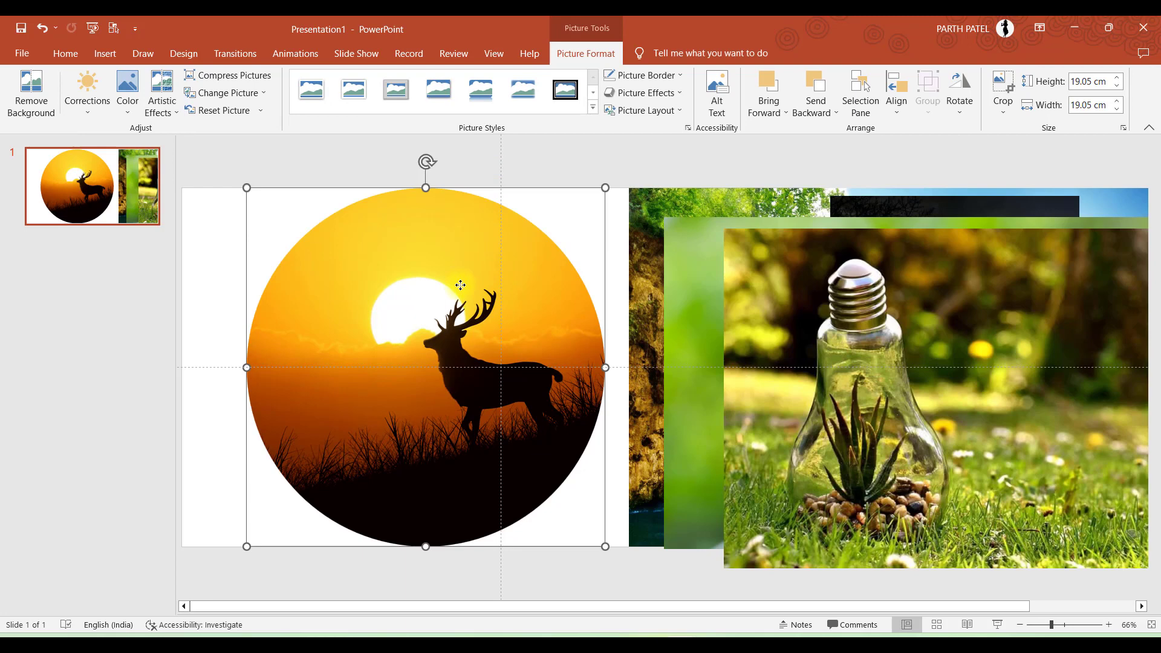
mouse_move(404, 245)
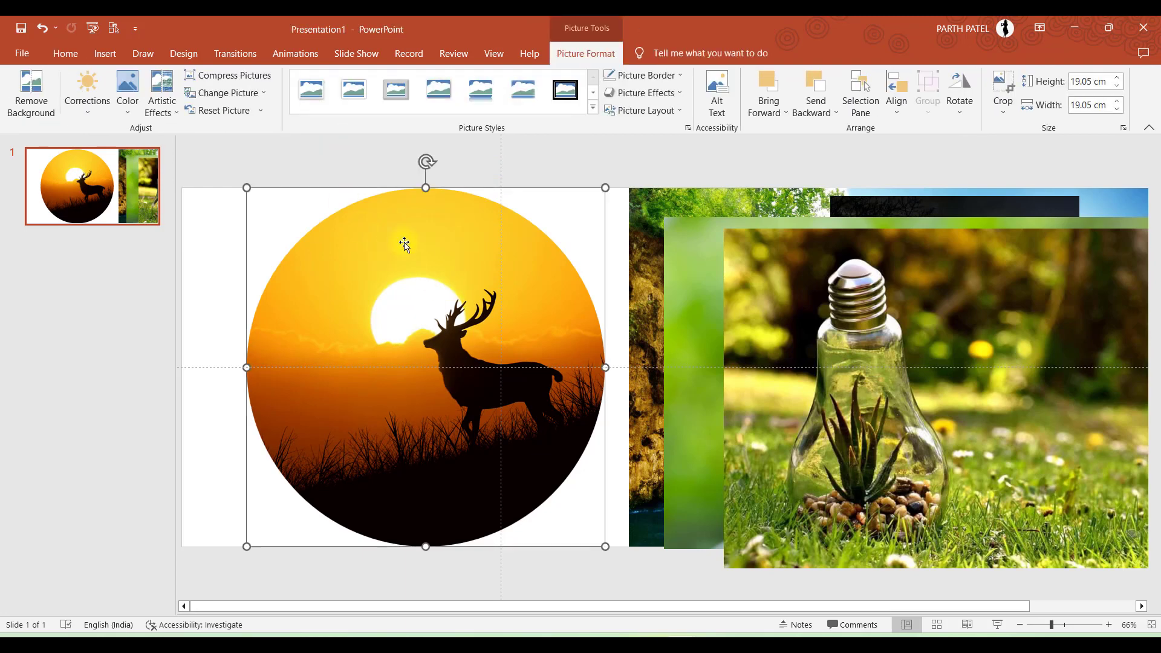
Step: Browse the outer shadow presets under Picture Effects for the circular deer photo
left_click(645, 93)
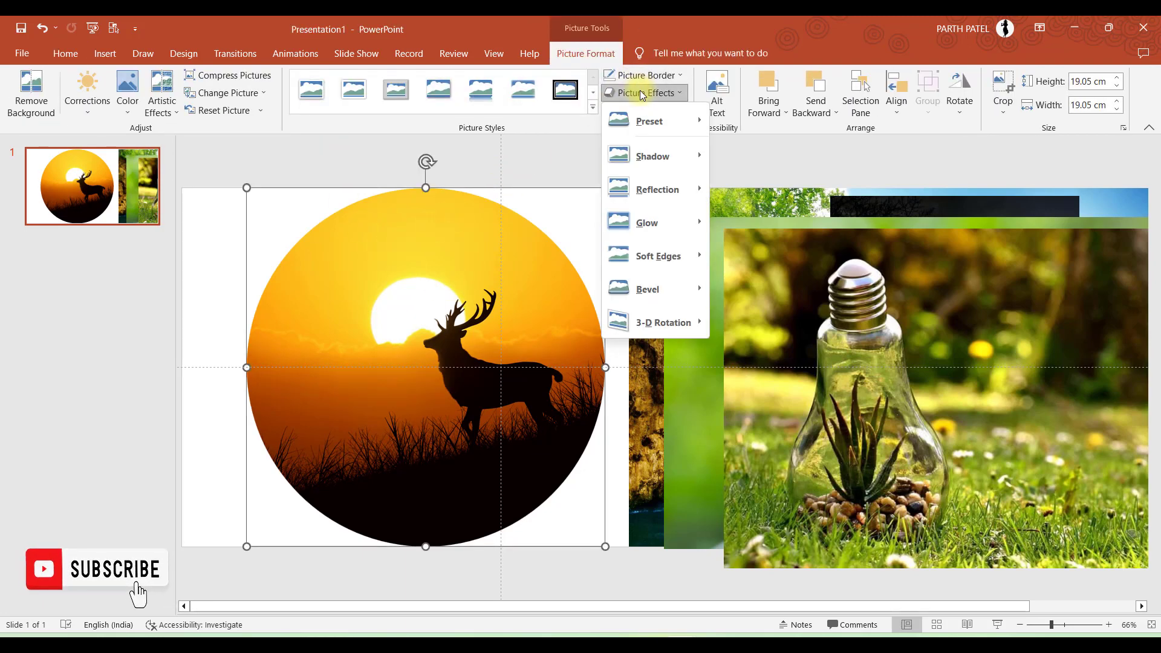
left_click(652, 156)
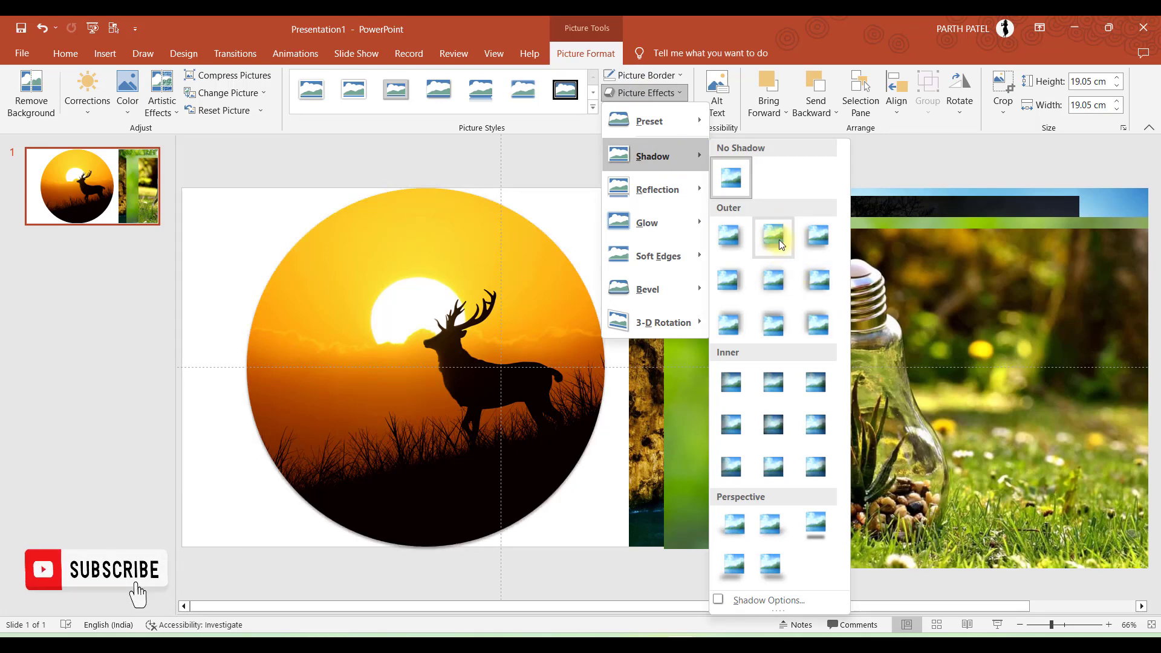
mouse_move(731, 279)
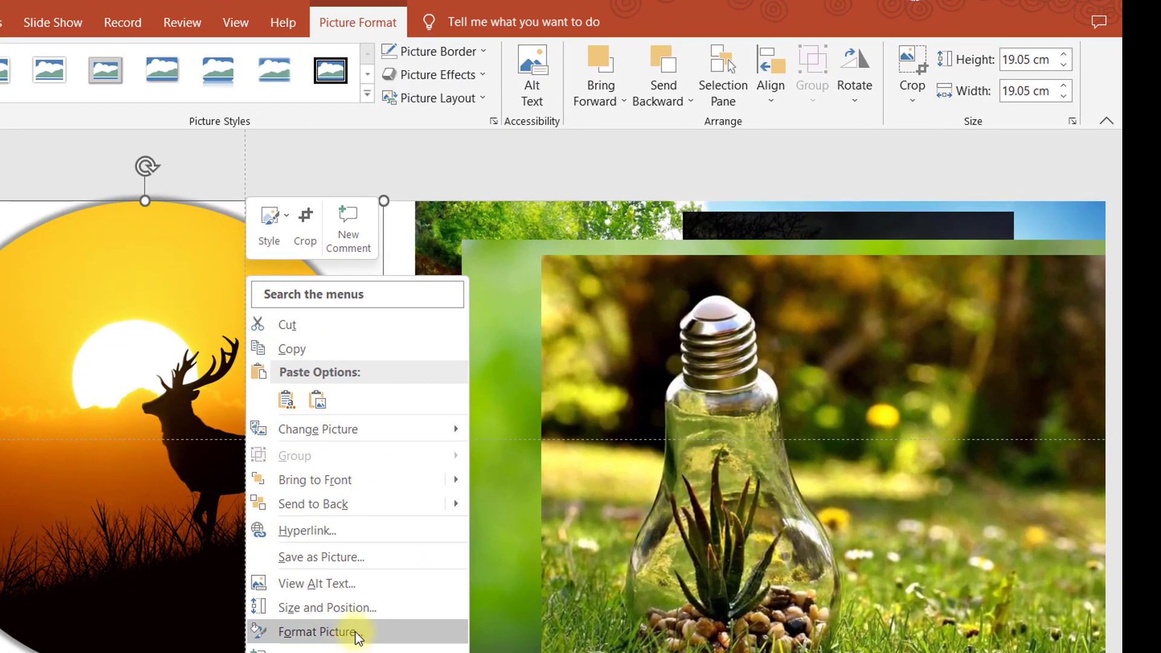
Step: In Format Picture shadow settings, adjust the shadow size to around 102–105%
left_click(318, 632)
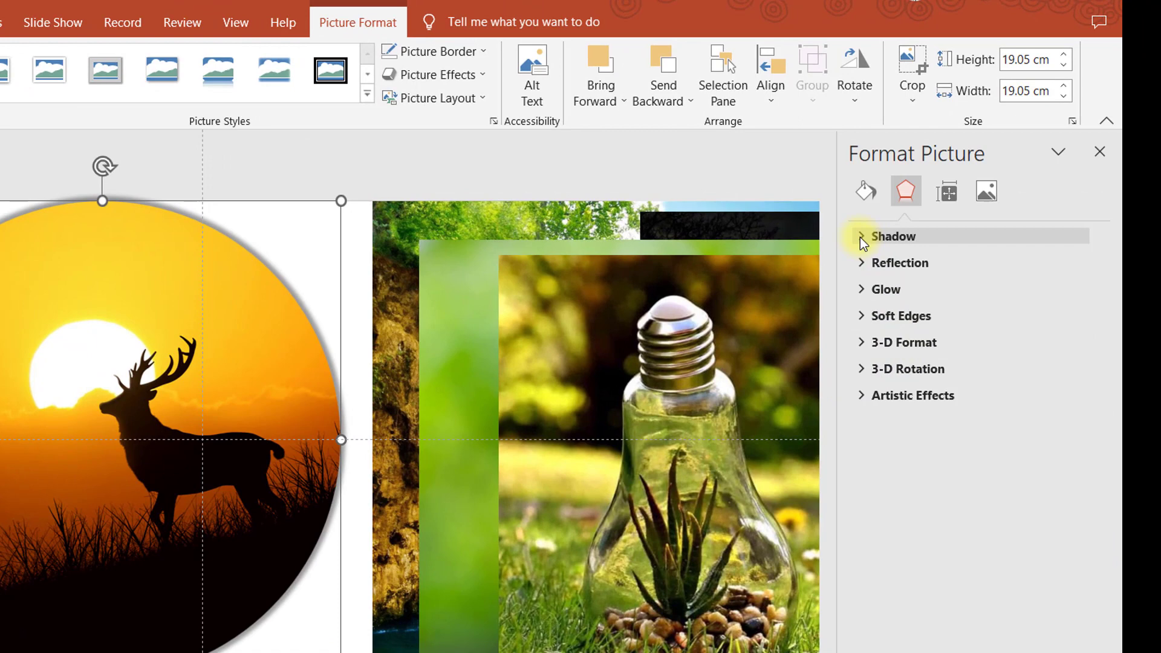
left_click(863, 236)
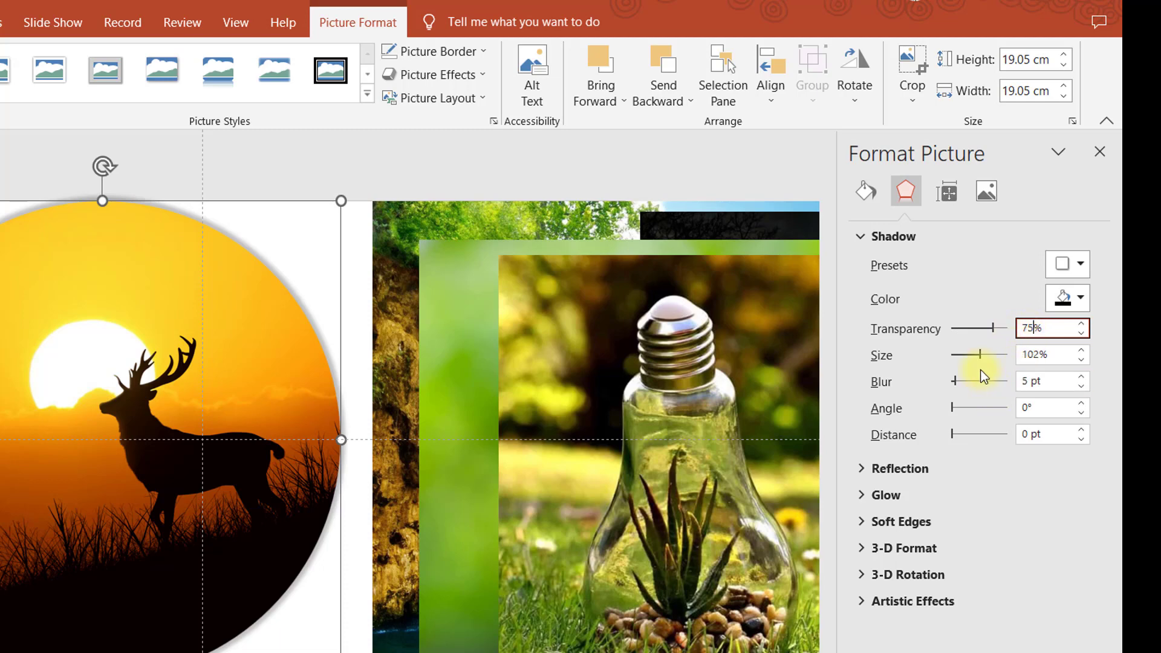
left_click_drag(976, 354, 987, 354)
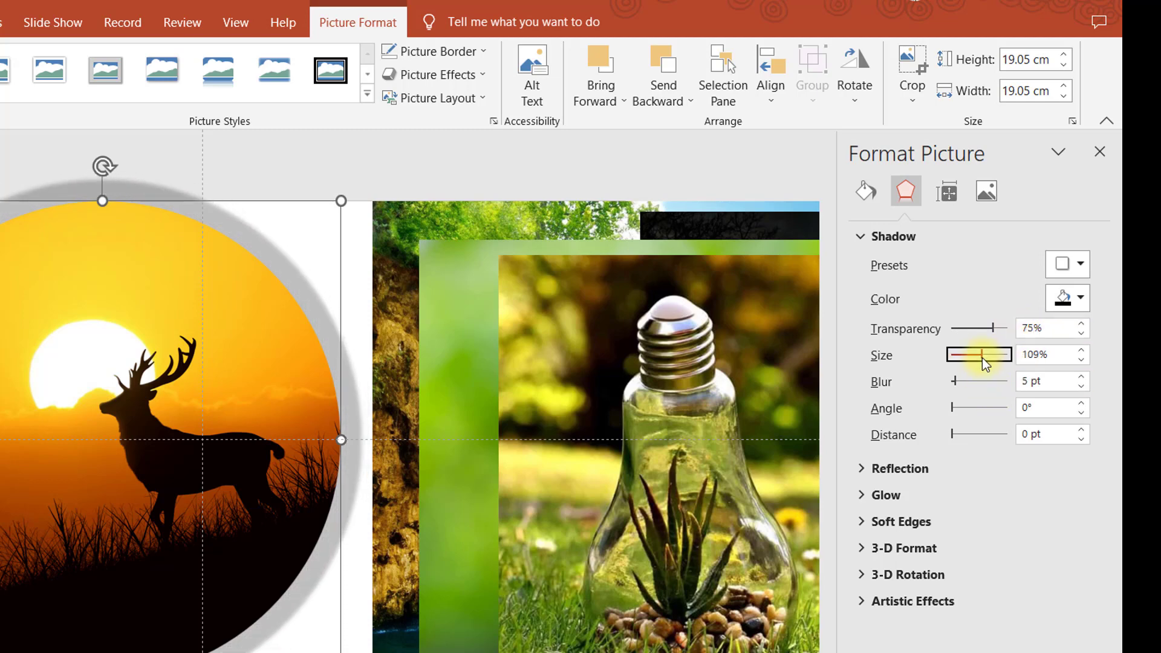
left_click(1081, 361)
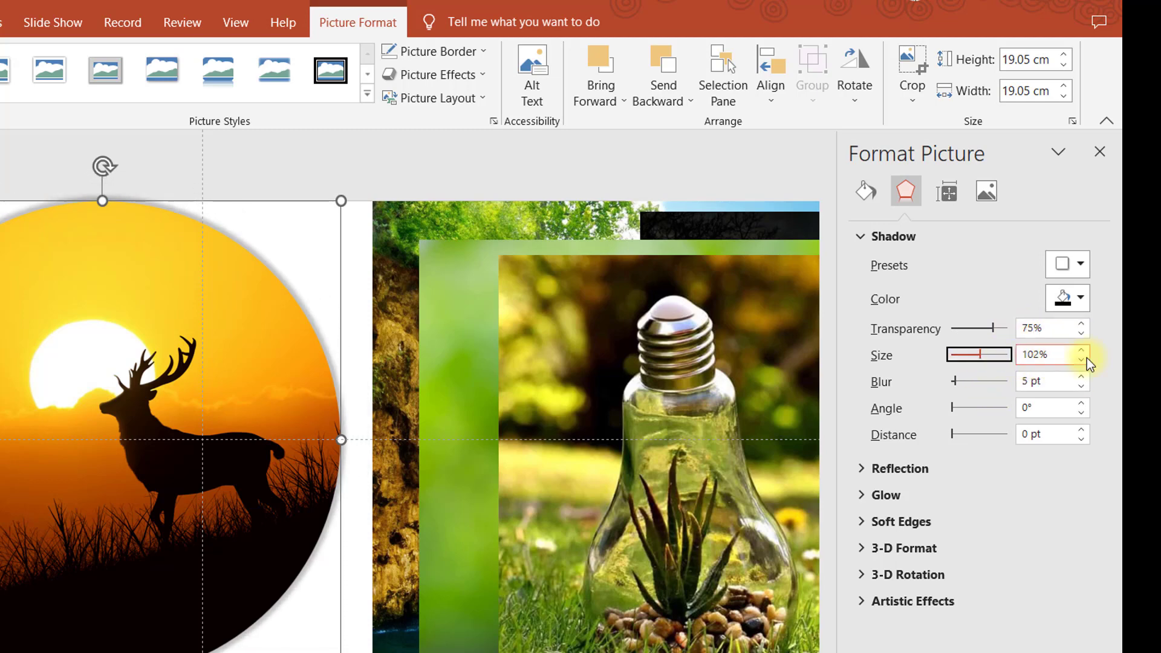
left_click(1080, 351)
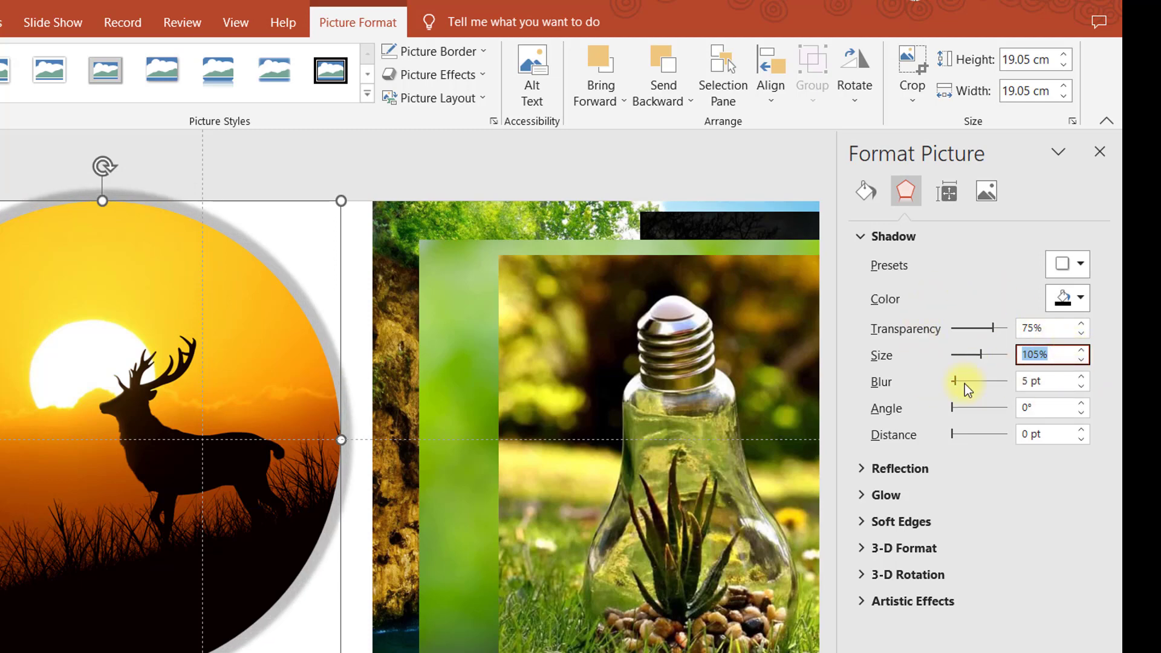
Step: Set the shadow blur to about 35 pt and its offset distance to 0 pt
left_click(1081, 376)
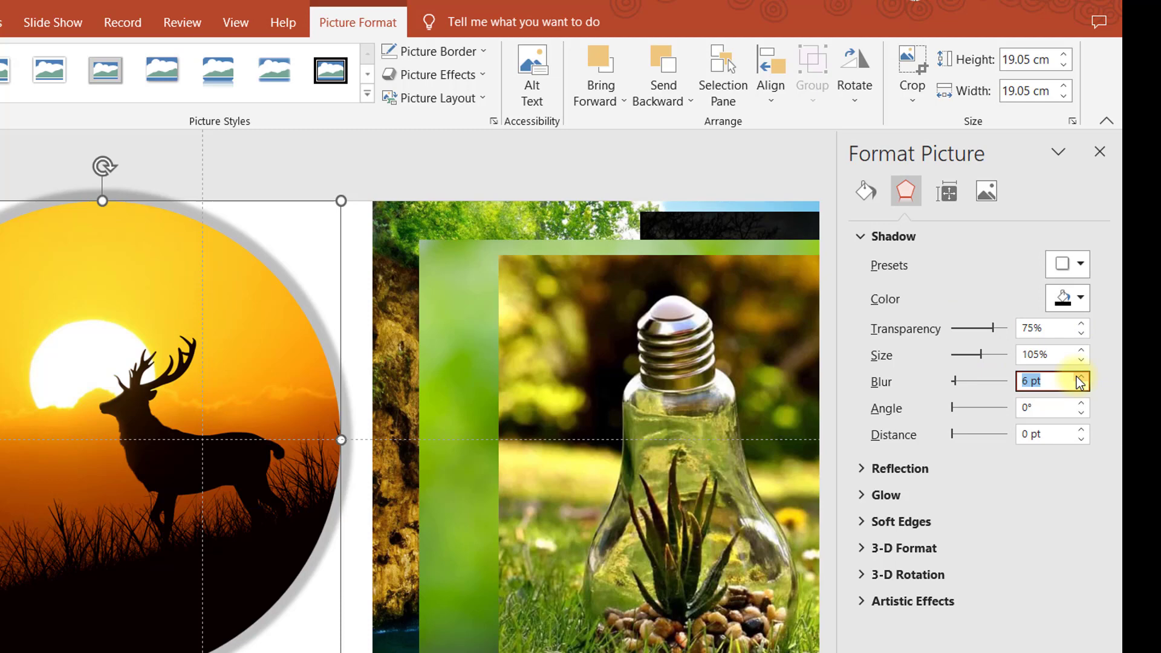
type("28 pt")
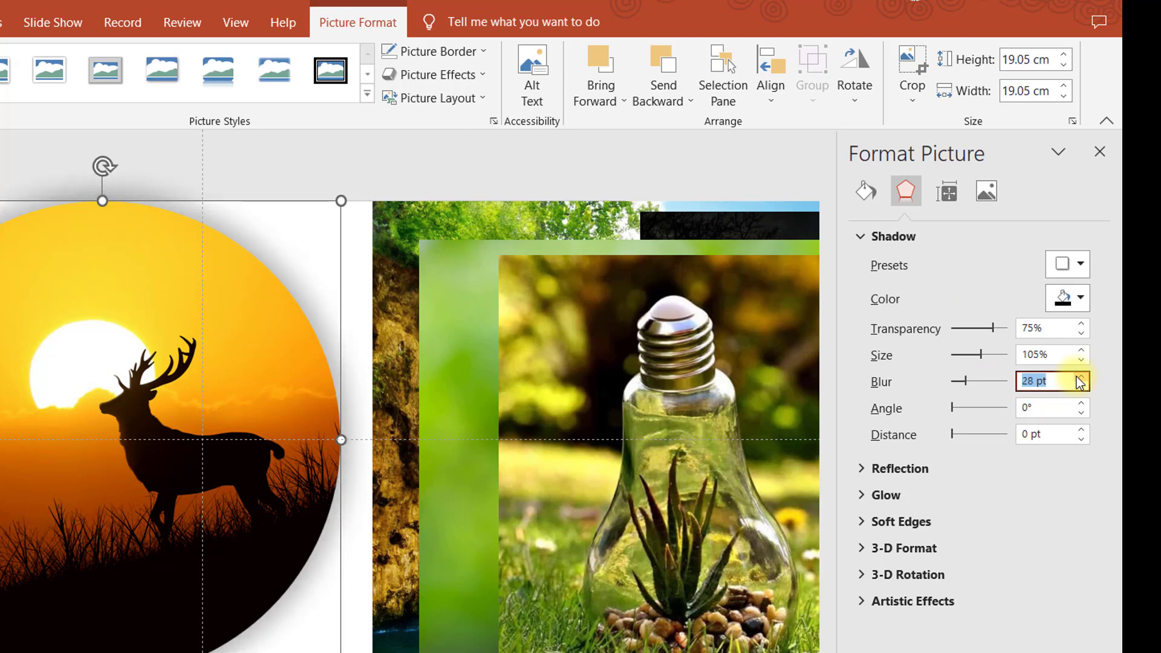
left_click(1080, 377)
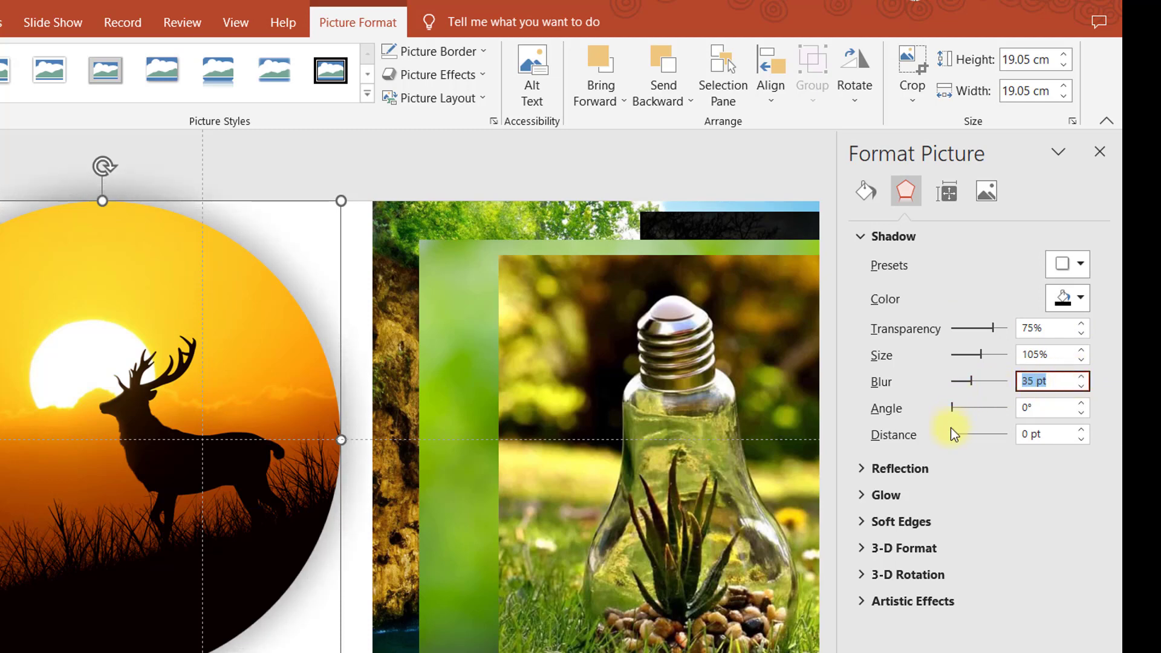
left_click_drag(952, 434, 977, 434)
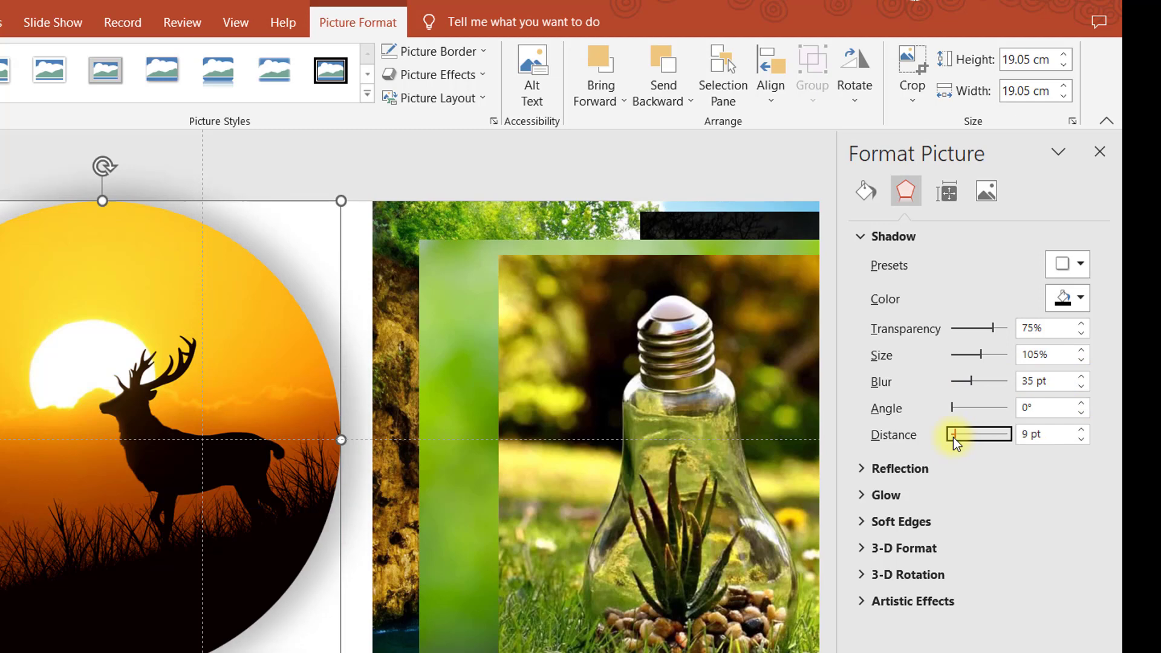
left_click(1047, 434)
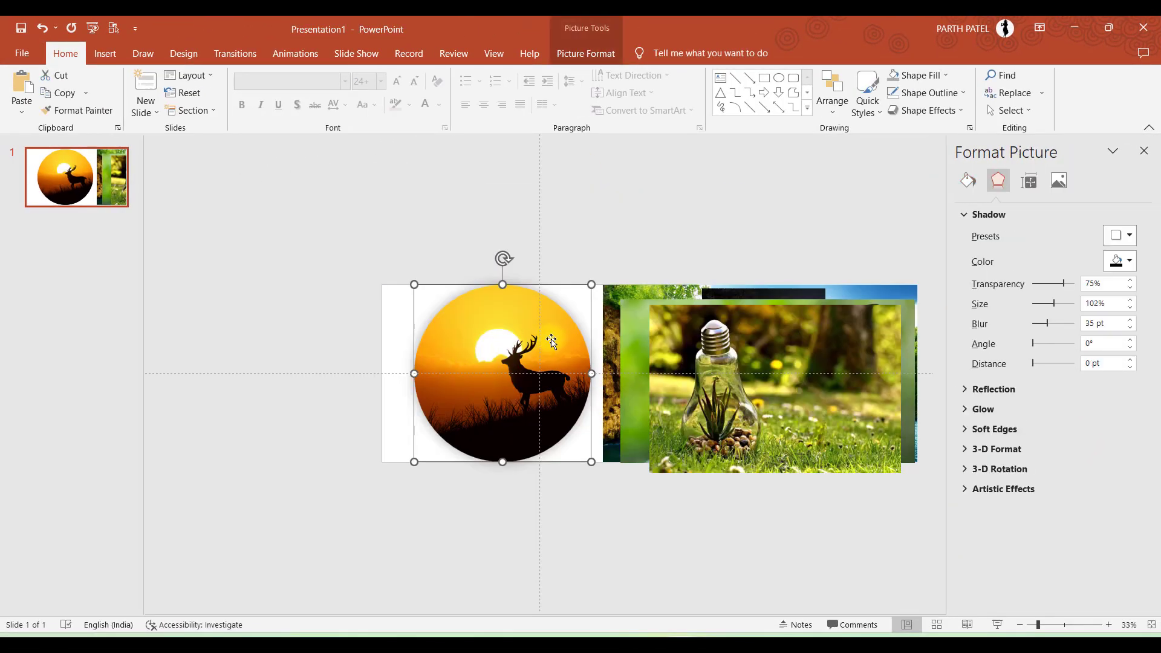
Step: Move the deer circle aside and copy its circular crop and shadow to the other photos
left_click_drag(502, 374, 256, 370)
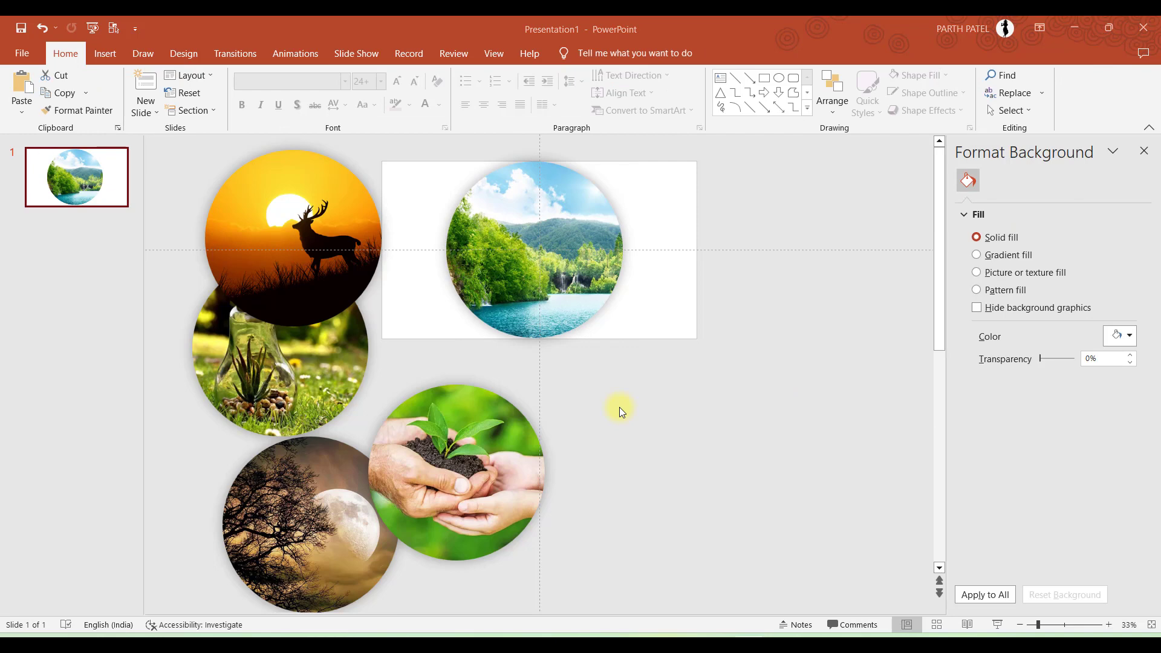
mouse_move(558, 415)
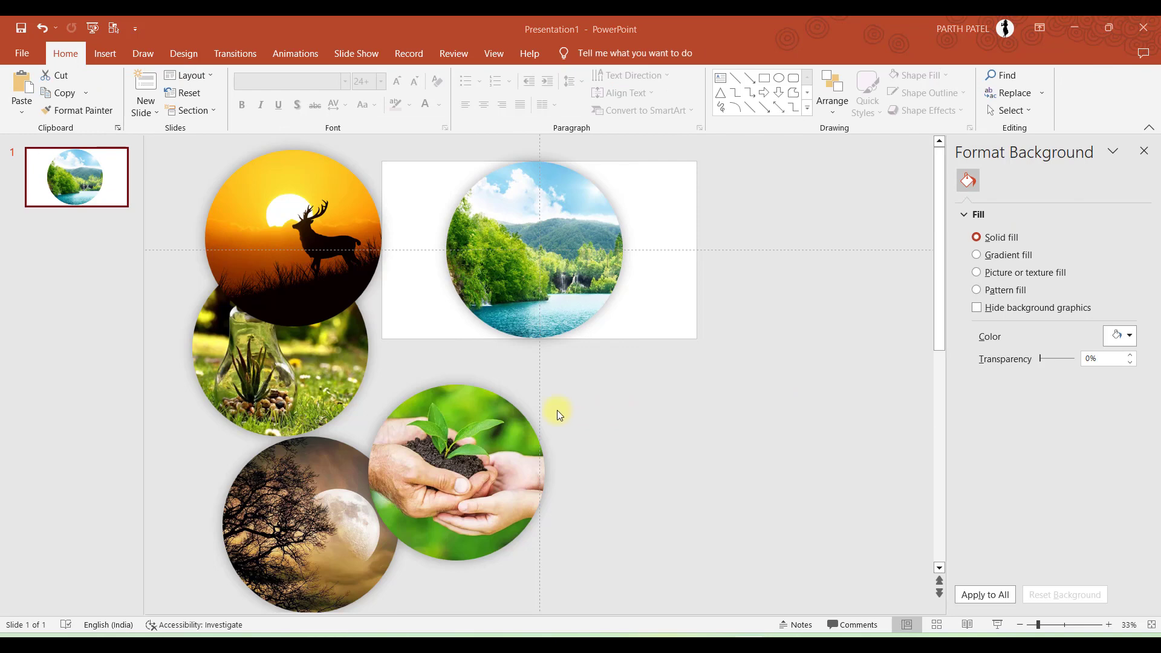
left_click(293, 237)
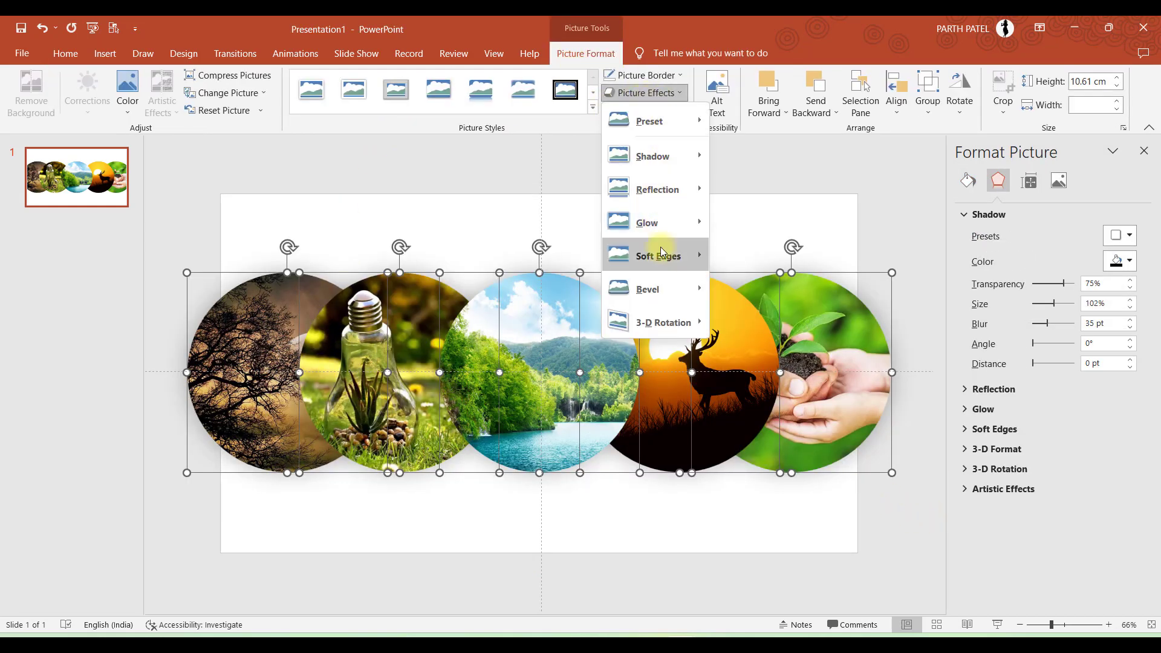
Step: Give the selected photos a bevelled edge and reduce their shadow size to 93%
left_click(647, 290)
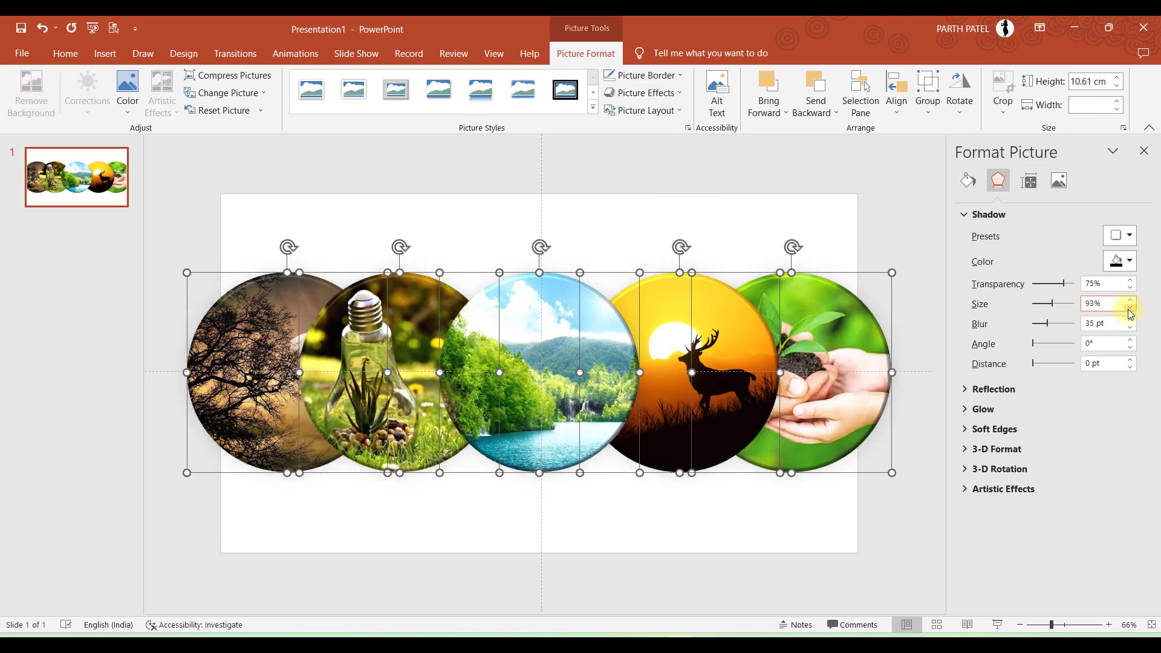
left_click(997, 294)
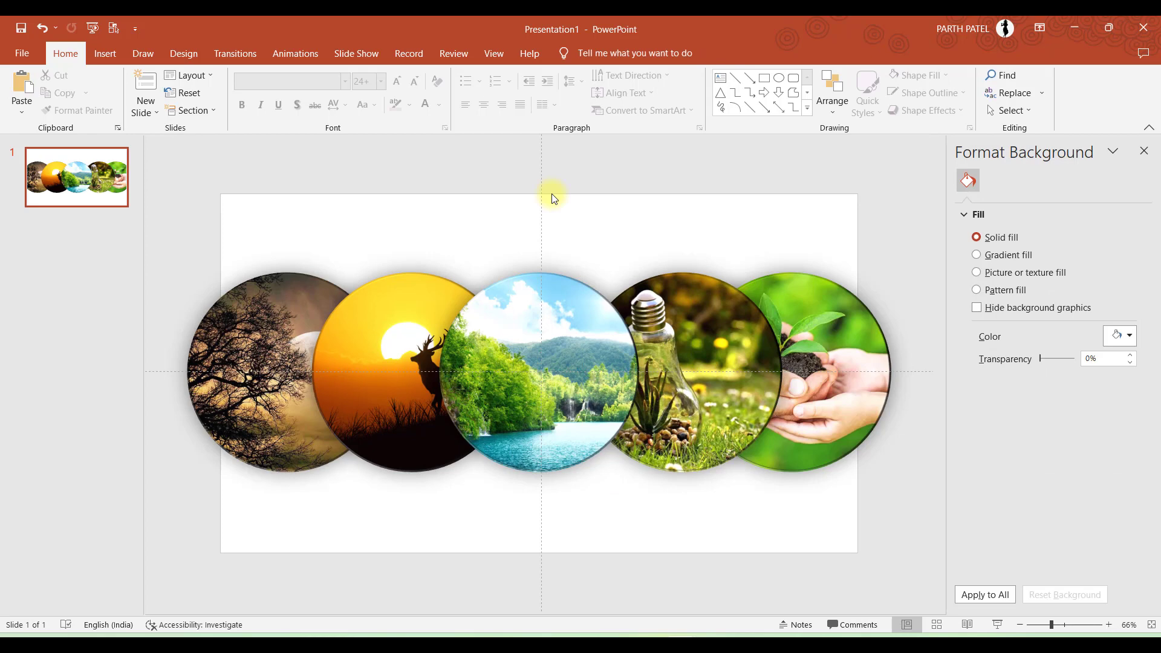
Step: Bring the lake photo forward at 12 cm height and set its neighbours to 9 cm
left_click(235, 54)
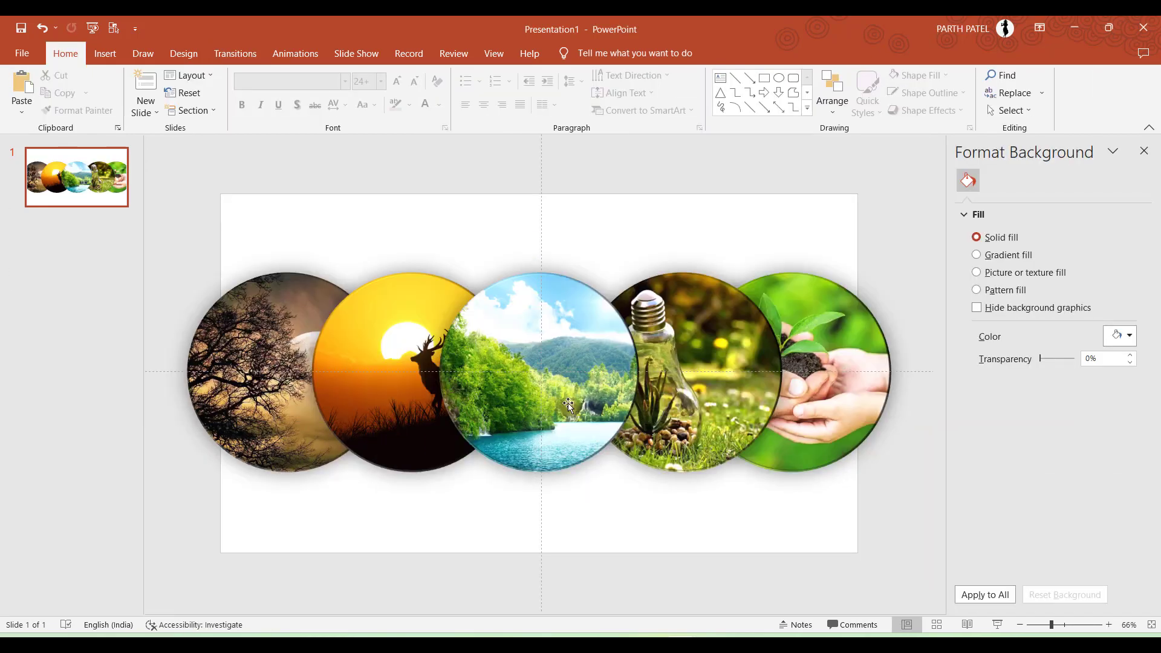
left_click(540, 363)
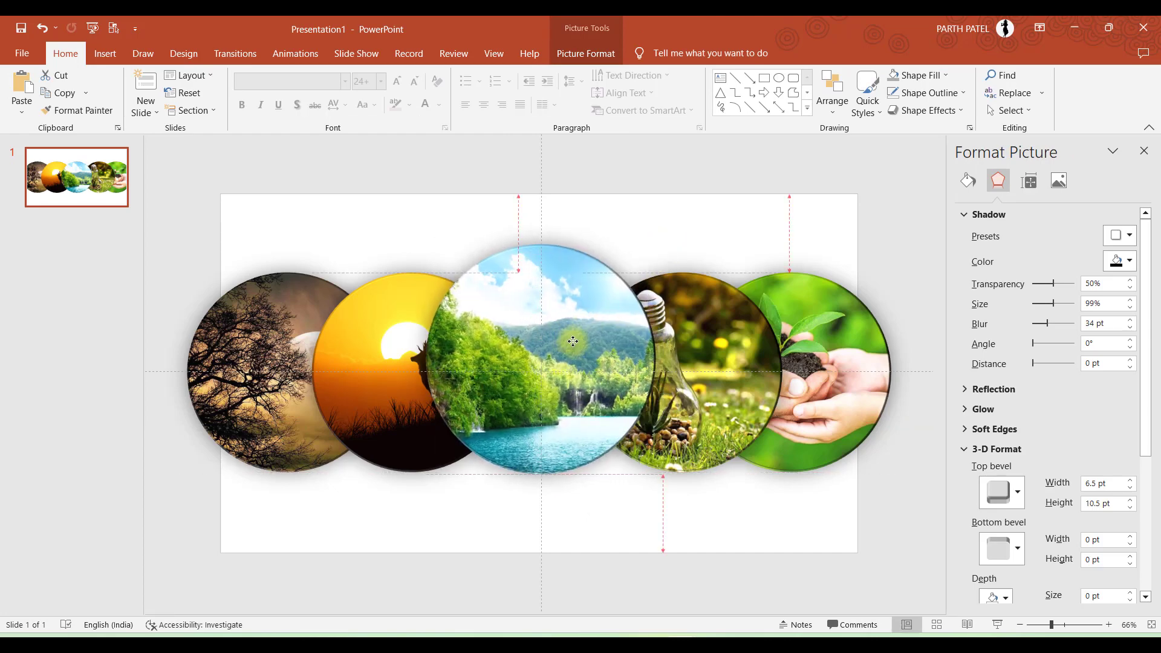
left_click(585, 54)
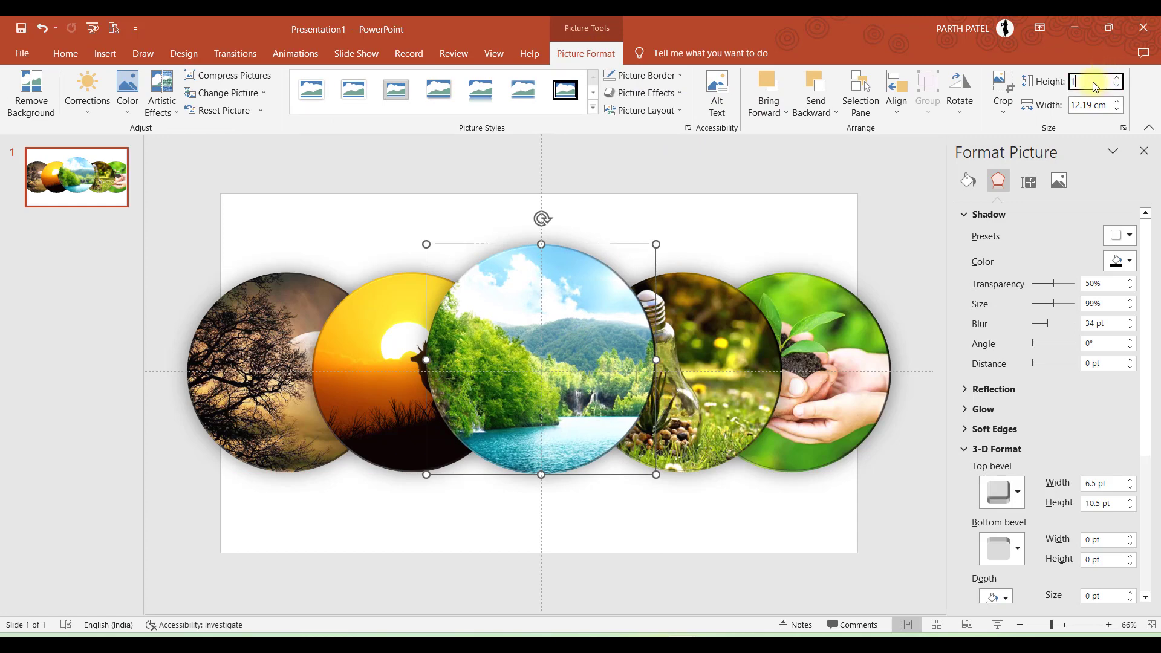
type("13 cm")
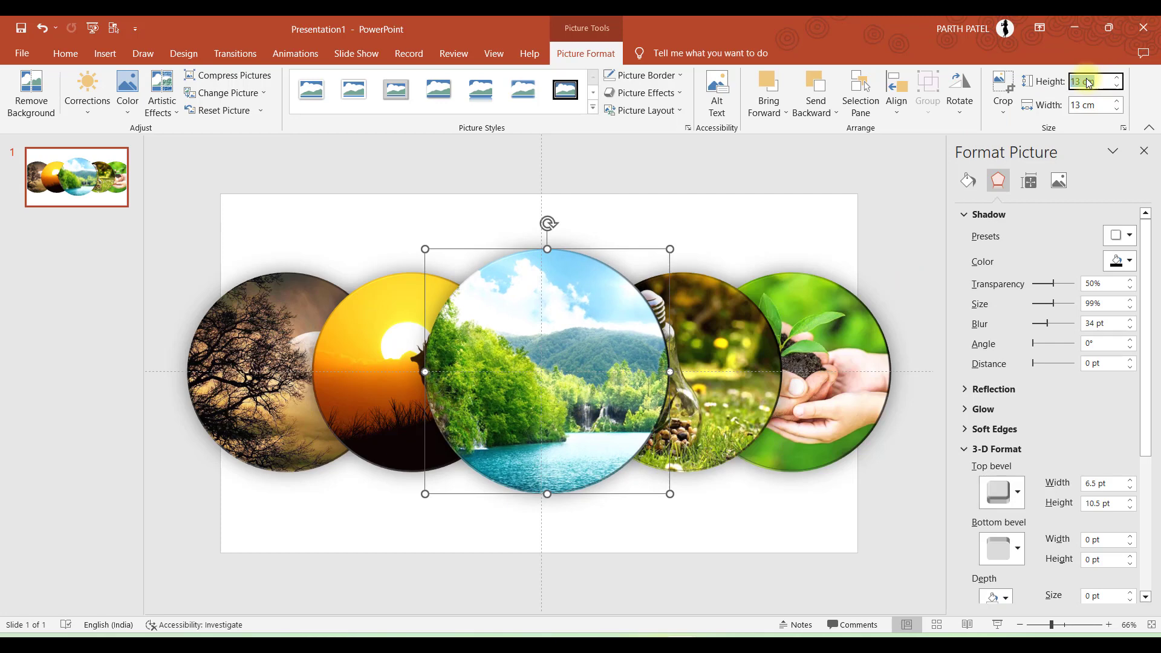
type("12 cm")
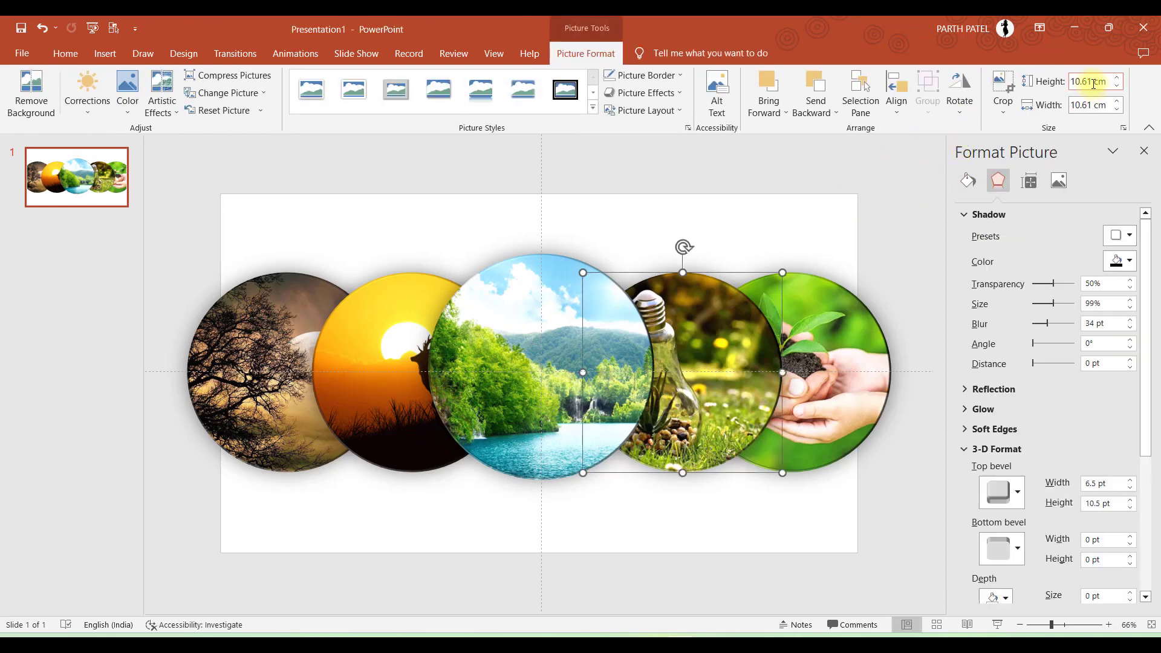
type("9 cm")
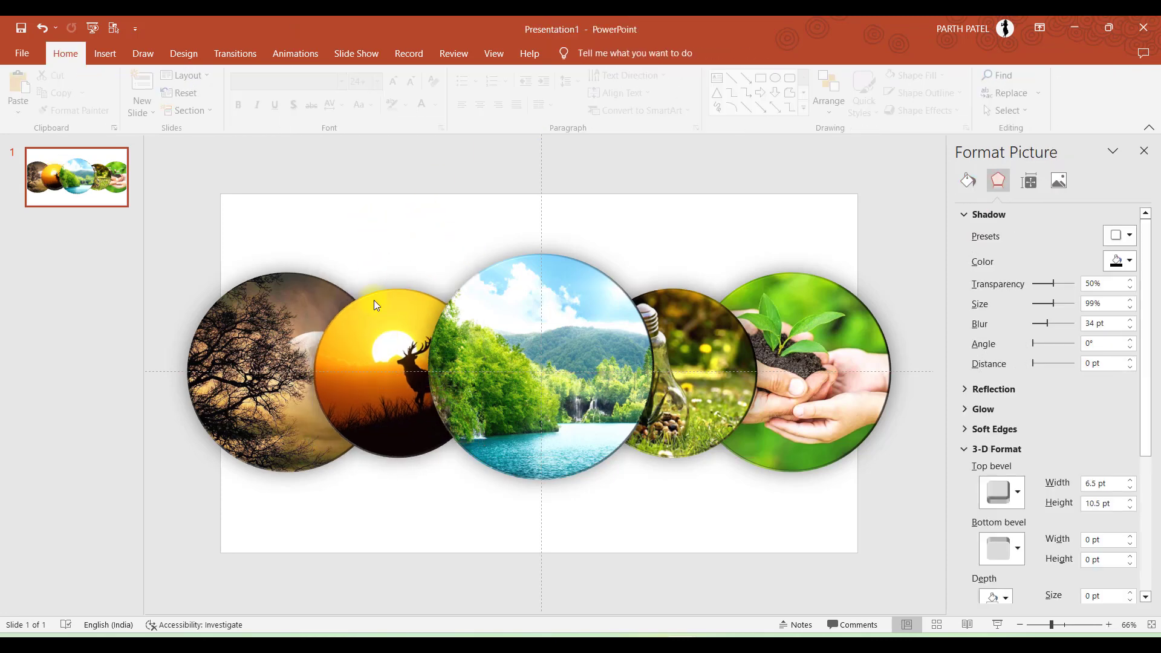
Step: Set the tree photo's height to 7 cm so the row tapers outward
left_click(388, 350)
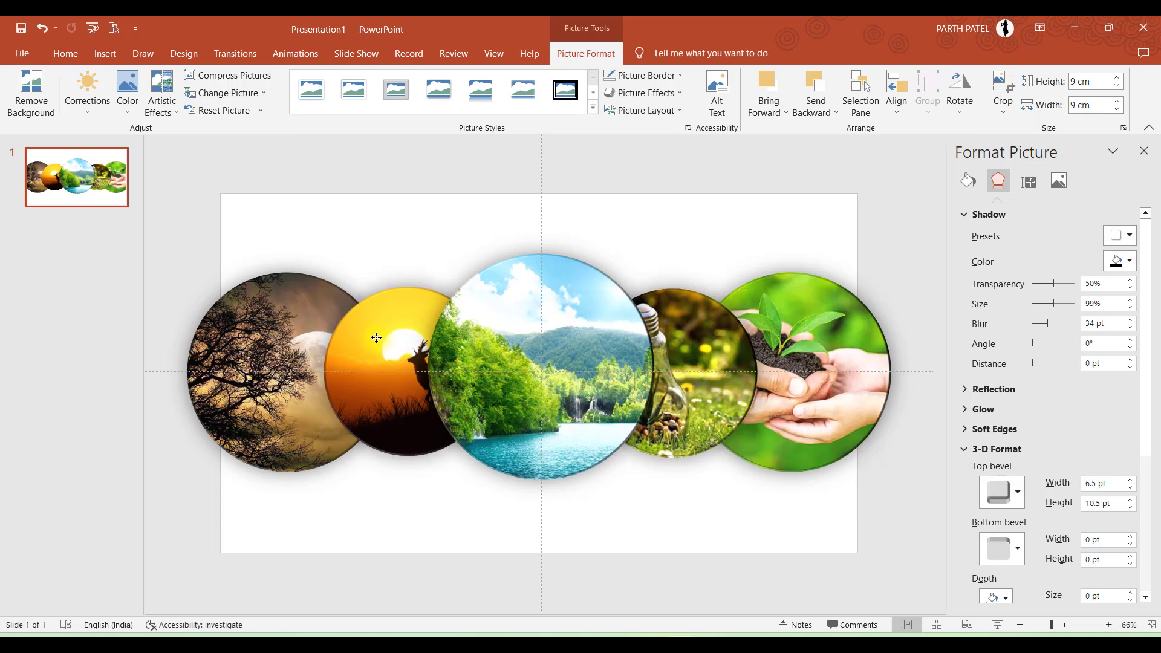
left_click(377, 341)
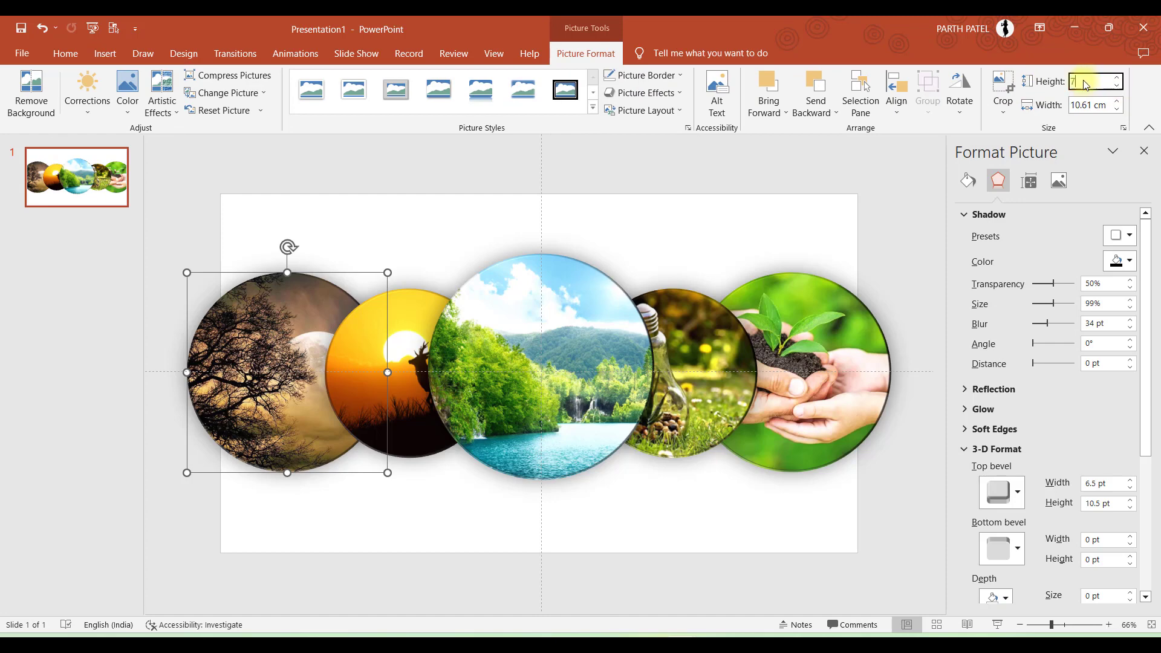
type("7")
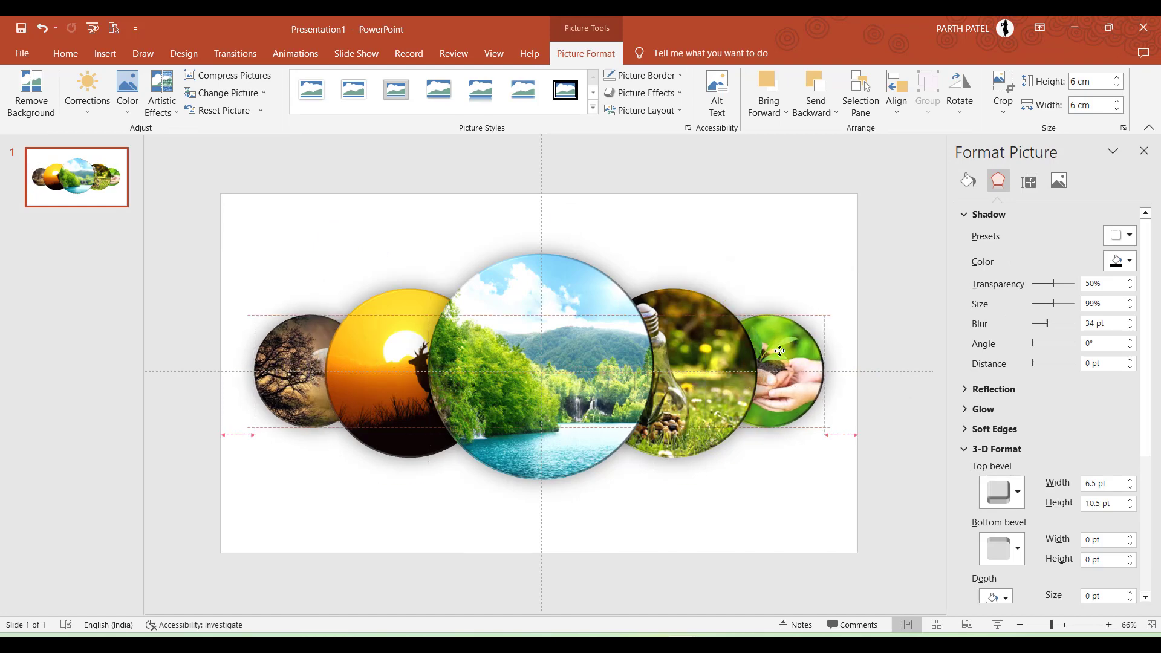
Step: Align the resized hands photo with the row using the smart guides
left_click(770, 370)
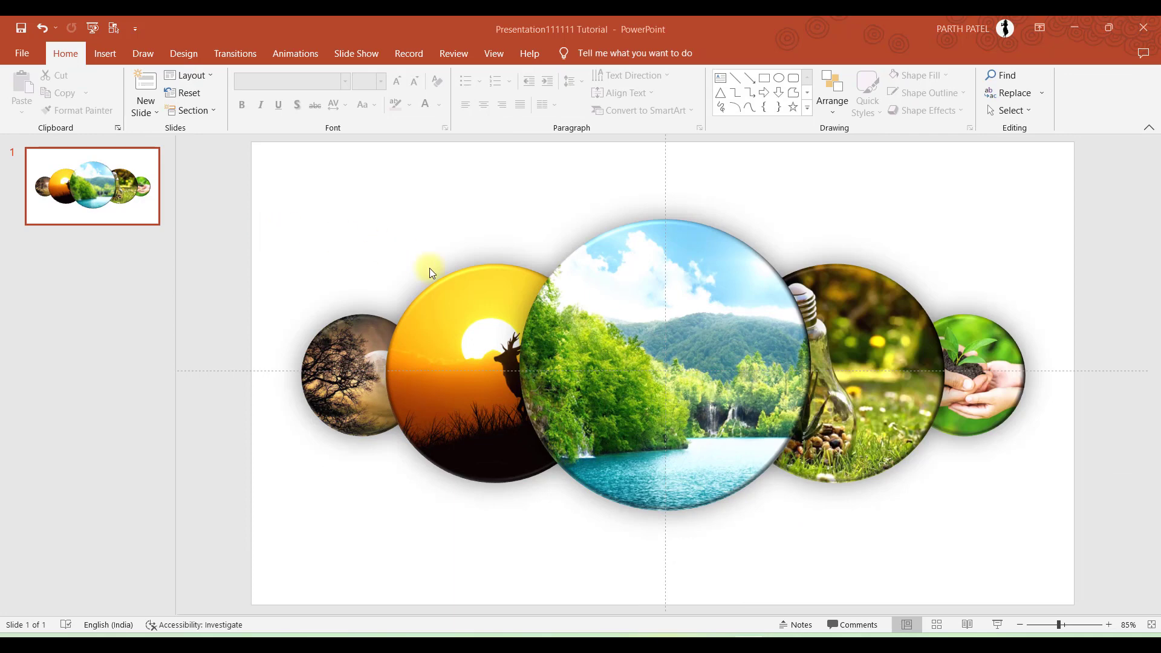
left_click(460, 370)
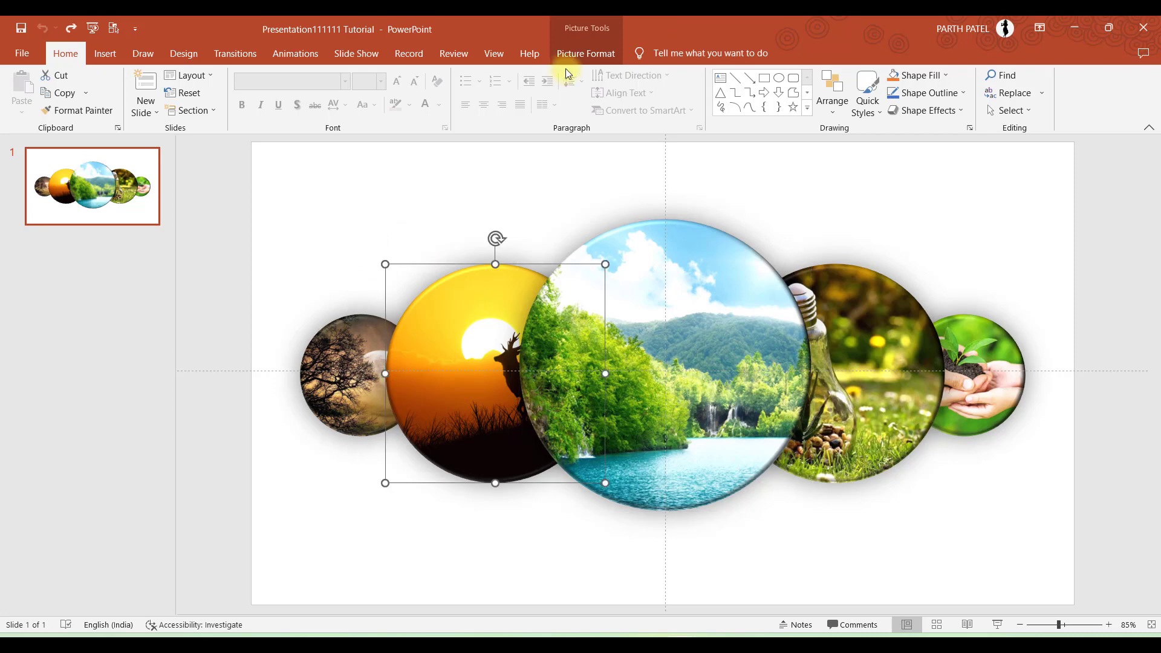
left_click(585, 54)
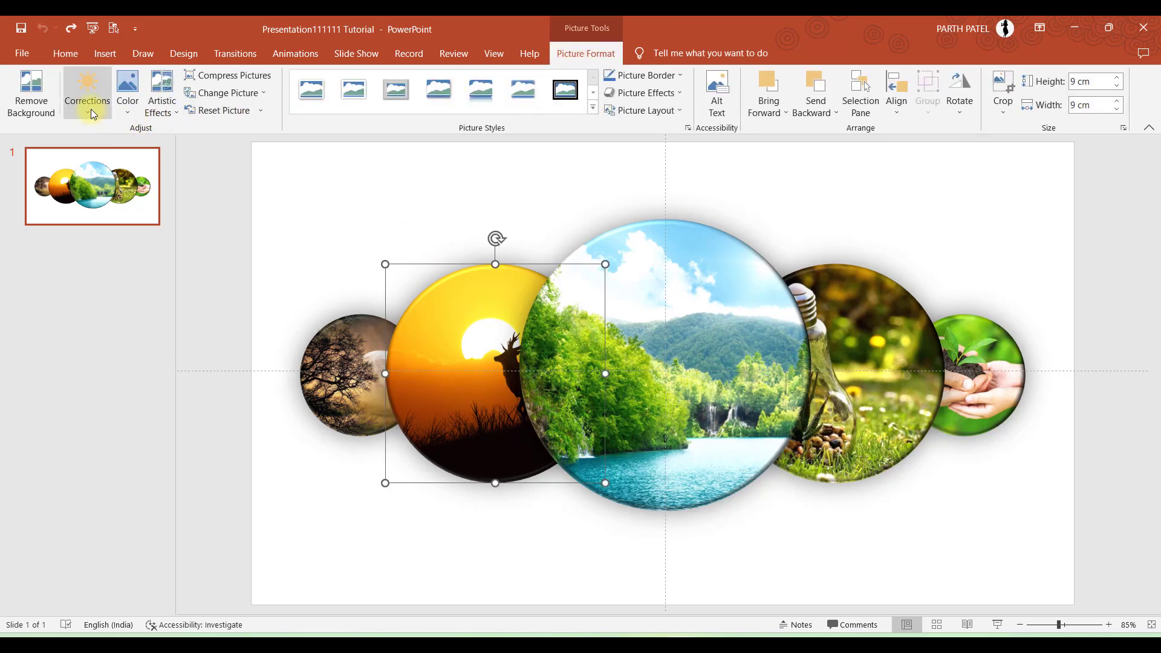
left_click(87, 93)
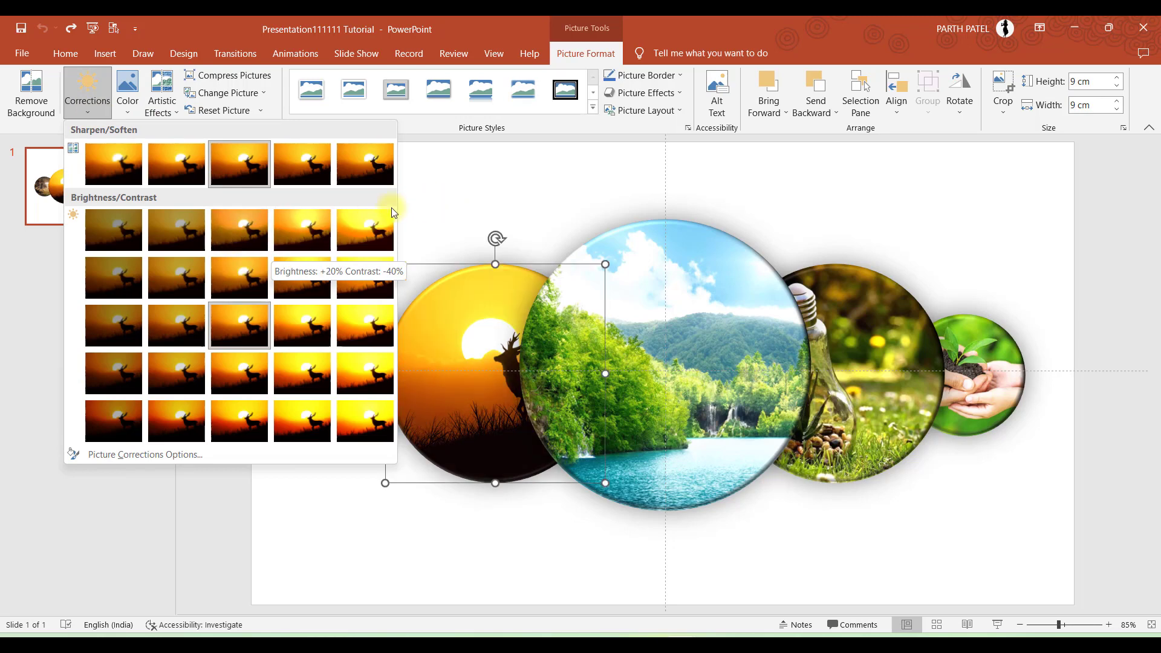
mouse_move(238, 230)
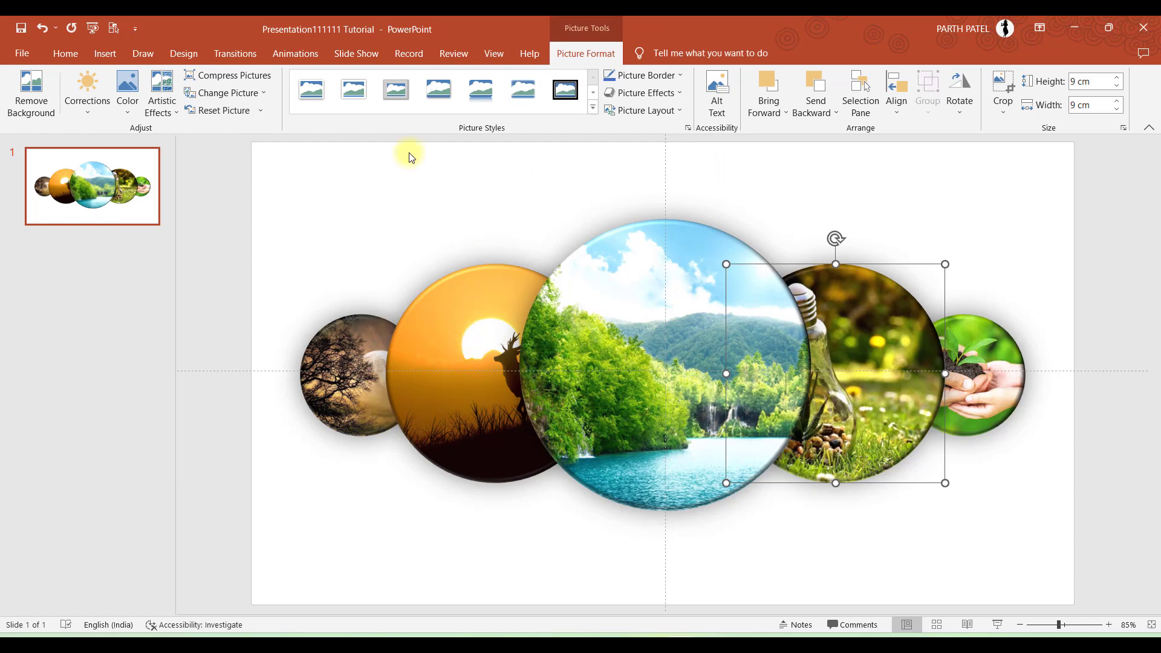
left_click(87, 94)
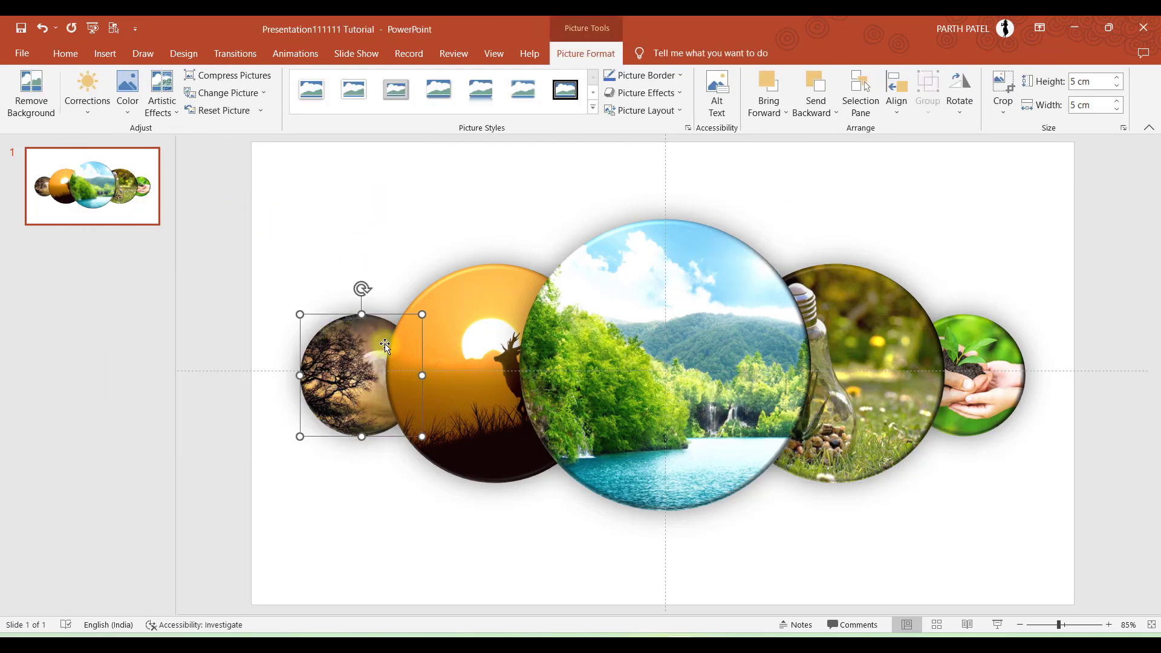
left_click(88, 94)
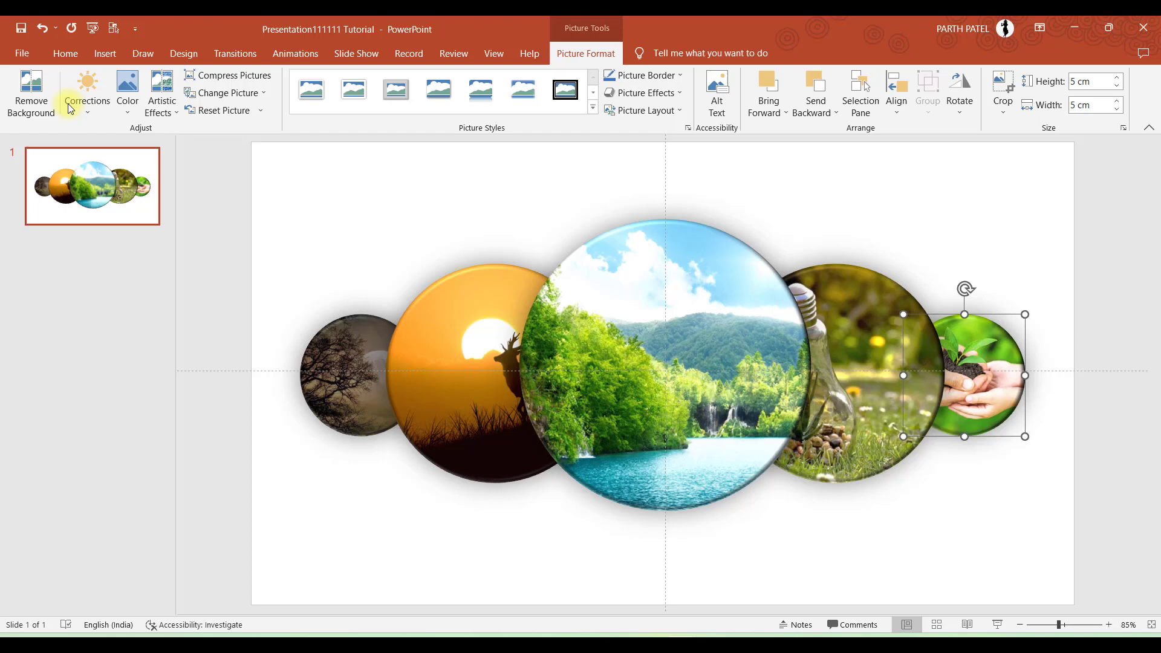
left_click(301, 190)
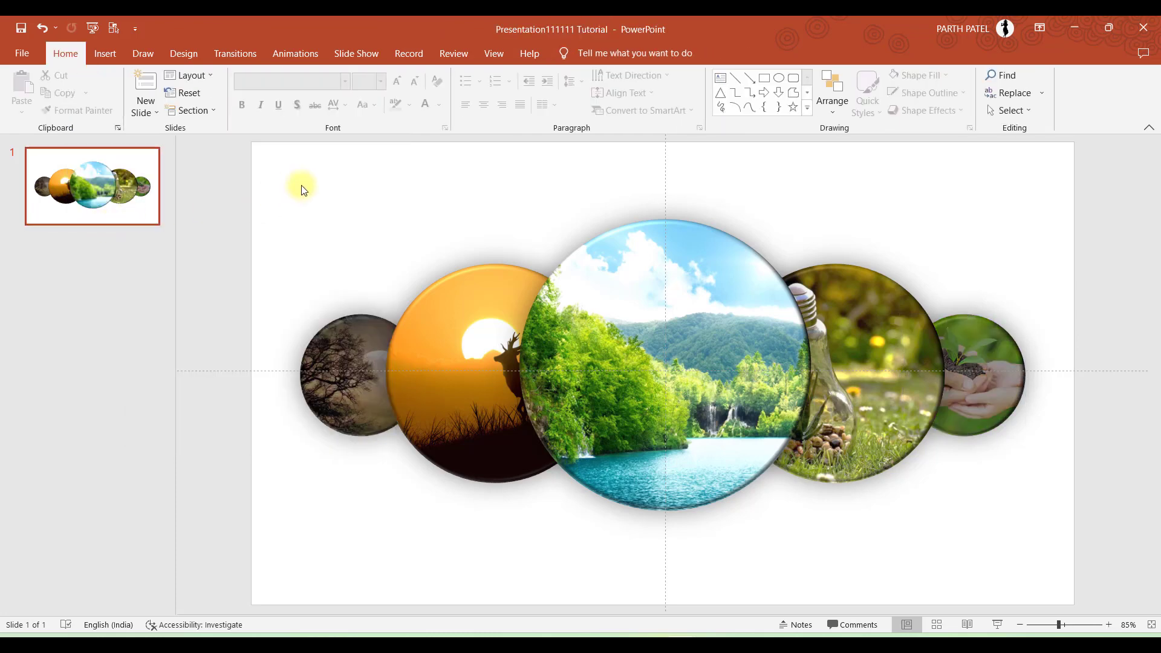
mouse_move(279, 166)
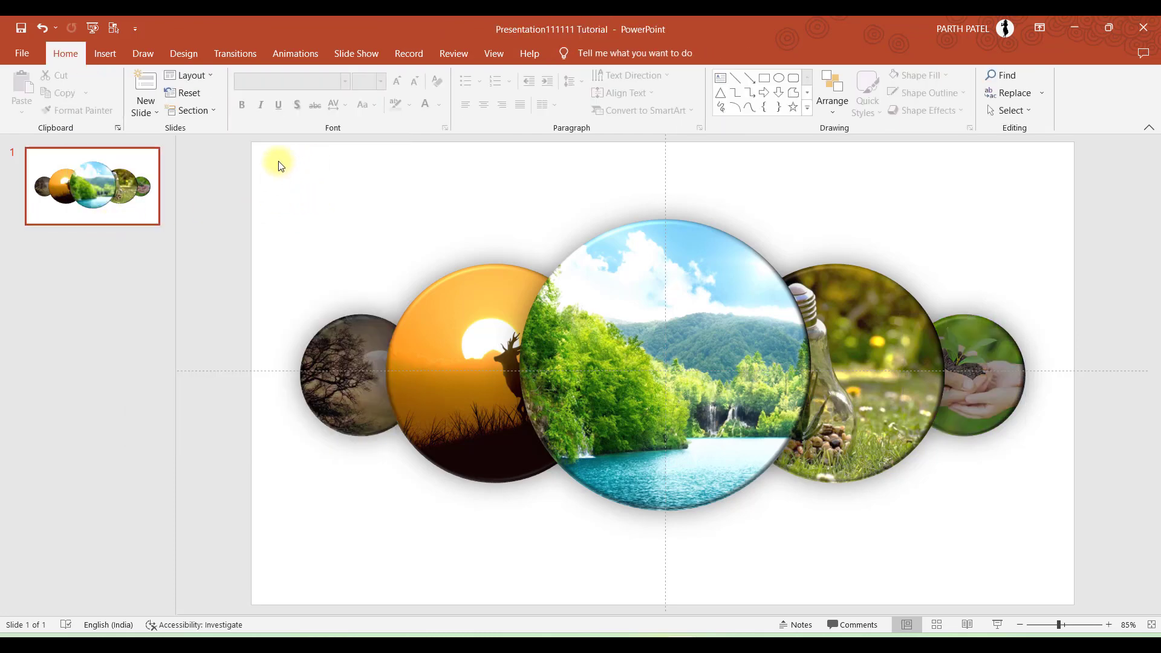
mouse_move(342, 208)
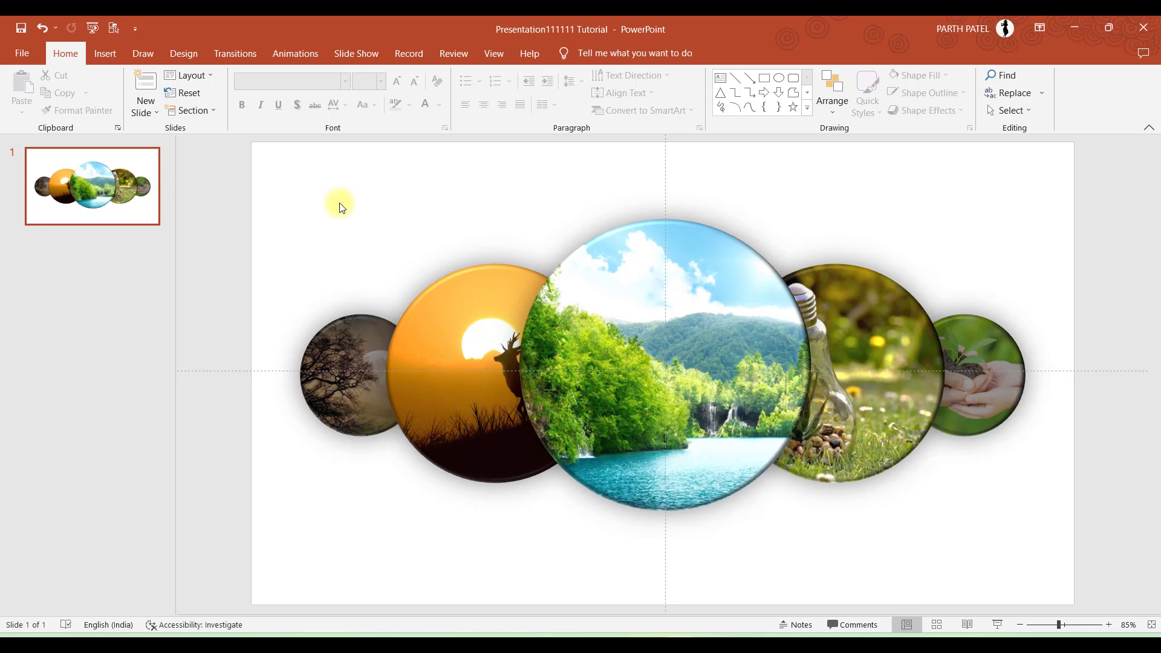
mouse_move(292, 198)
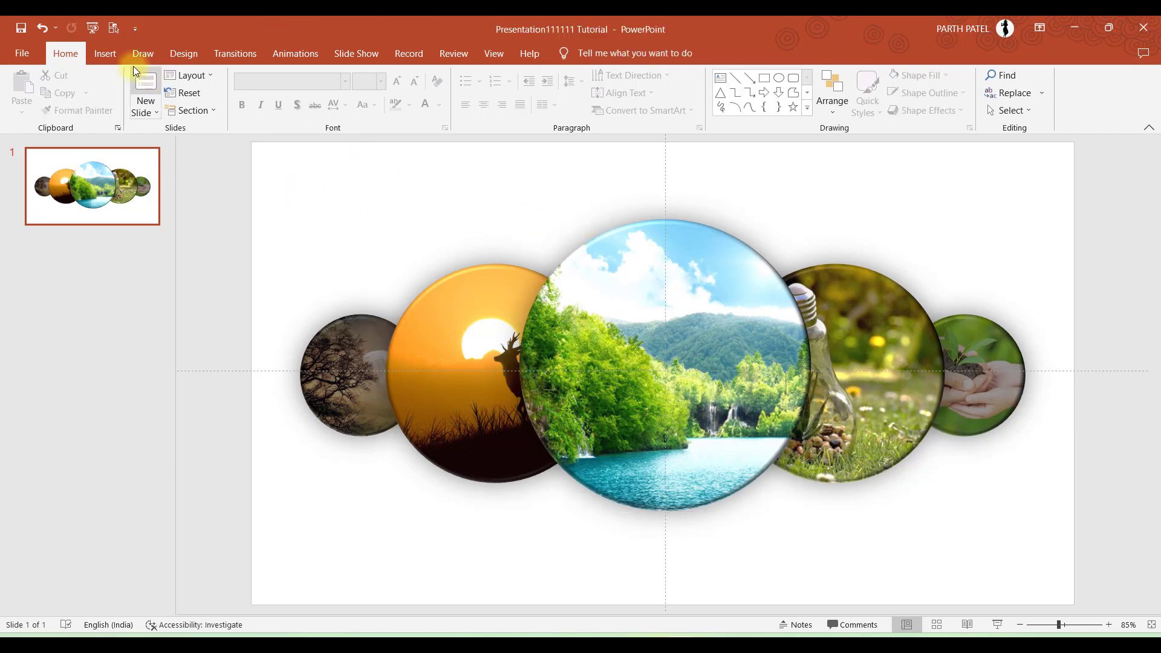
Step: Add a 'Picture' caption text box in Dosis and copy it above each circle
left_click(677, 87)
type("Pic")
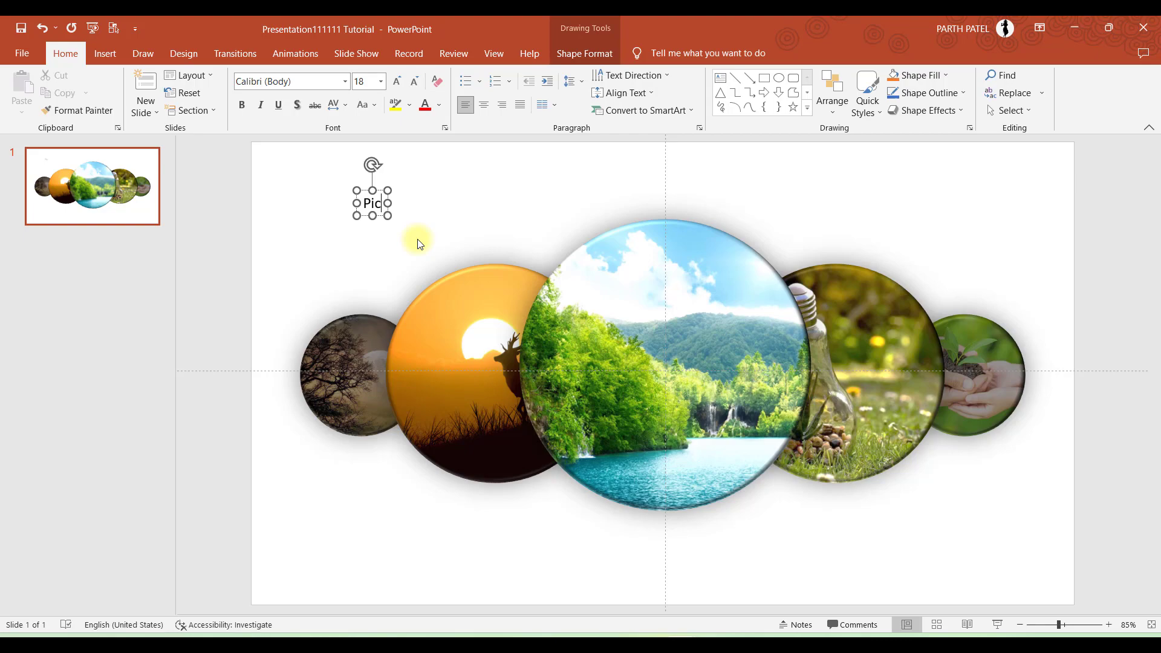
type("ture 1")
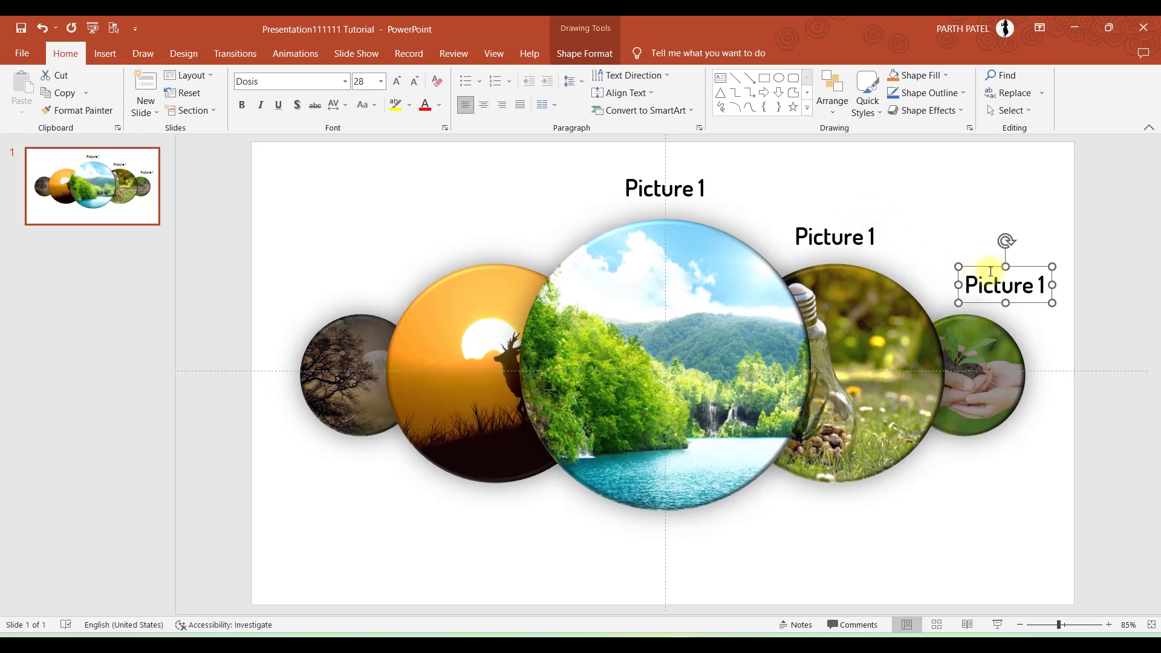
left_click_drag(1005, 285, 962, 288)
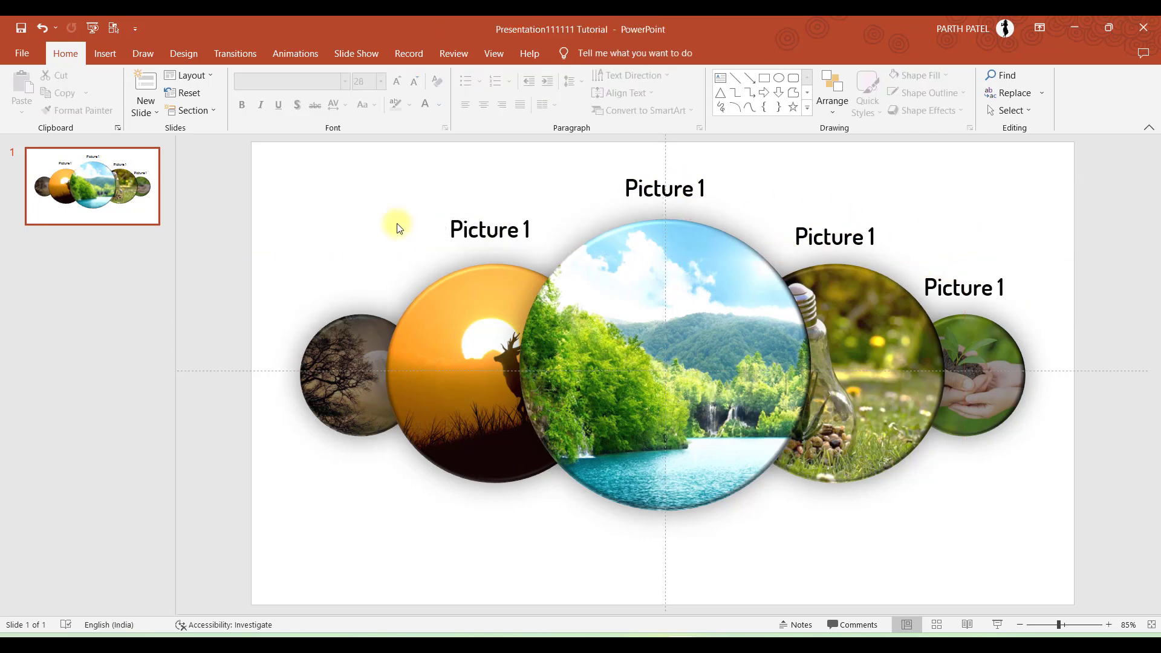
Step: Reduce the font size of the side captions and reposition them above their pictures
left_click(832, 93)
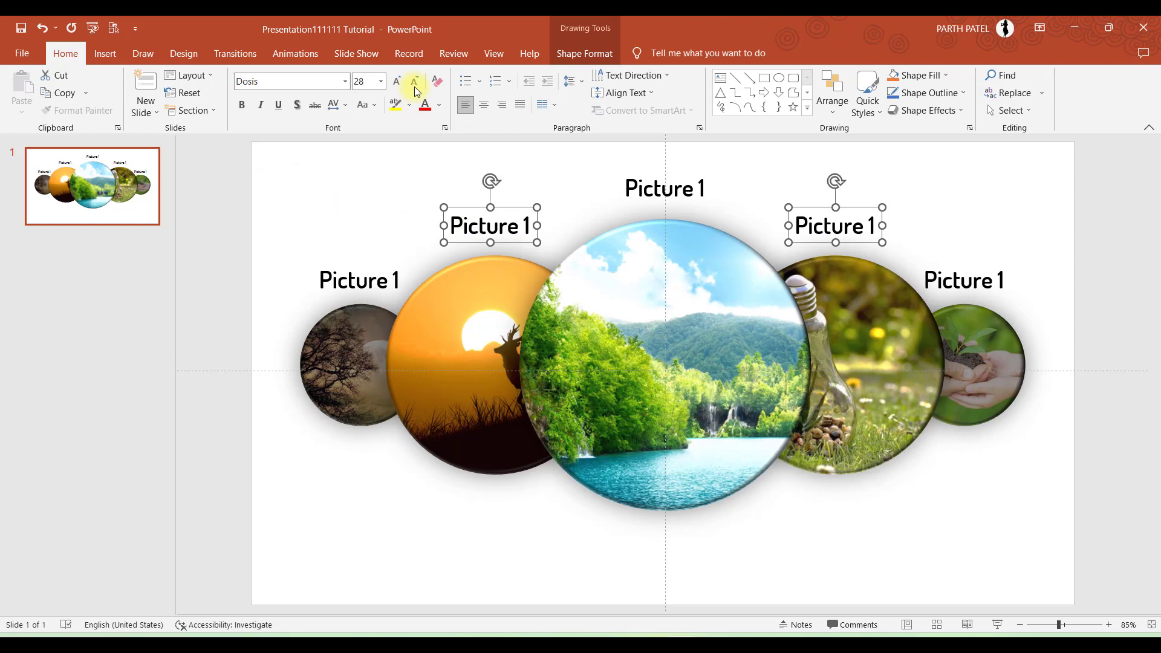
left_click(414, 81)
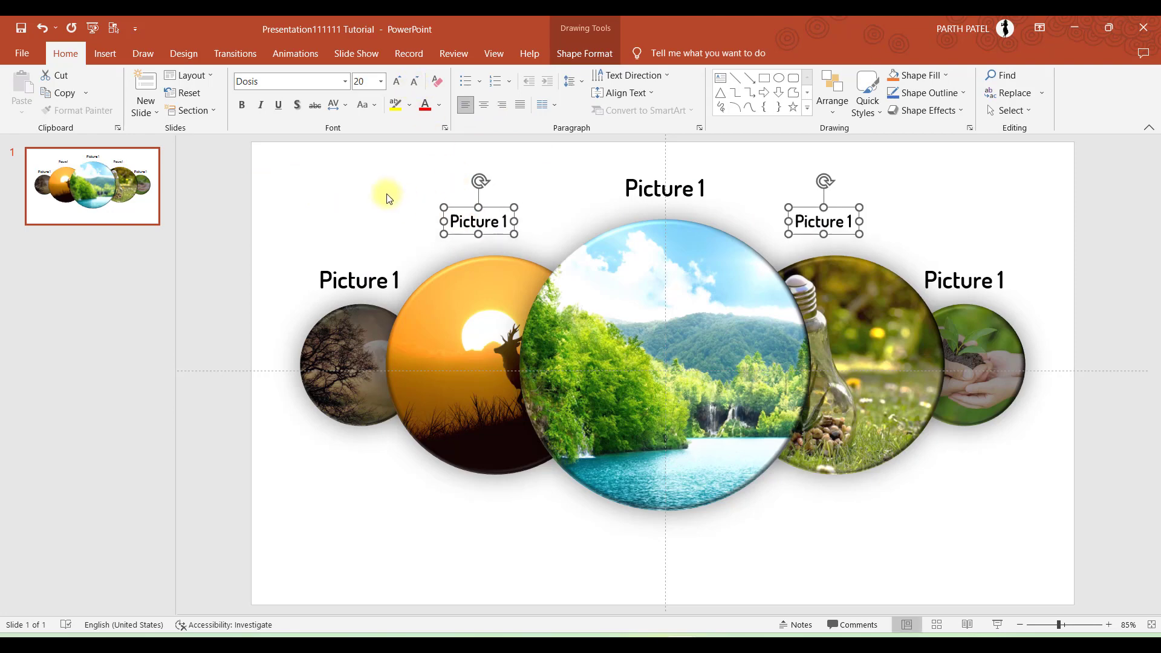
left_click_drag(479, 220, 494, 232)
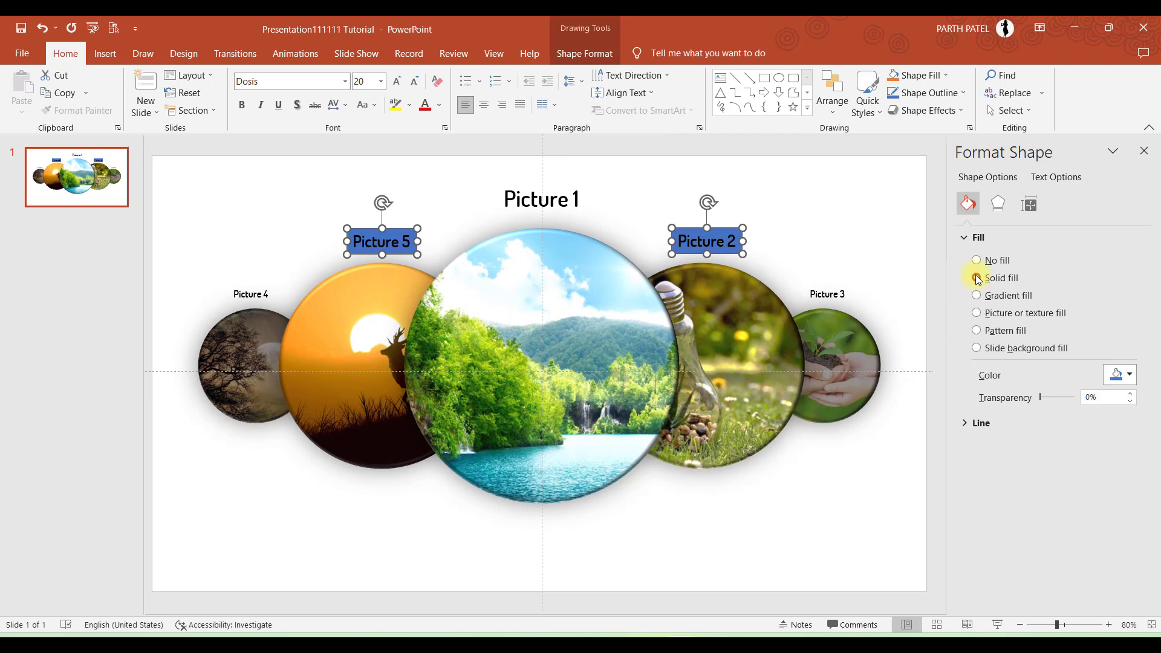
Step: Give the side captions no fill and a light grey font, then review the slide
left_click(814, 75)
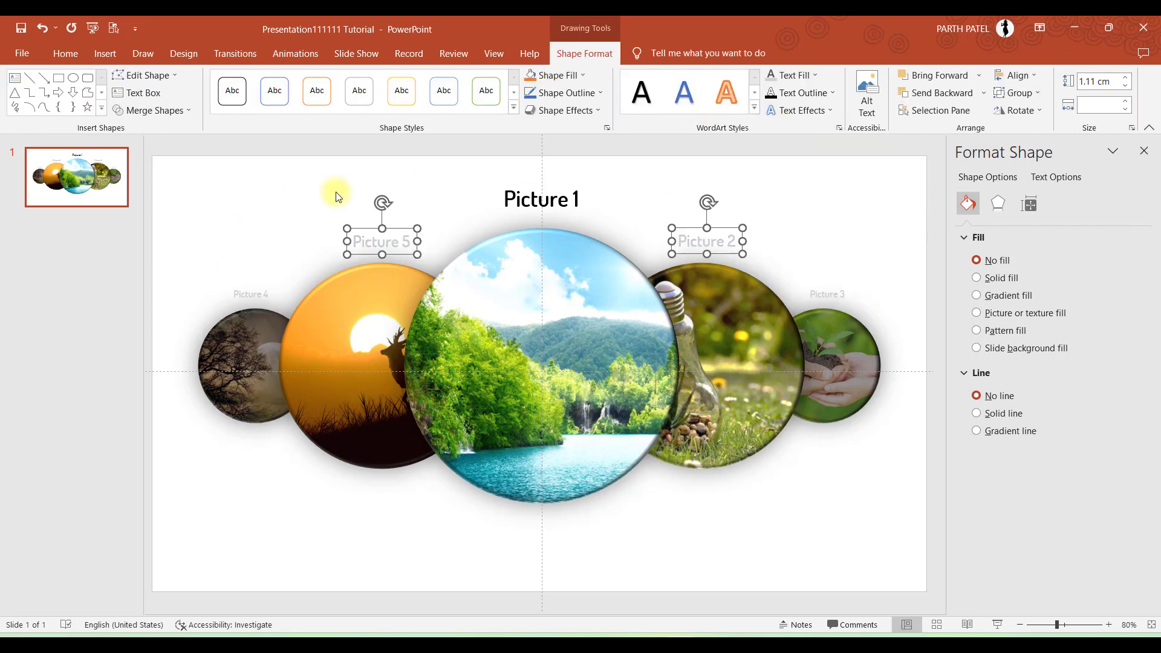
left_click(812, 74)
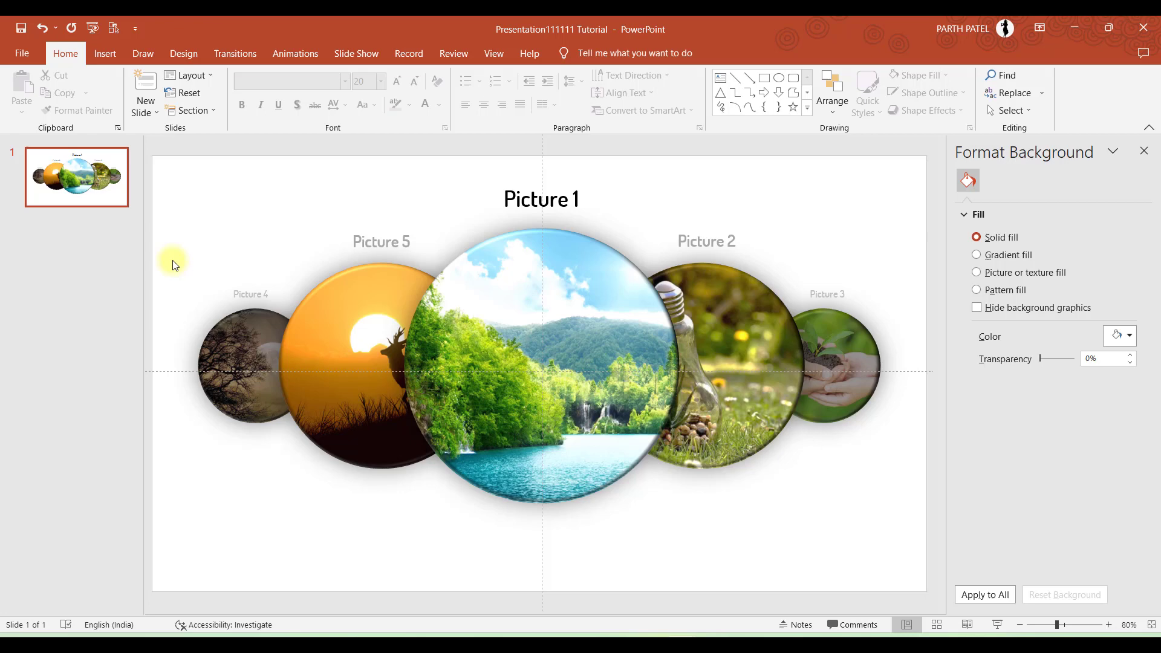
mouse_move(304, 422)
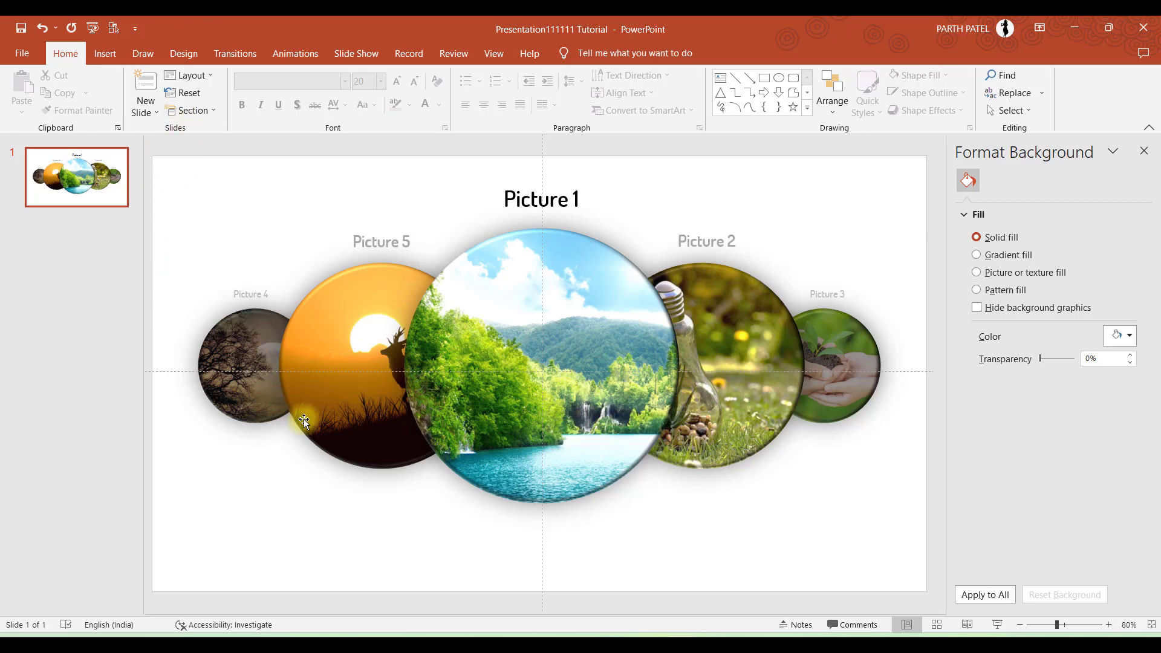
key("alt+tab")
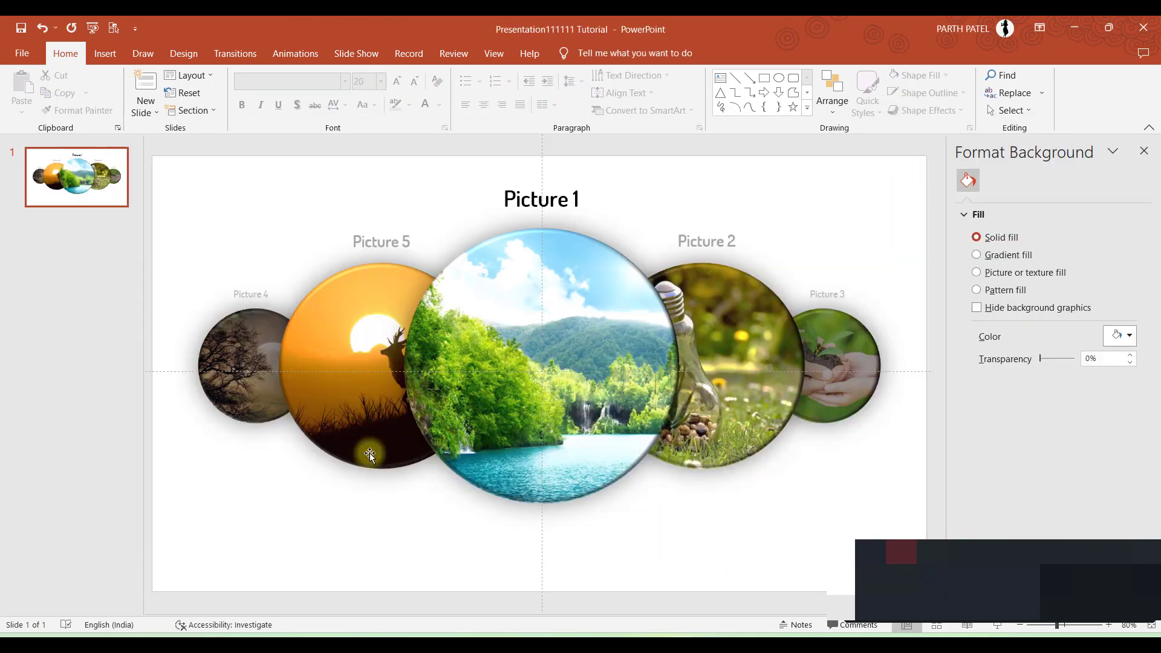
Step: Draw a small rectangle bar below the centre picture and fill it black
left_click(104, 53)
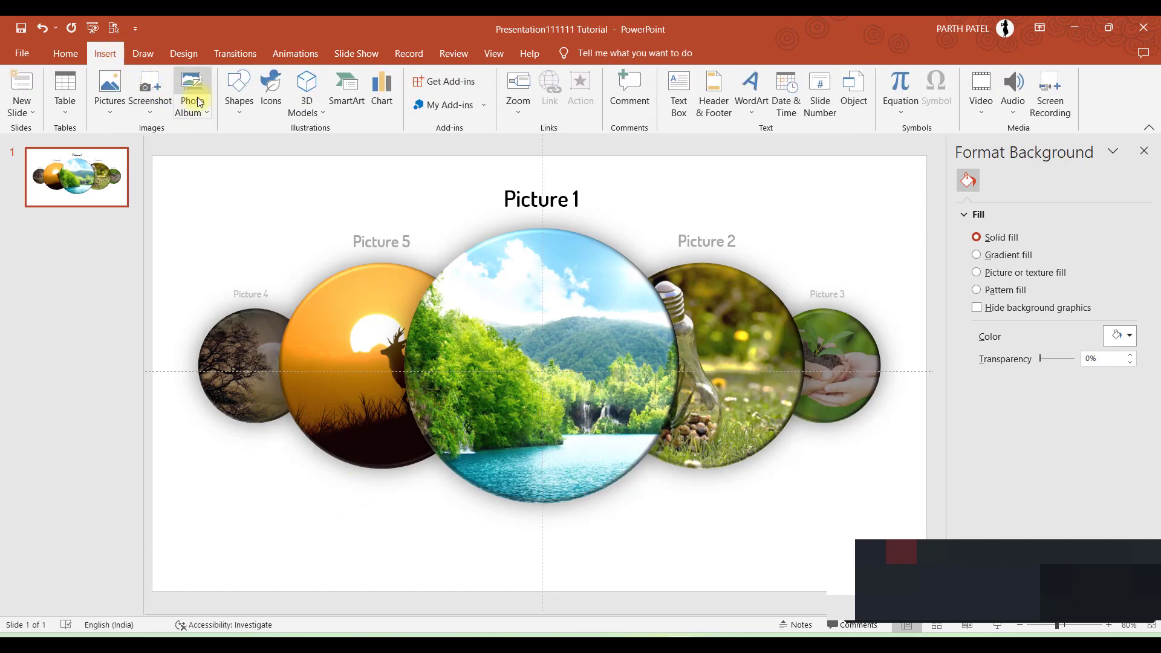
left_click(238, 88)
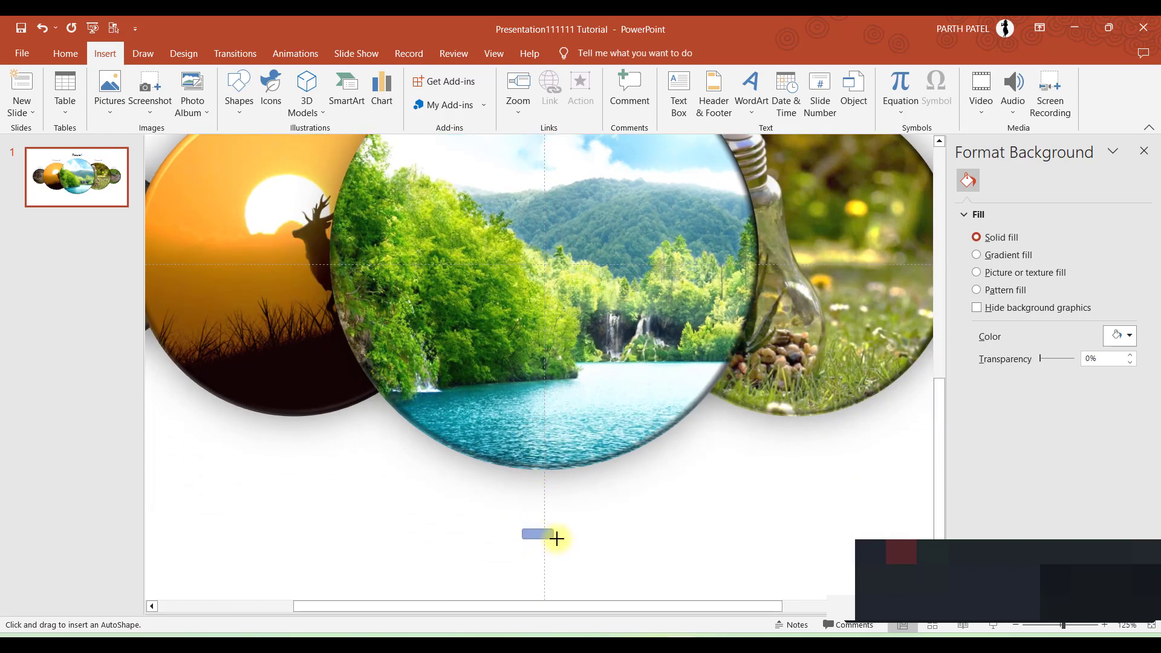
left_click_drag(526, 535, 566, 534)
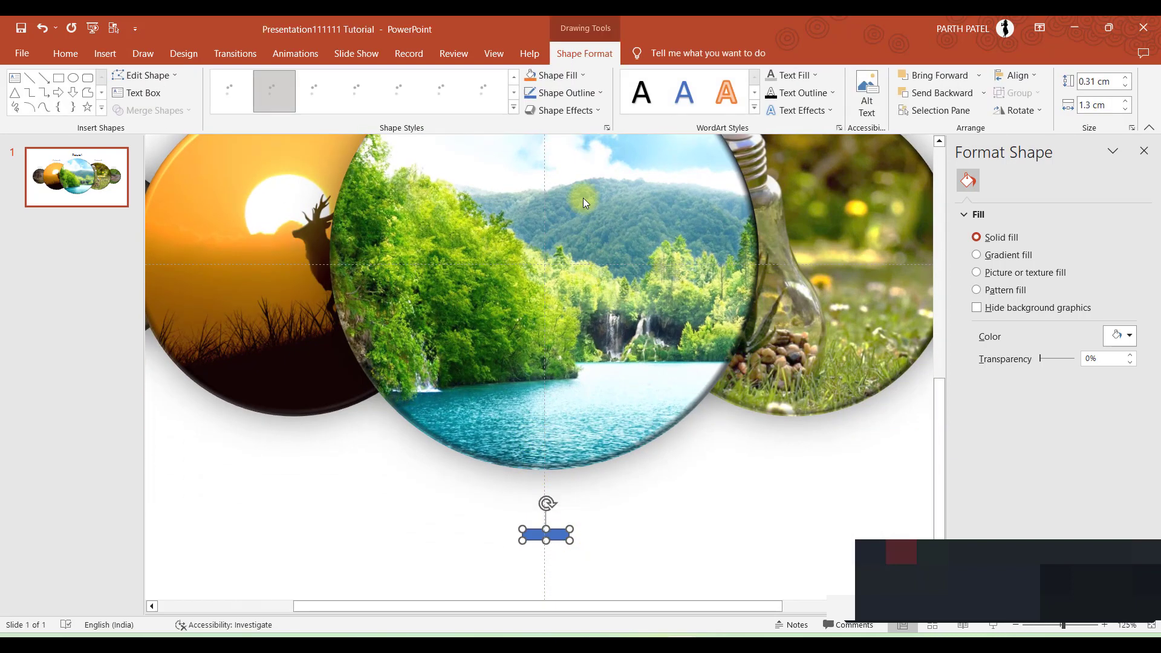
left_click(562, 94)
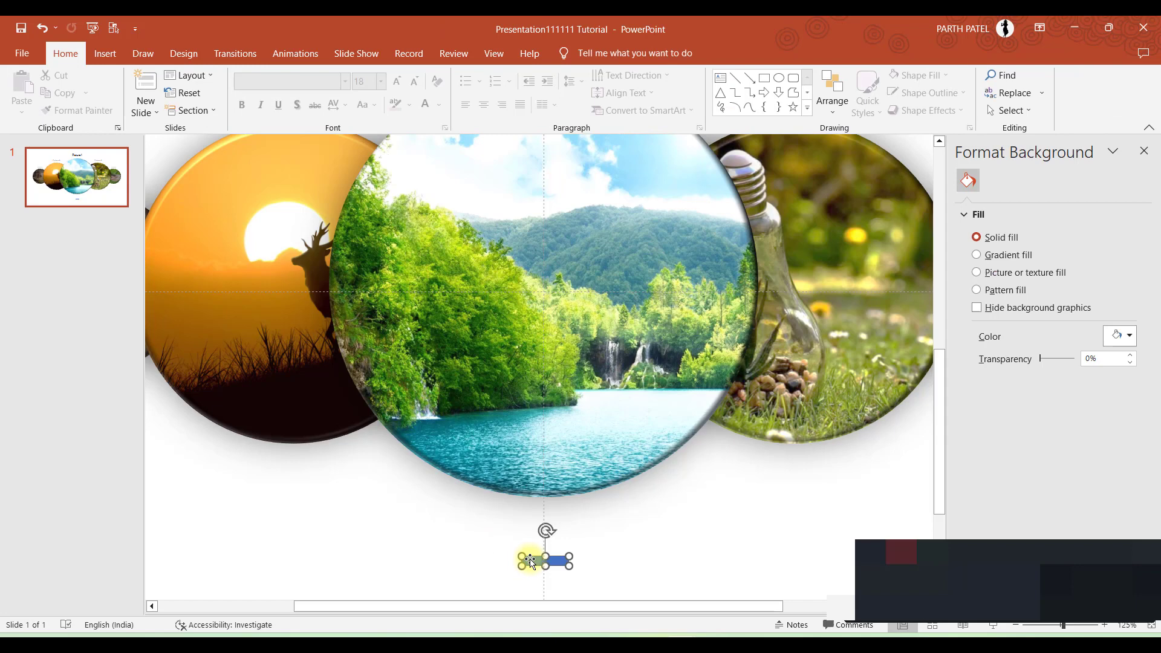
left_click(551, 75)
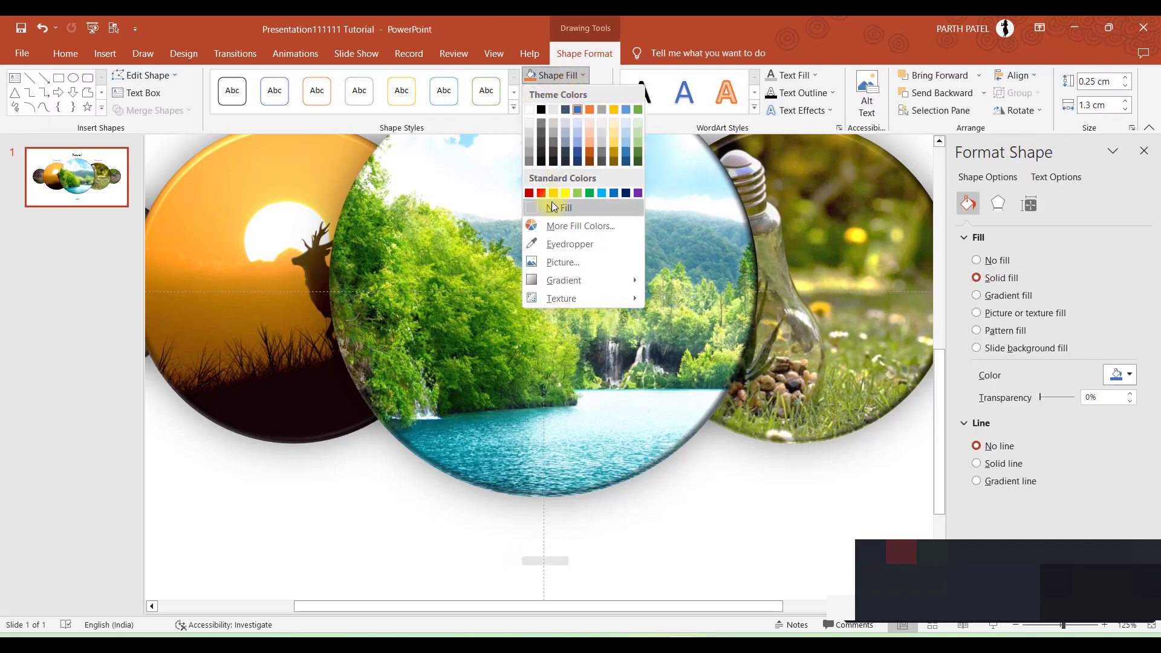
left_click(566, 207)
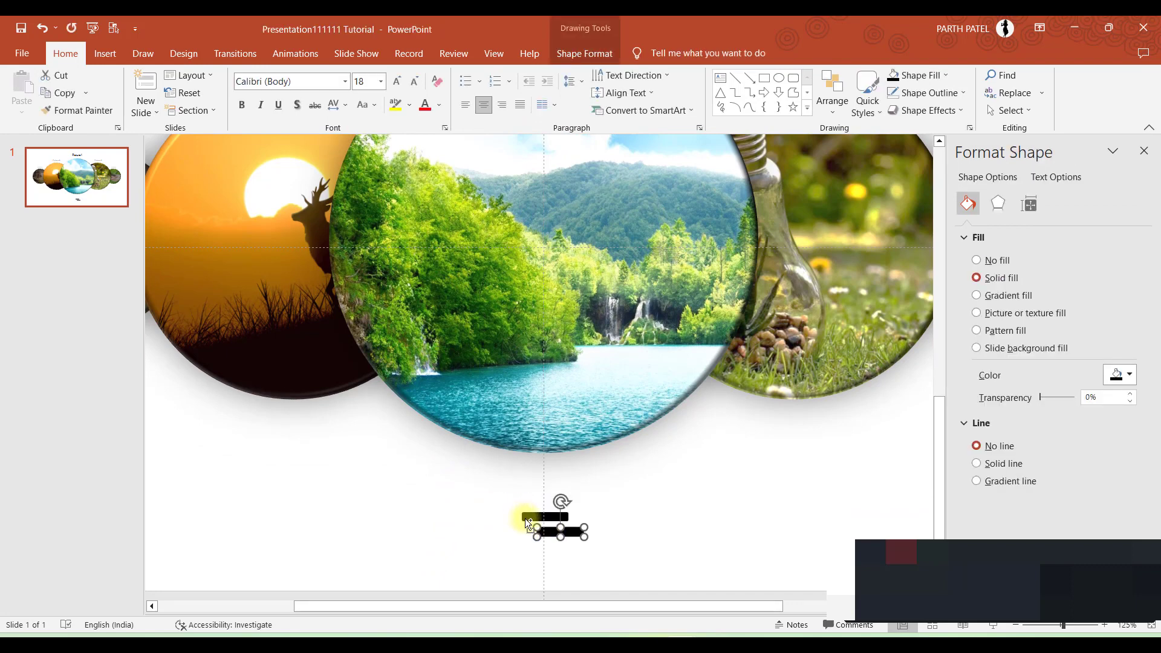
Step: Duplicate the bar into a row of five and turn the four outer bars light grey
left_click_drag(545, 523, 582, 552)
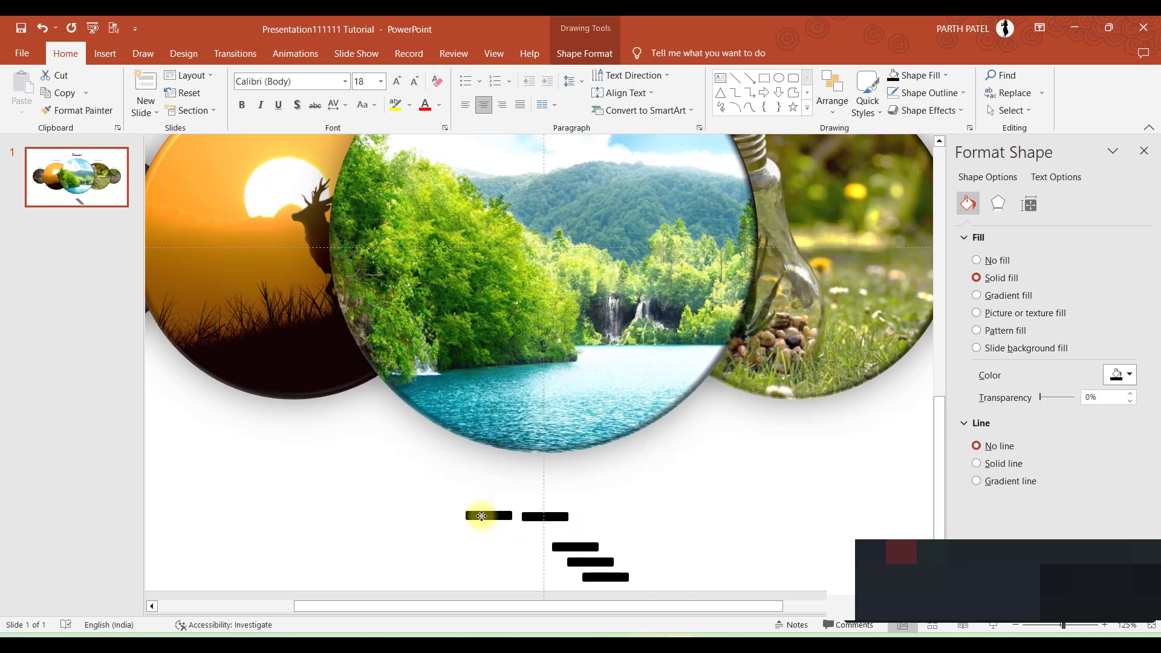
left_click(488, 516)
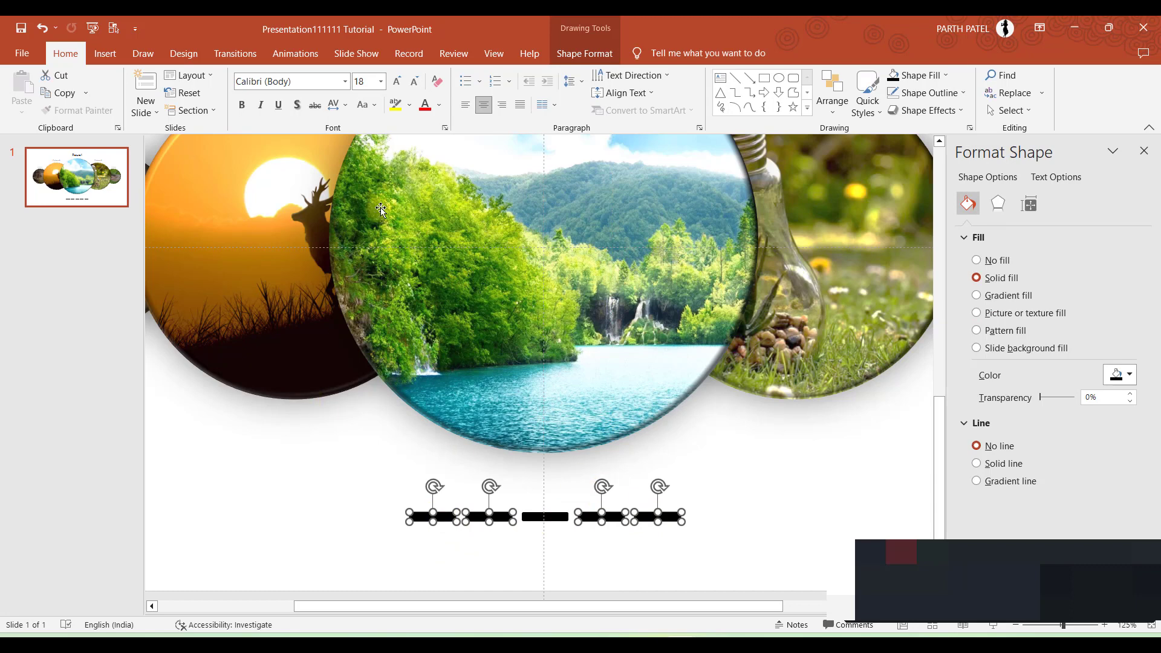
left_click(553, 75)
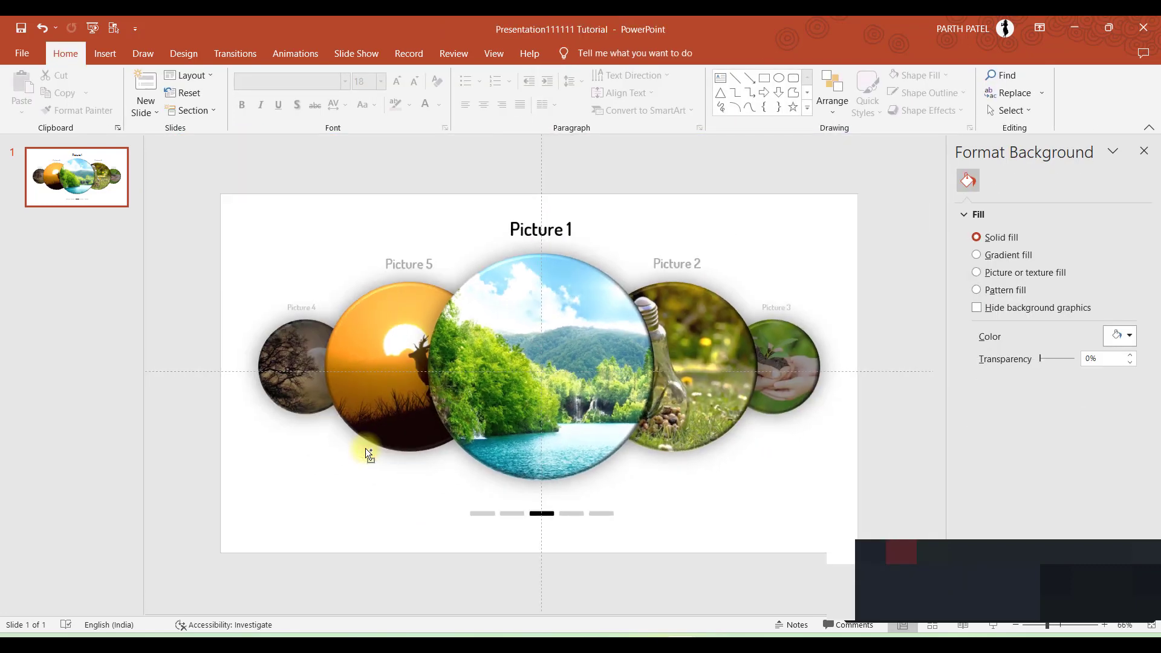
mouse_move(319, 442)
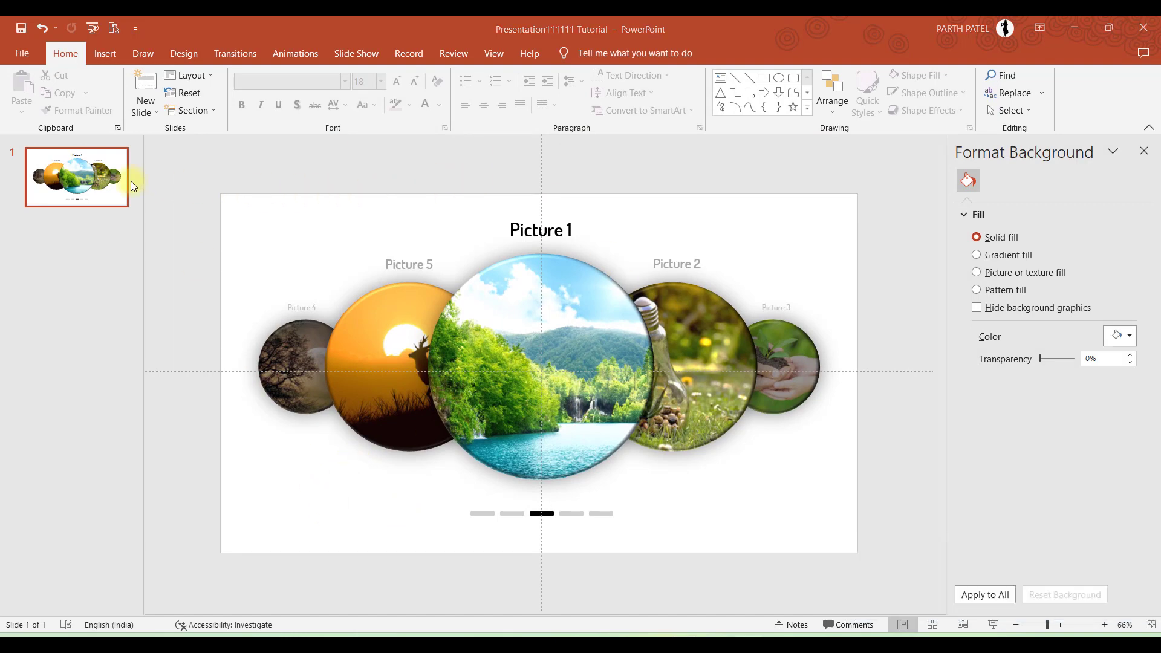
Step: Duplicate the current slide with Ctrl+D to create slide 2
key("ctrl+d")
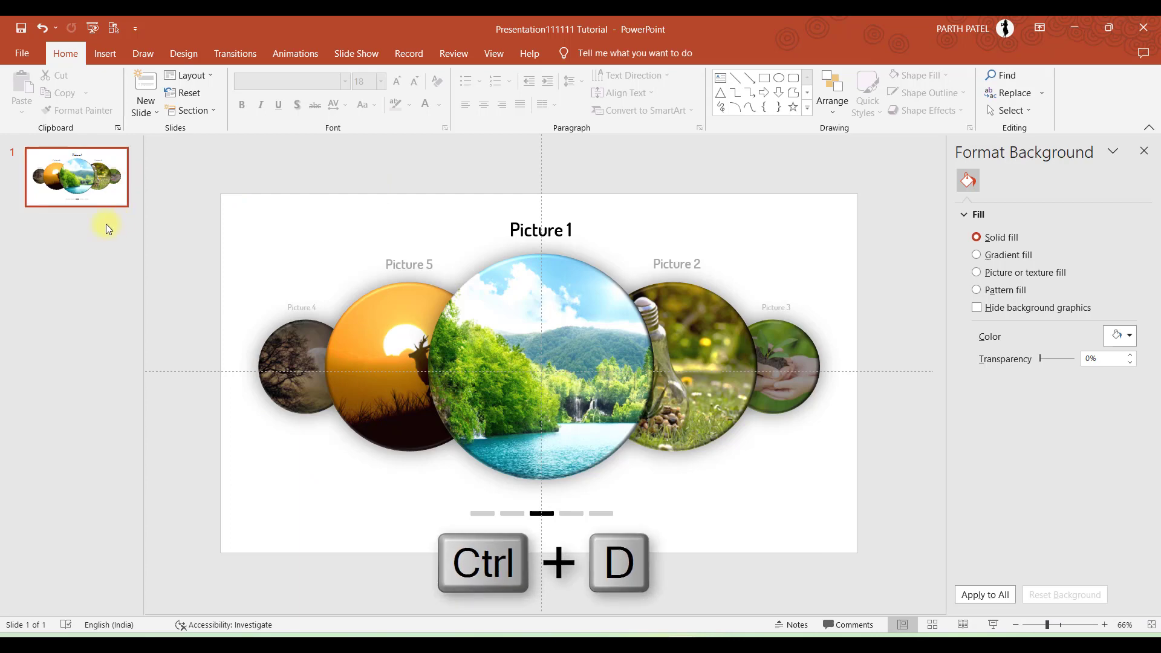
key("ctrl+d")
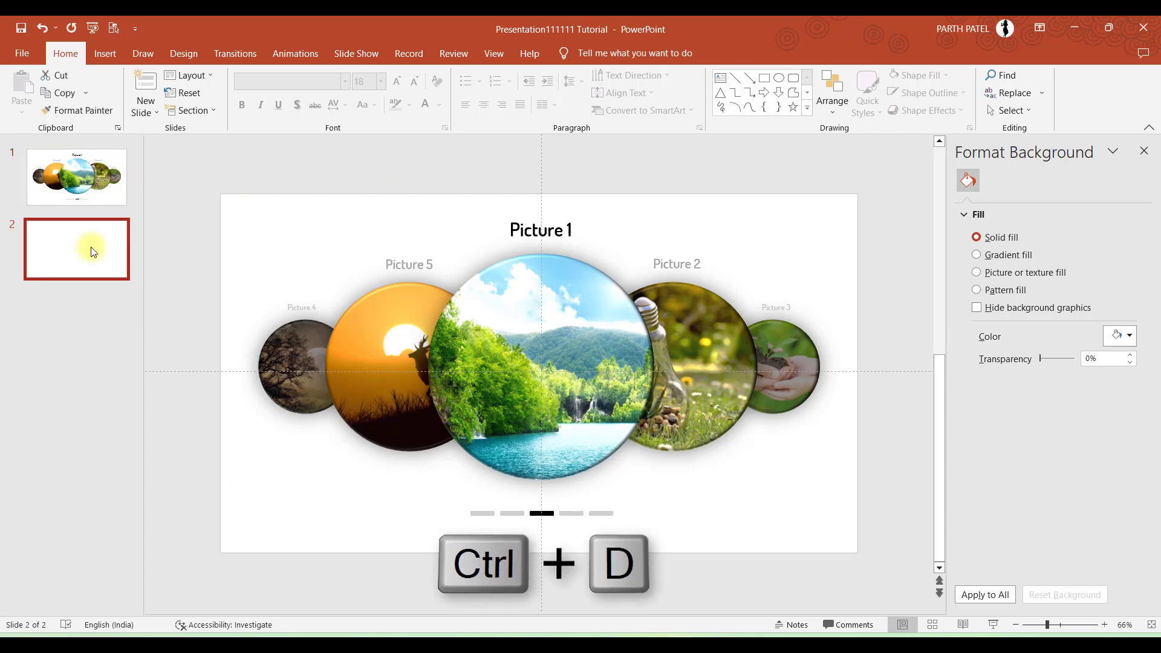
key("ctrl+d")
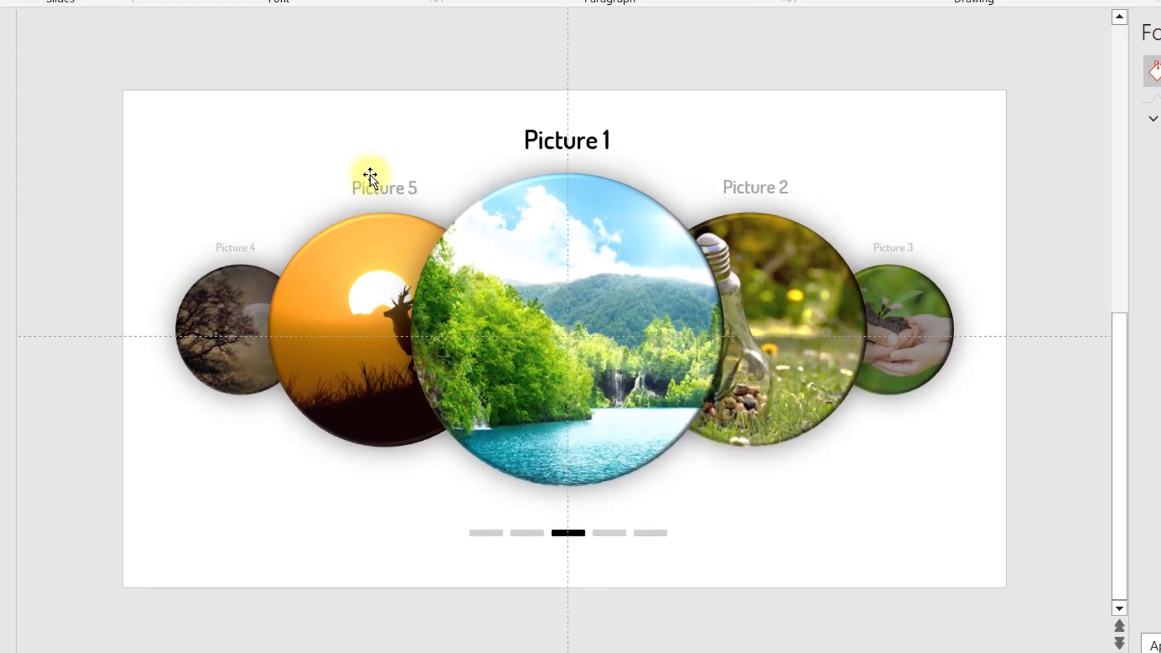
Step: Renumber slide 2's captions so Picture 2 sits centred with Picture 1 and 3 beside it
left_click(566, 140)
type("2")
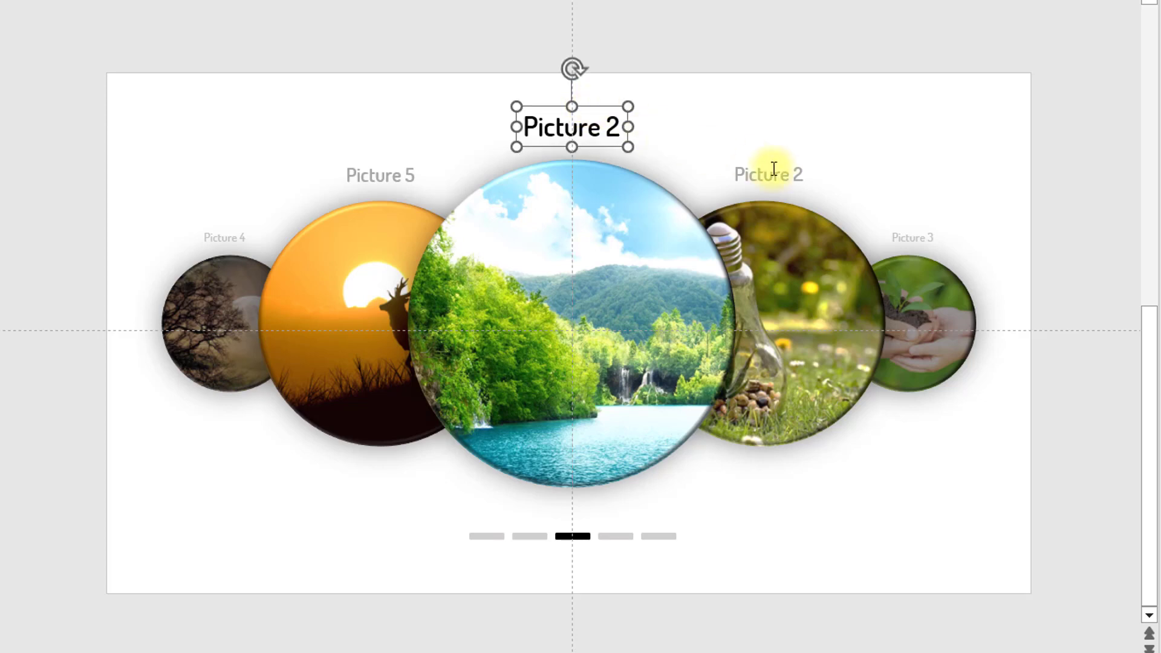
left_click(768, 174)
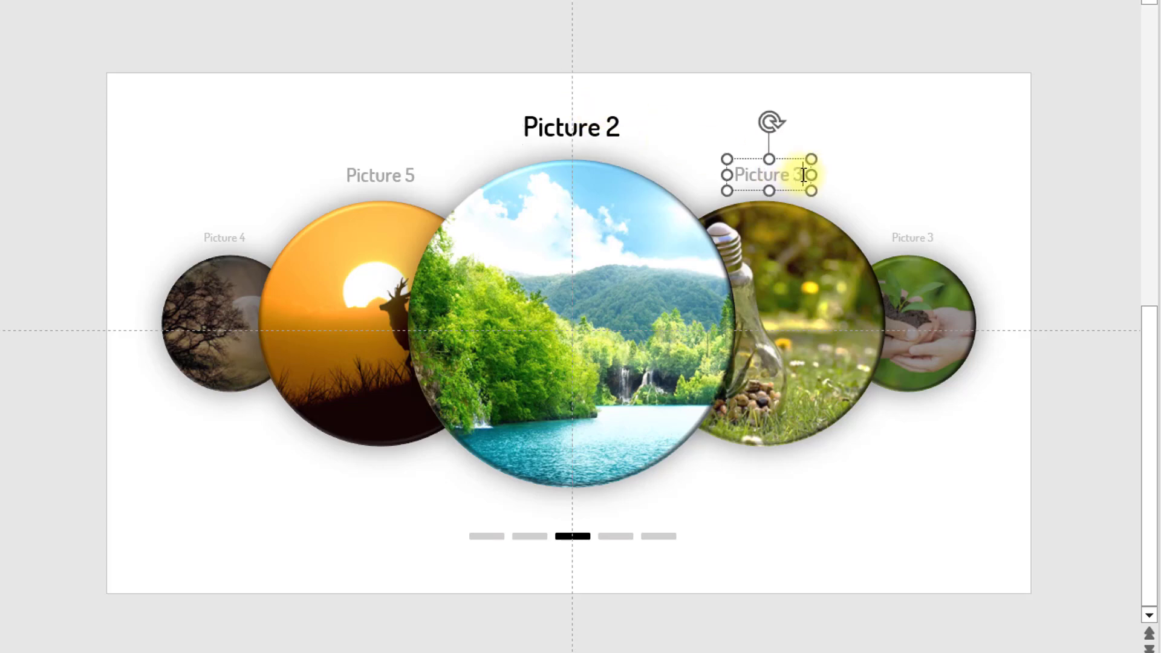
left_click_drag(770, 176, 910, 237)
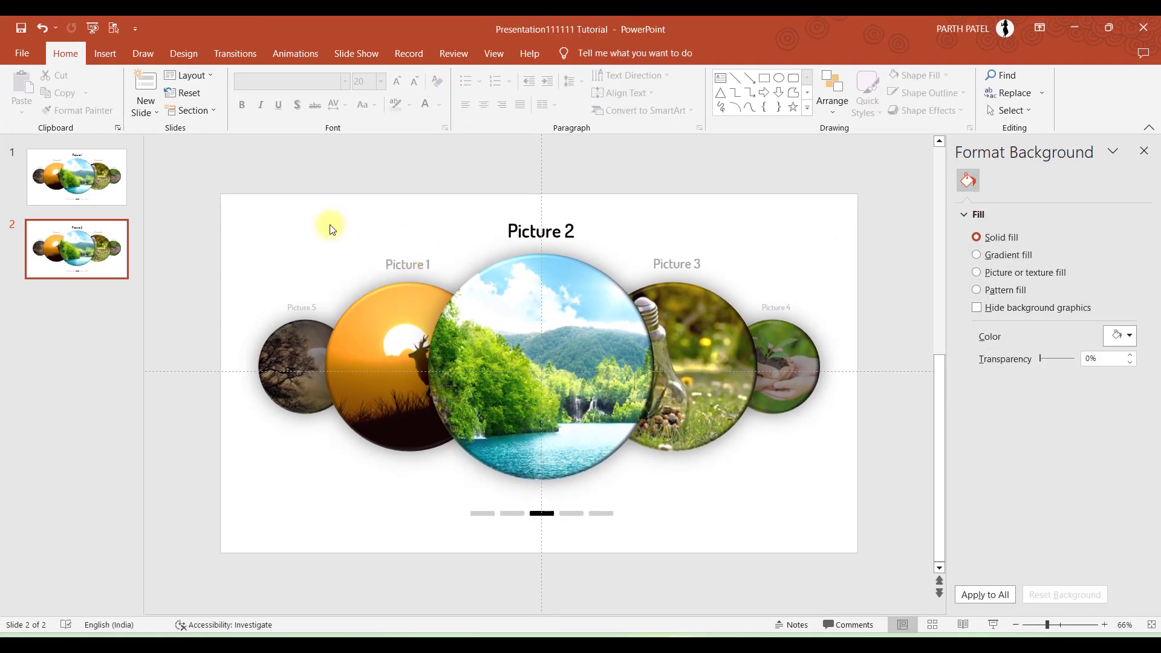
mouse_move(311, 252)
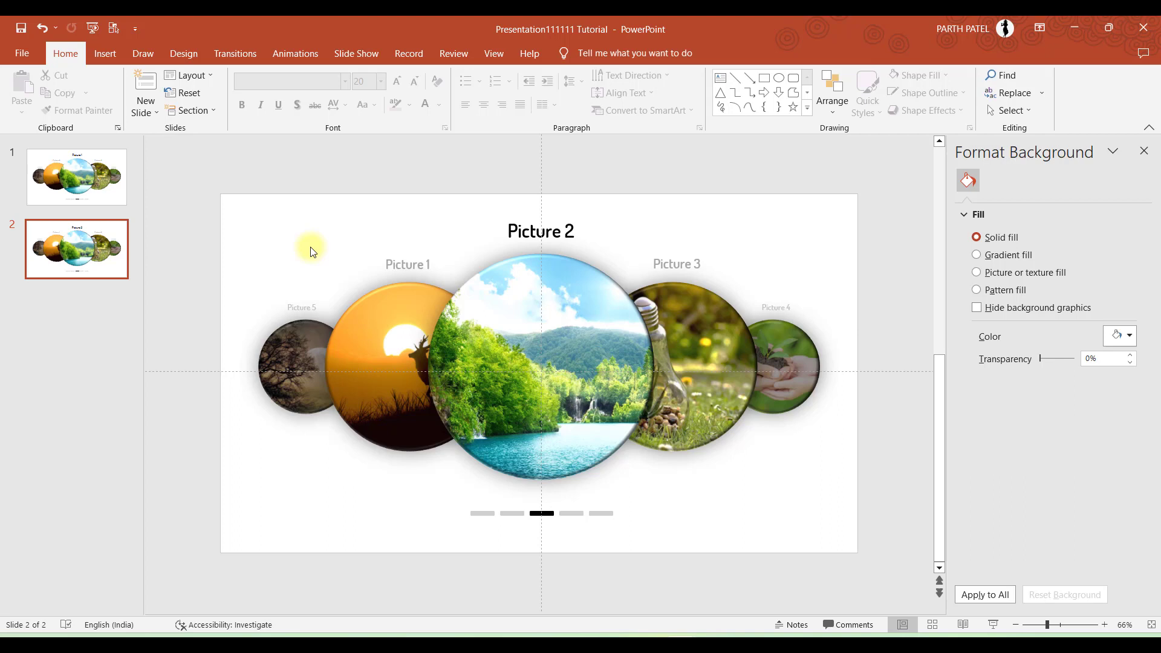
mouse_move(341, 227)
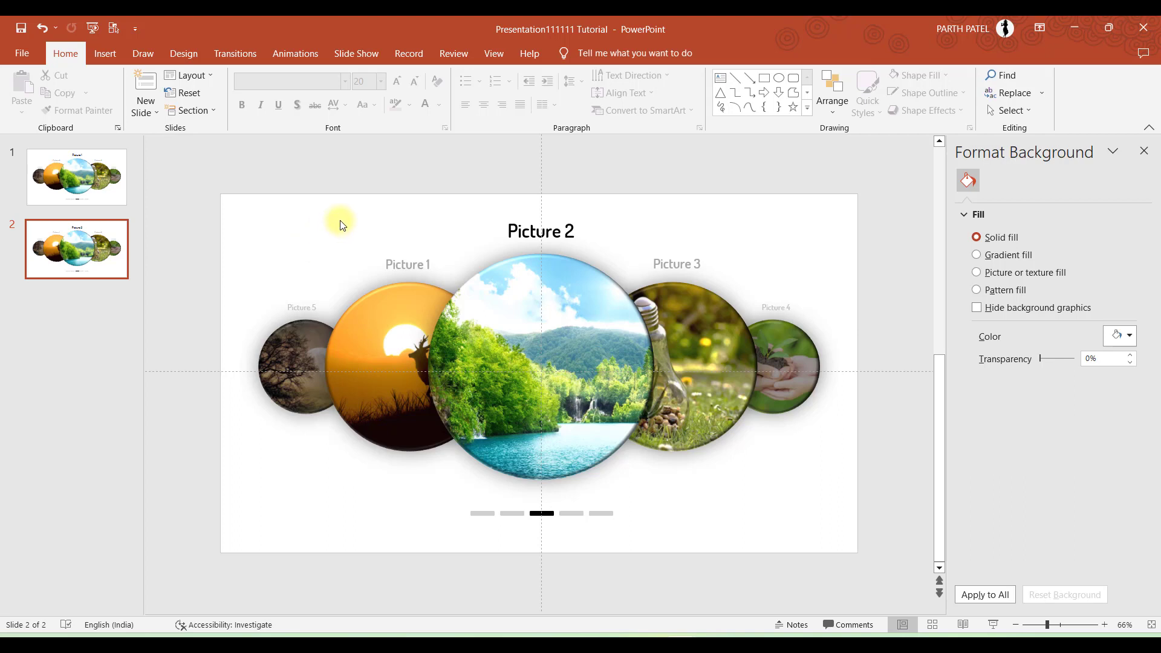
Step: Shift the waterfall photo into the left slot and shrink the sunset photo to the far left
left_click(526, 299)
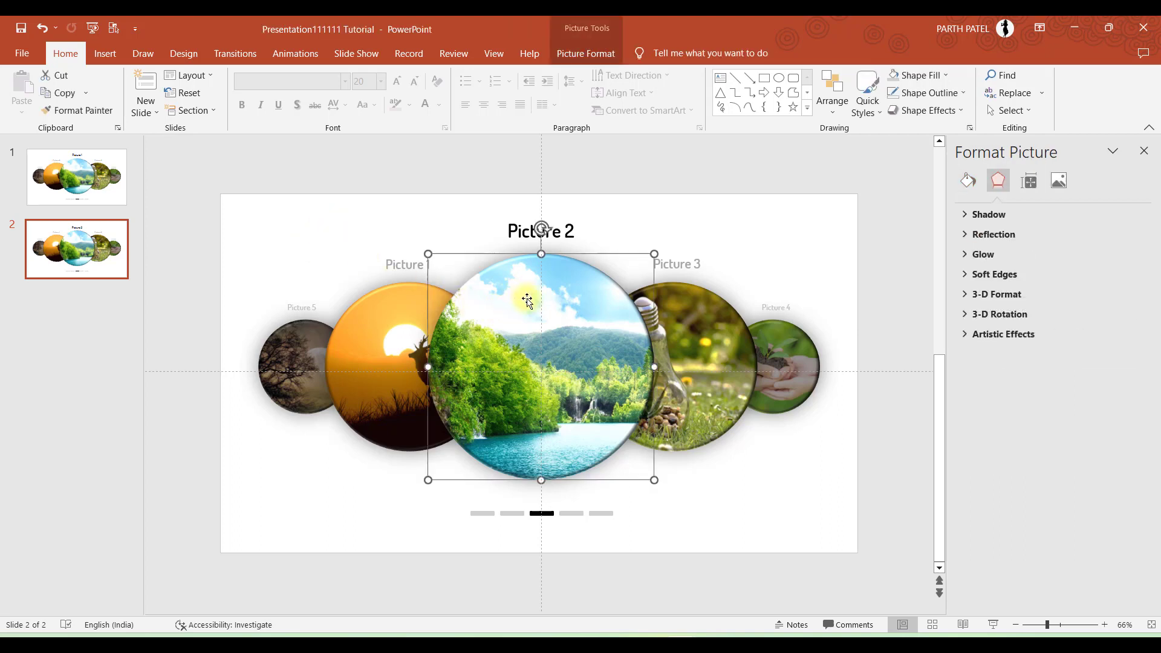
left_click_drag(526, 303, 435, 312)
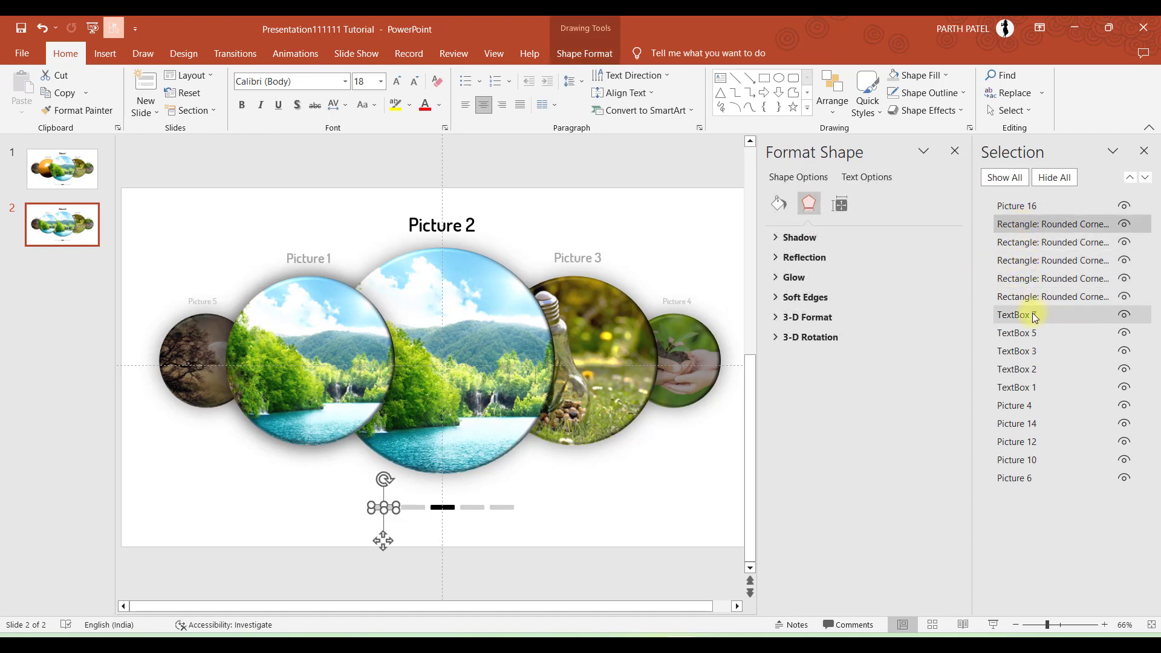
left_click(276, 309)
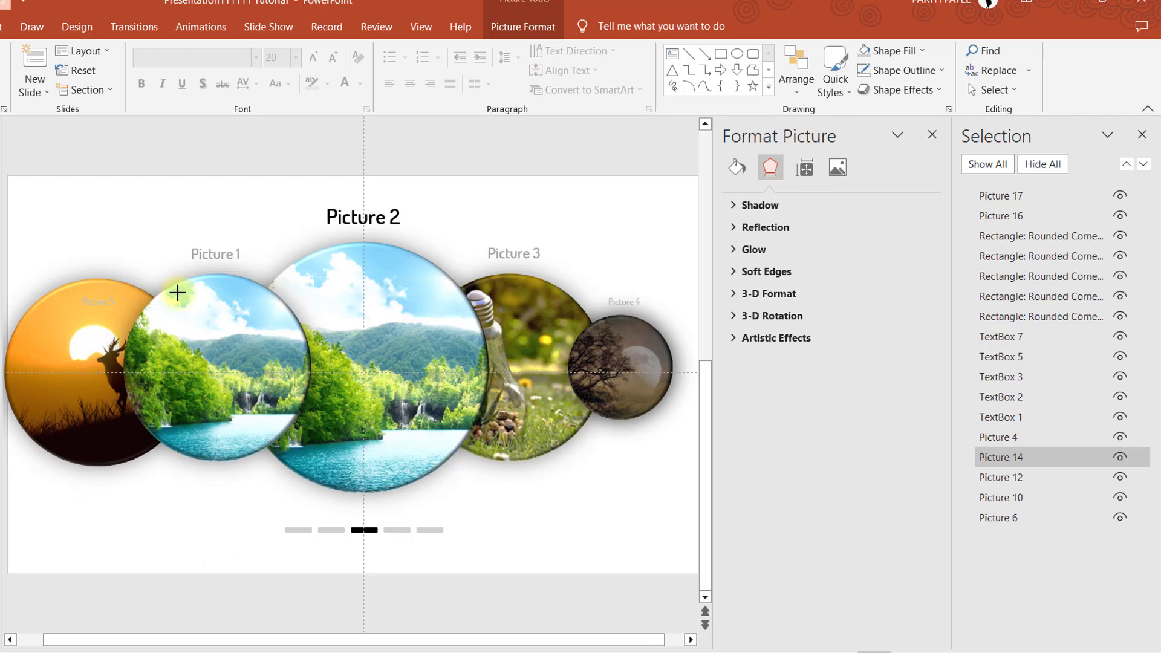
left_click_drag(177, 293, 107, 365)
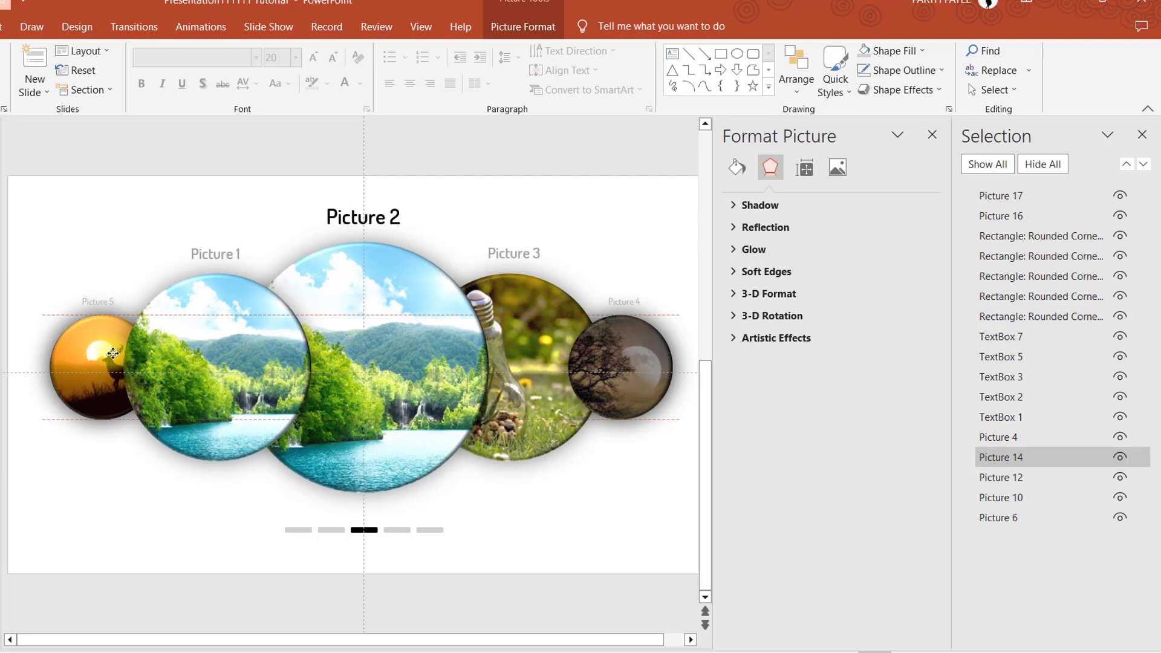
left_click(93, 368)
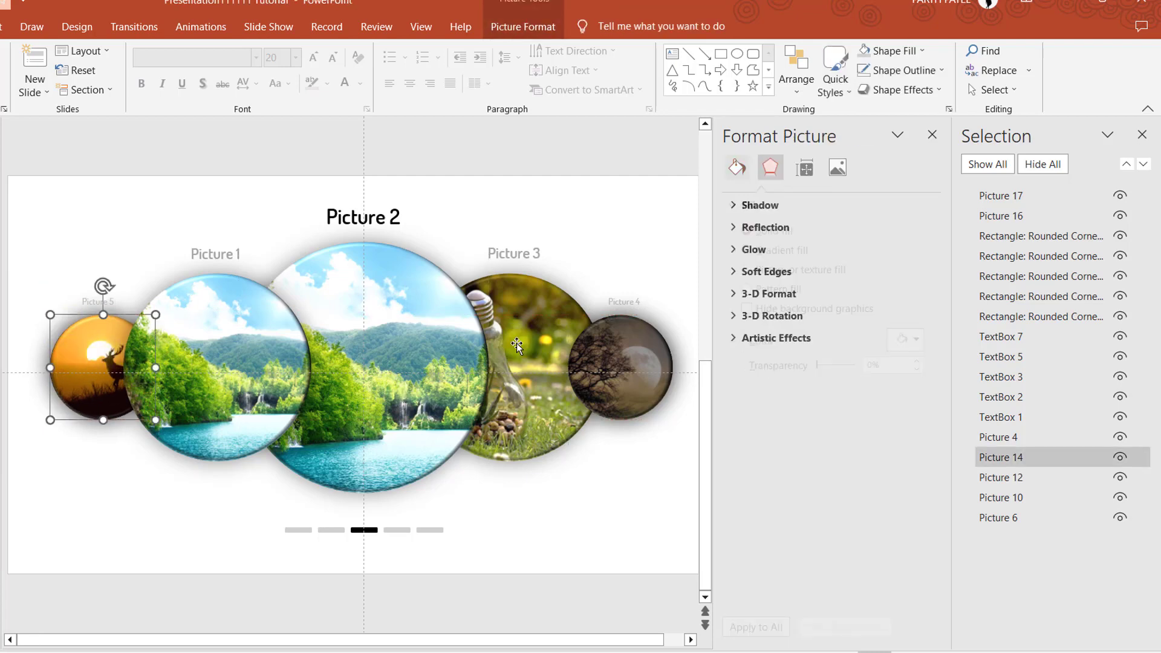
Step: Centre the light-bulb photo and move the hands photo into the right-side slot
left_click(1001, 477)
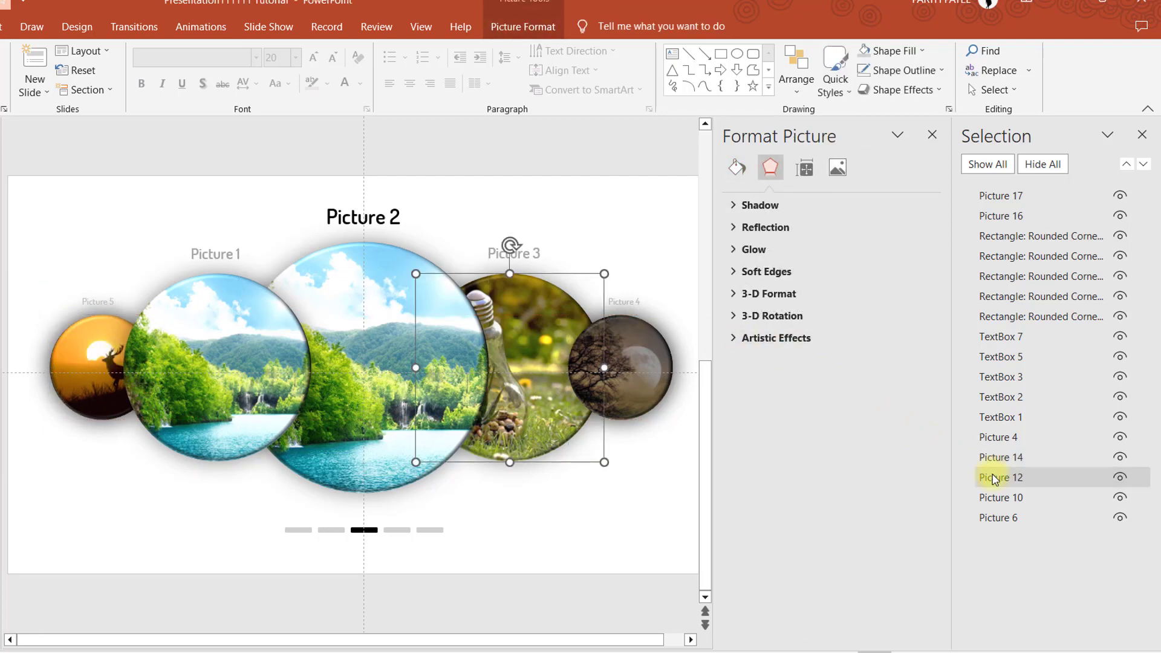
left_click(1000, 516)
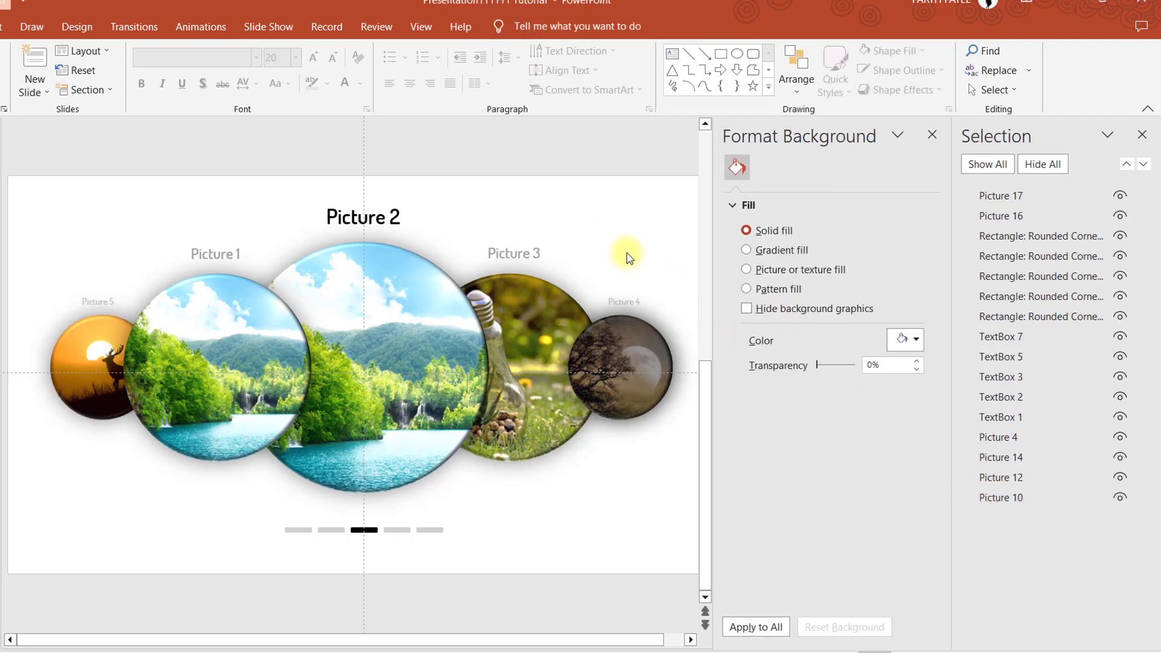
left_click(584, 519)
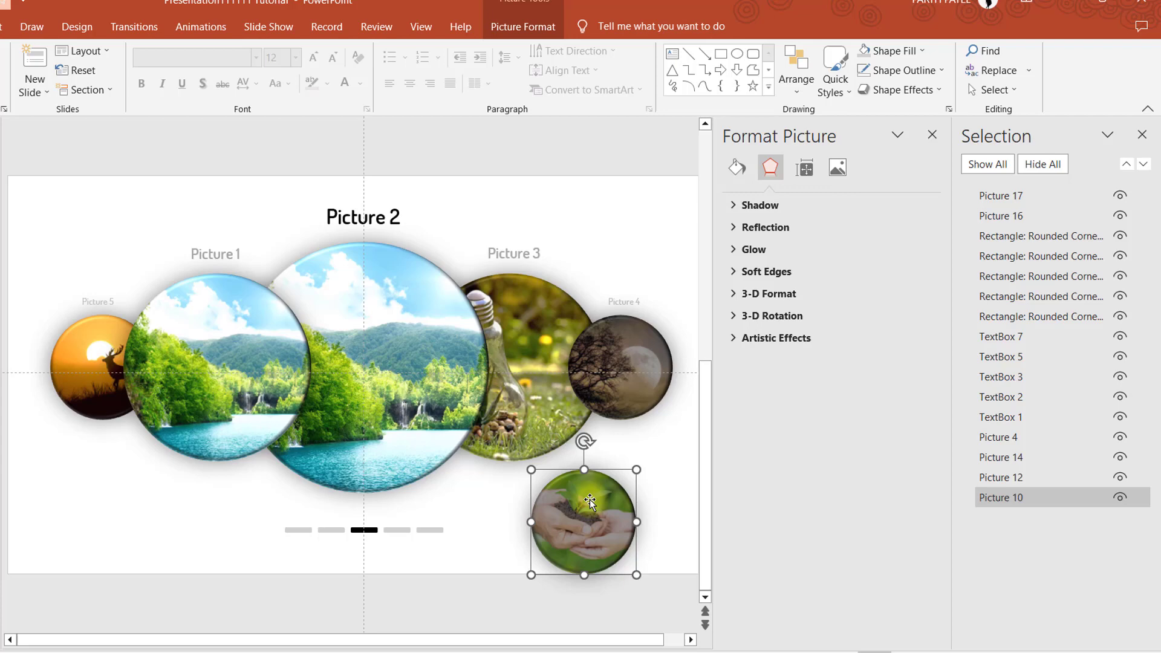
mouse_move(652, 433)
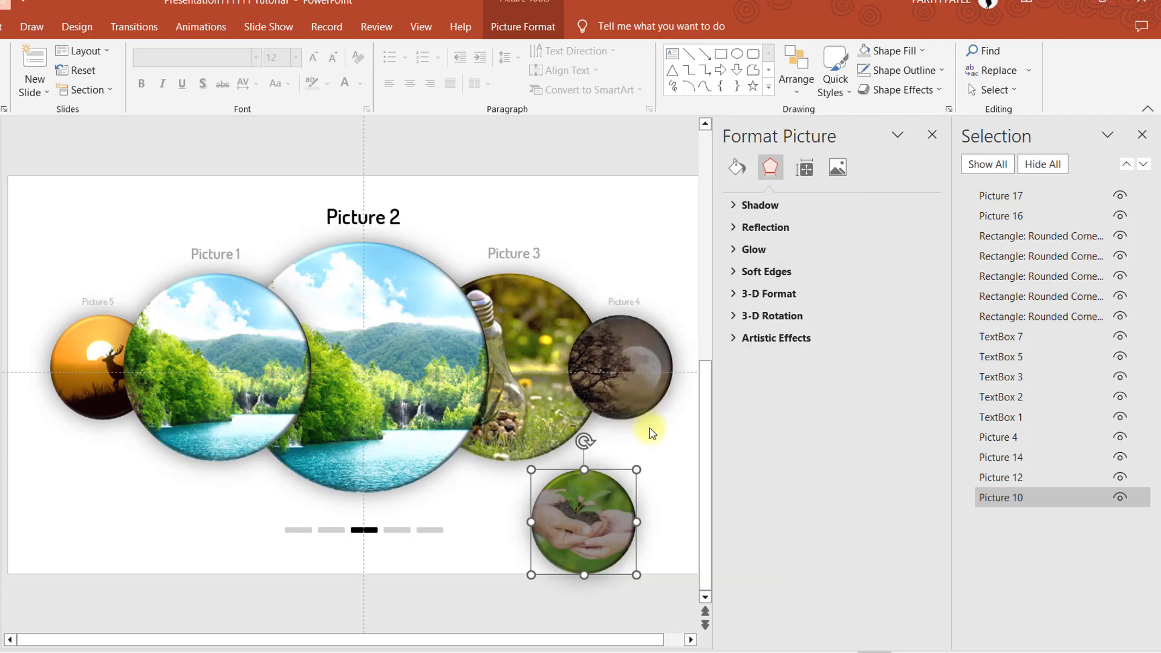
left_click_drag(583, 515, 509, 366)
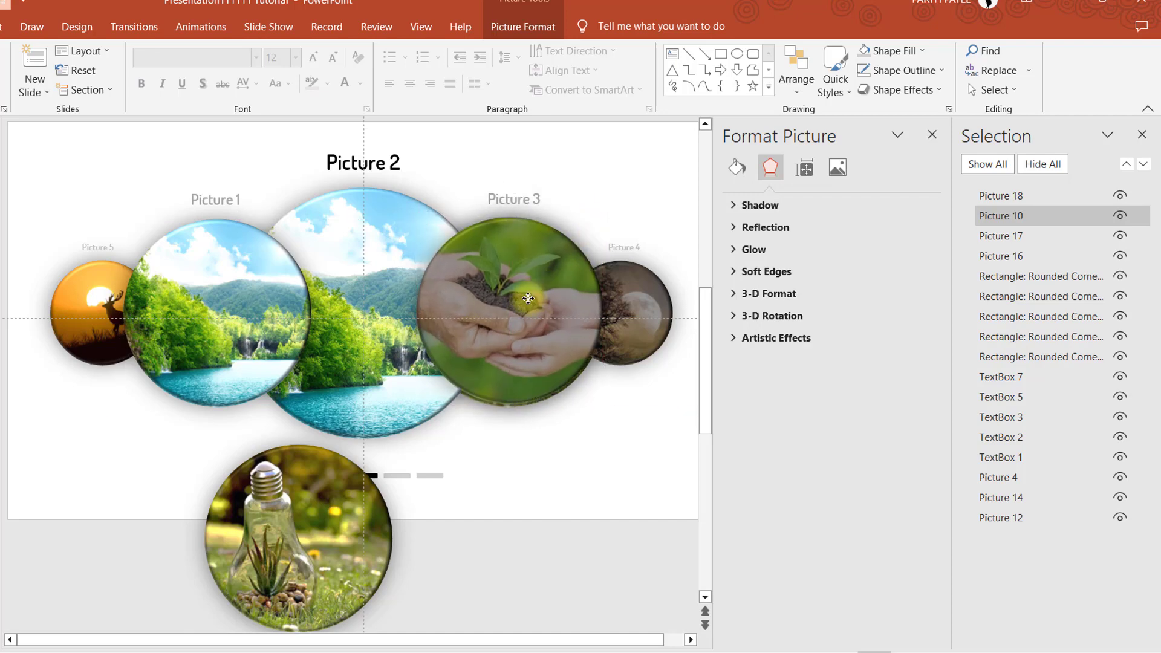
left_click(509, 299)
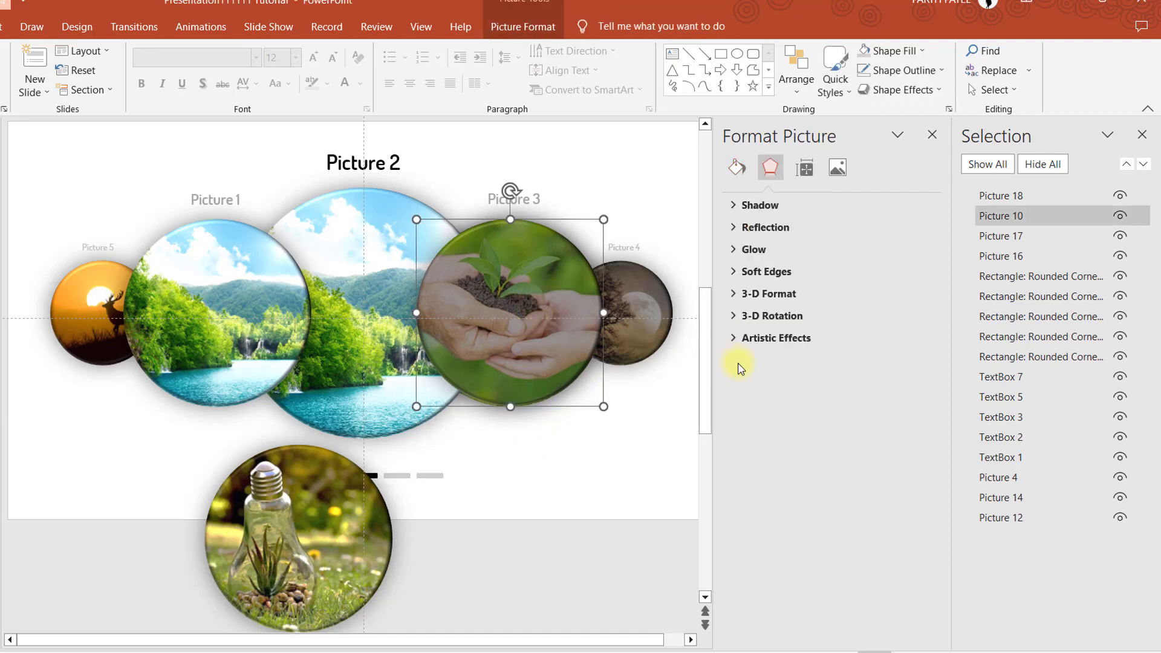
left_click(1002, 497)
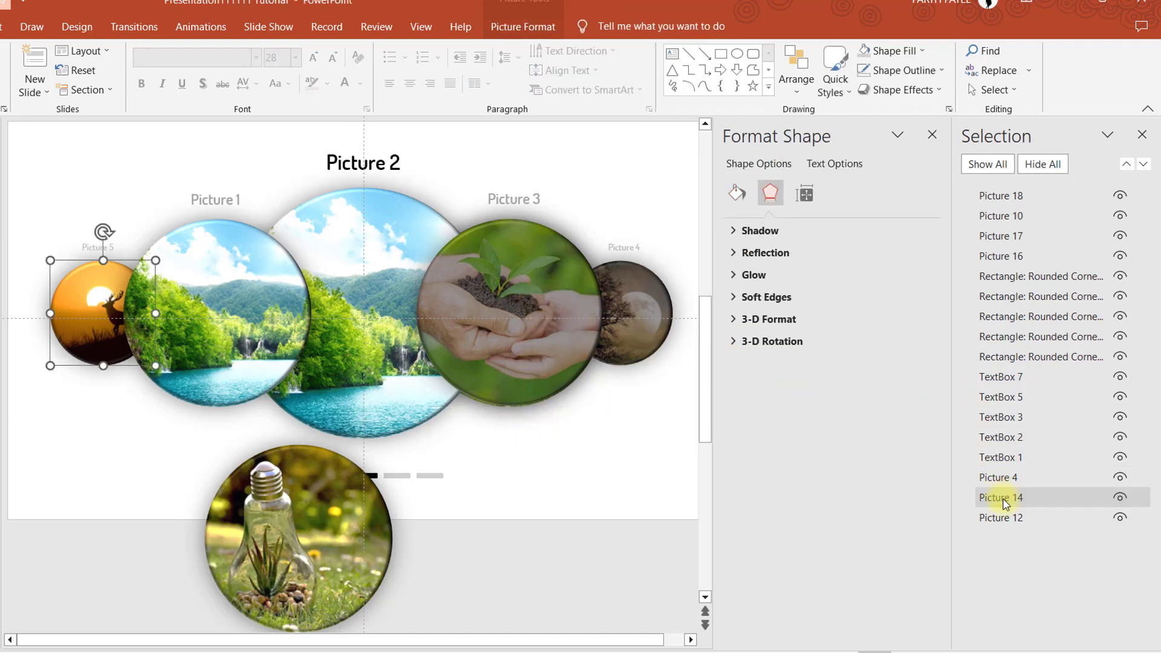
left_click(1002, 516)
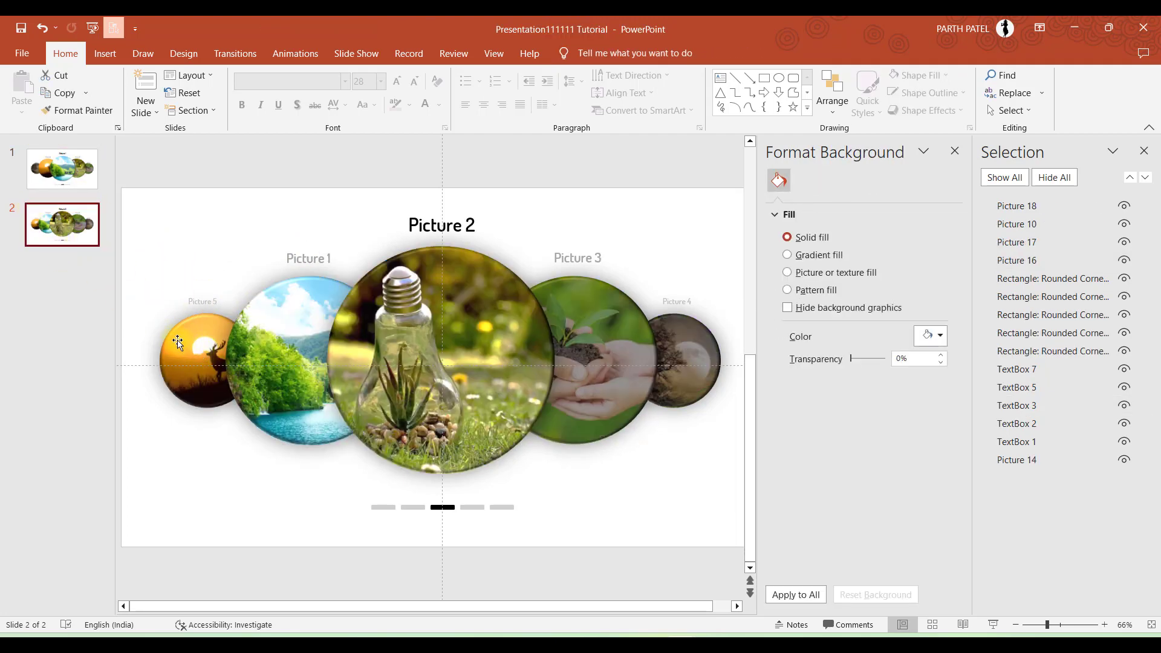
Step: Flip between slides 1 and 2 to compare layouts, then dismiss the Format Background pane
left_click(441, 360)
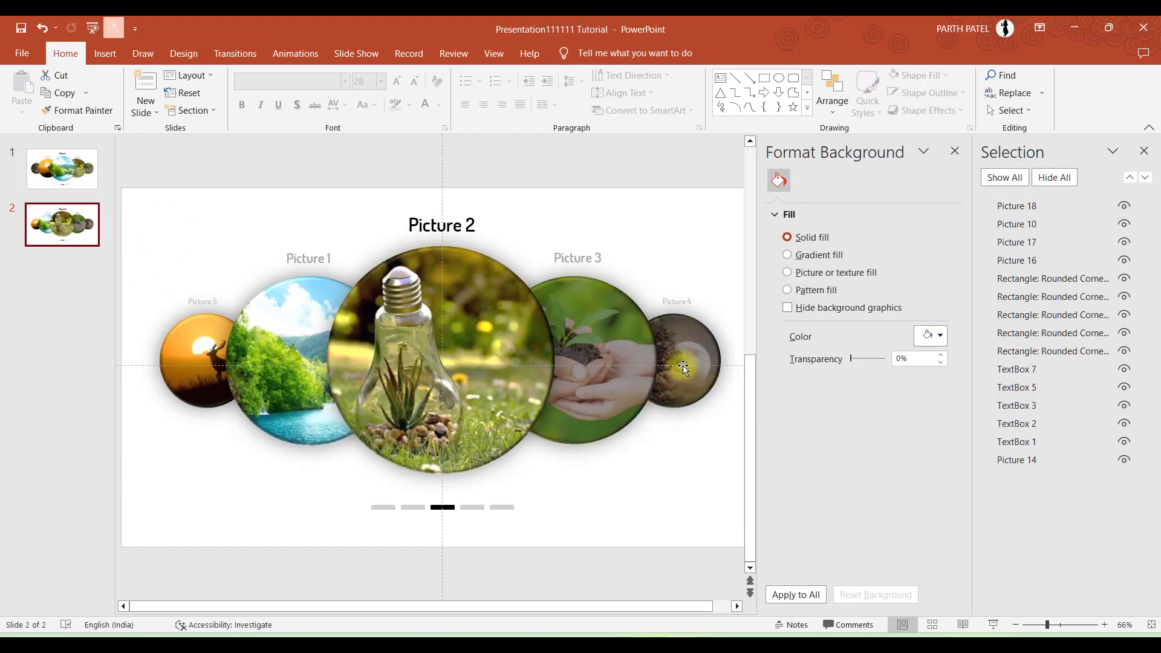
left_click(62, 170)
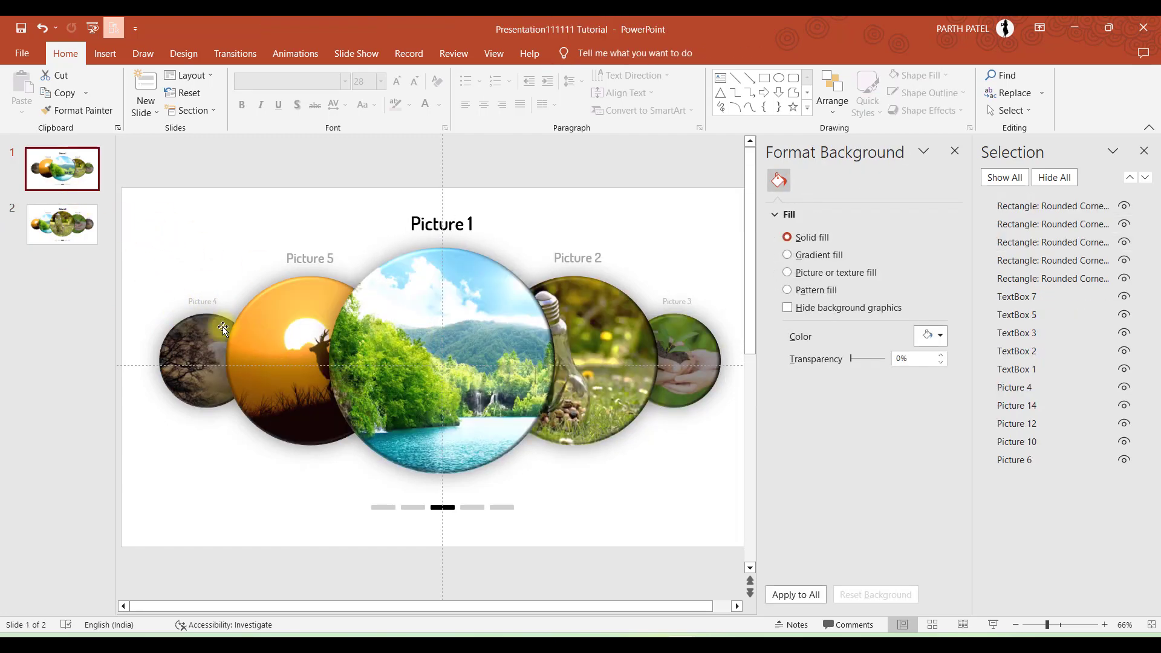
left_click(61, 225)
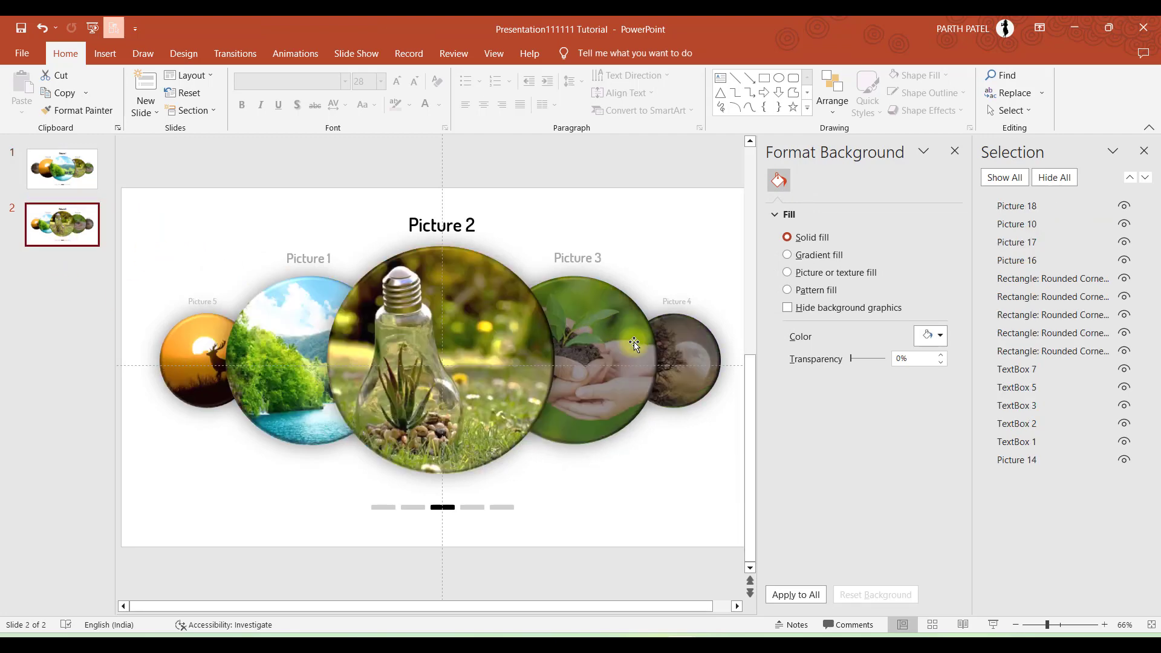
left_click(62, 168)
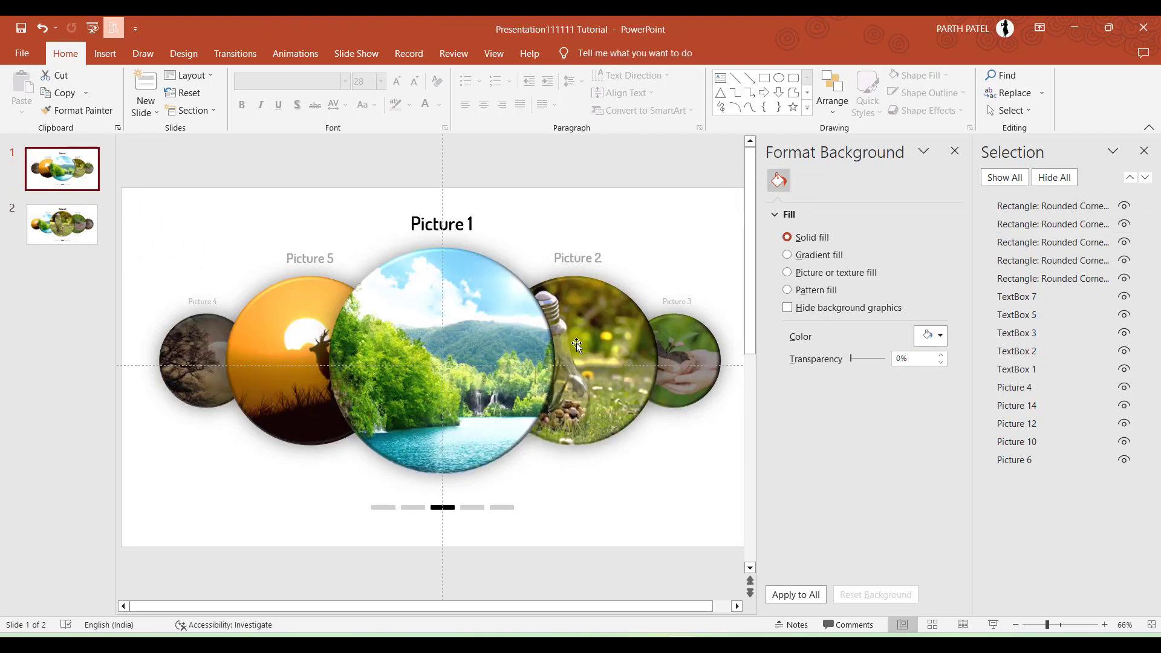
mouse_move(704, 376)
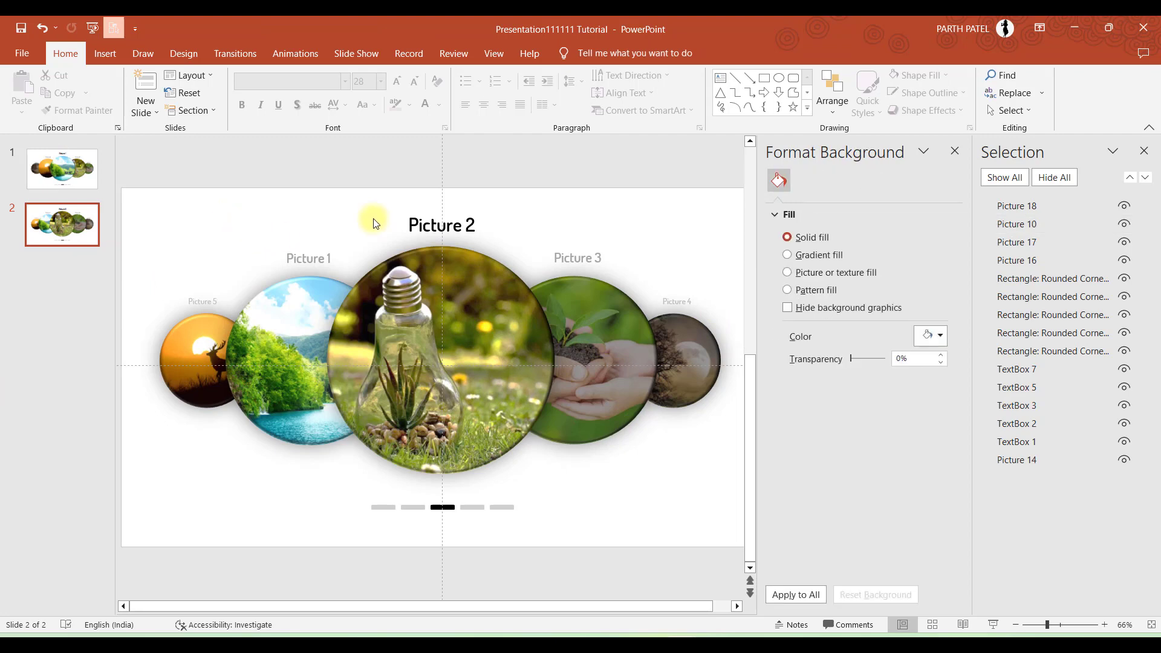
left_click(954, 151)
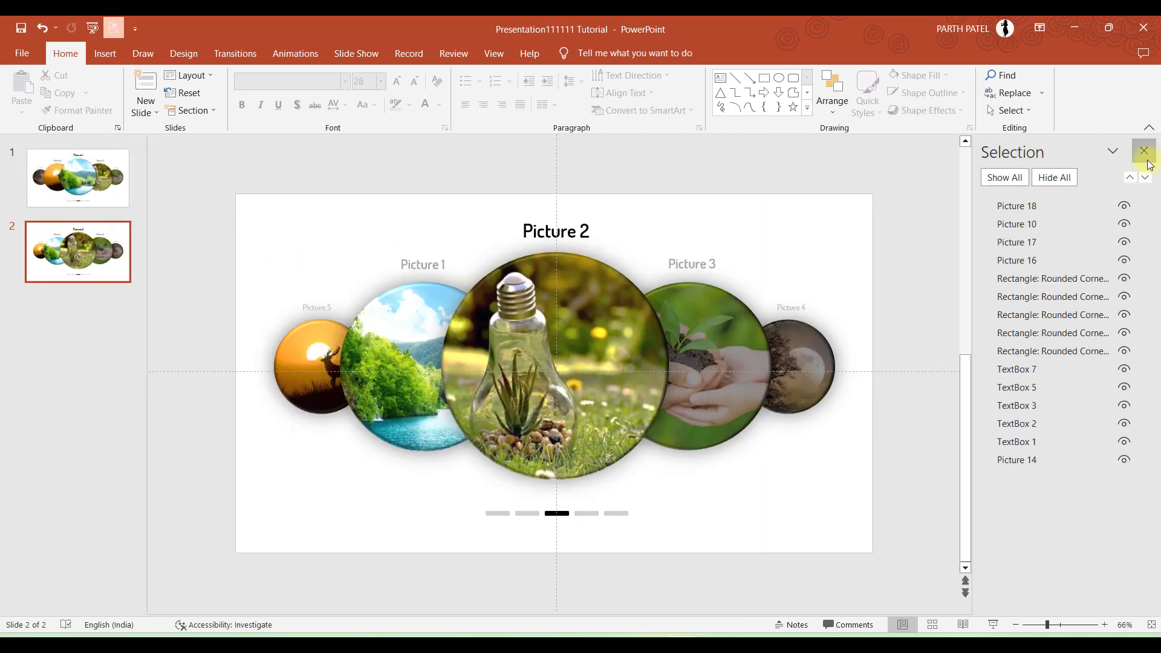
Step: Close the Selection Pane and shift the black indicator dash to the fourth slot
left_click(1143, 151)
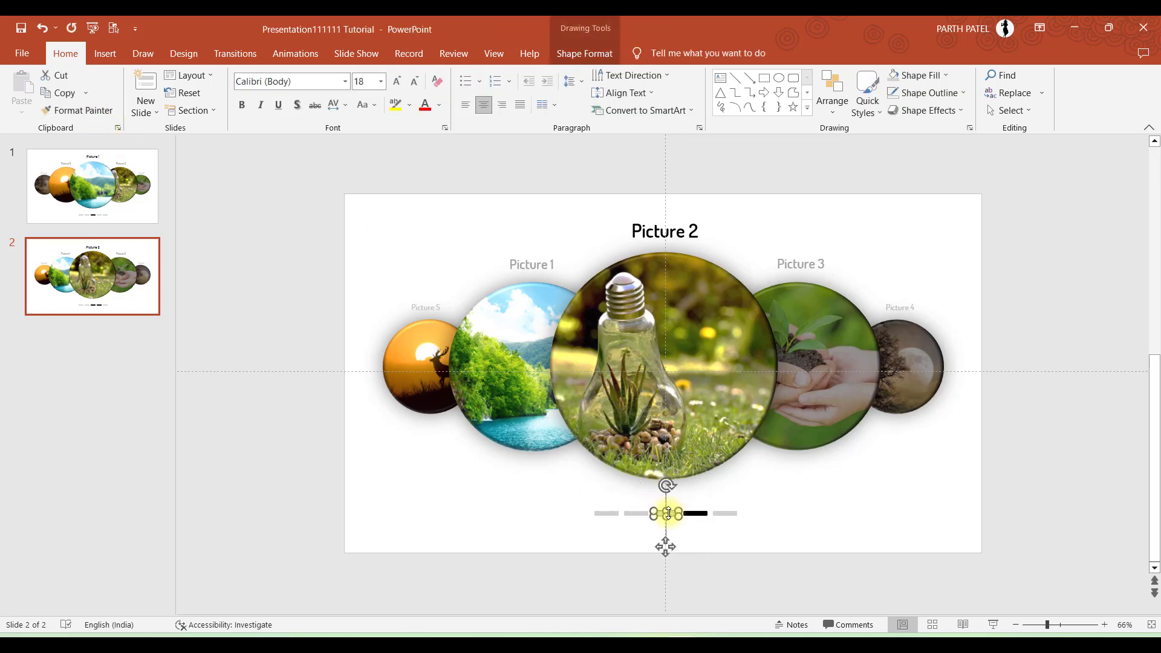
left_click(664, 519)
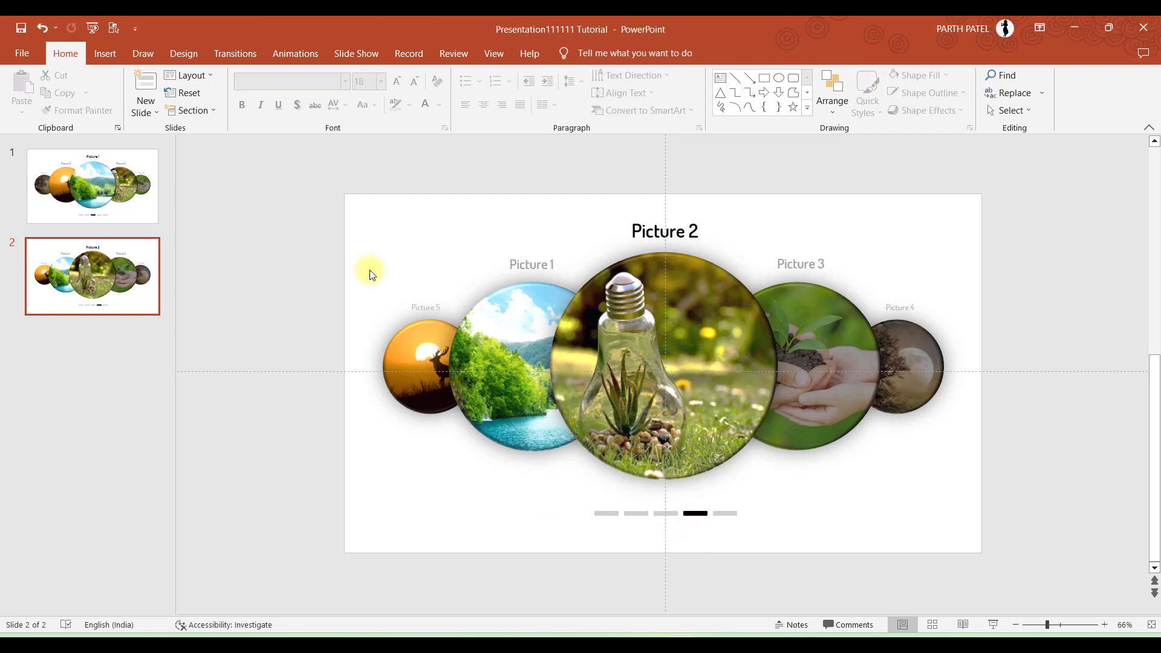
mouse_move(303, 245)
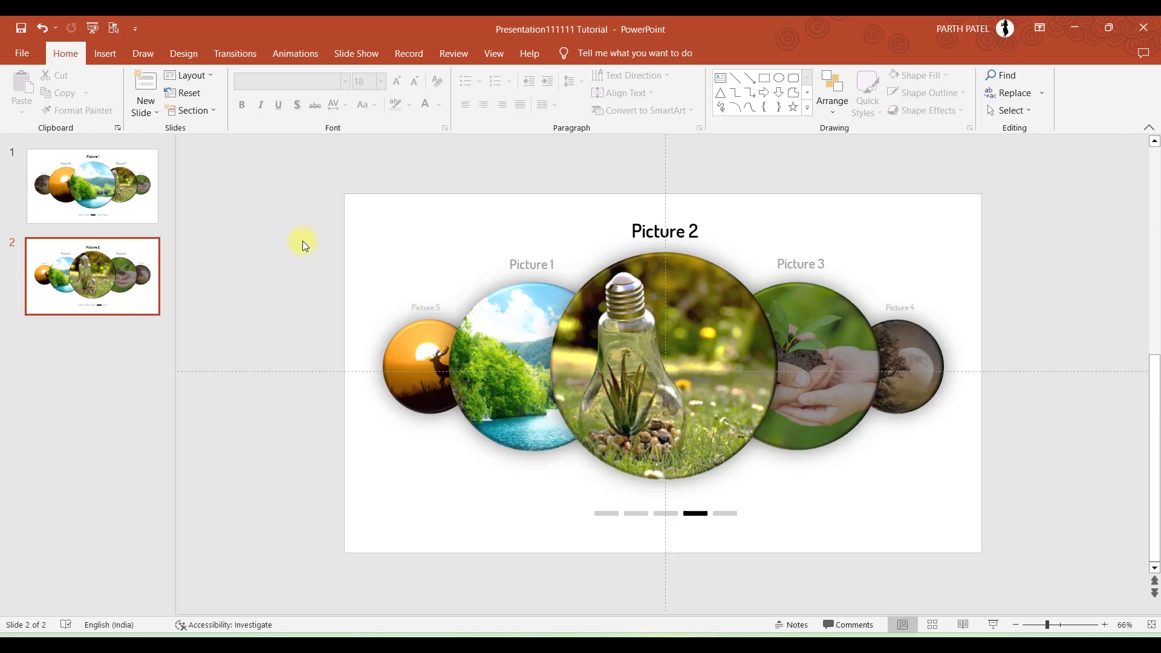
mouse_move(594, 309)
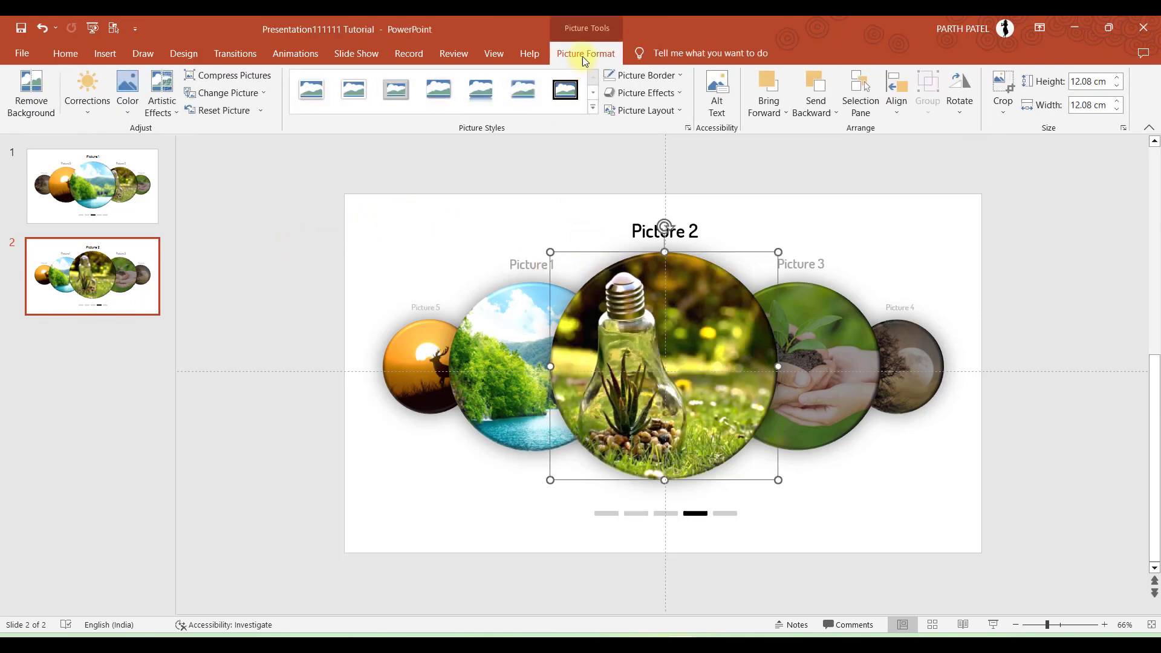
Step: Apply a darker Brightness/Contrast correction preset to slide 2's outer pictures
left_click(87, 93)
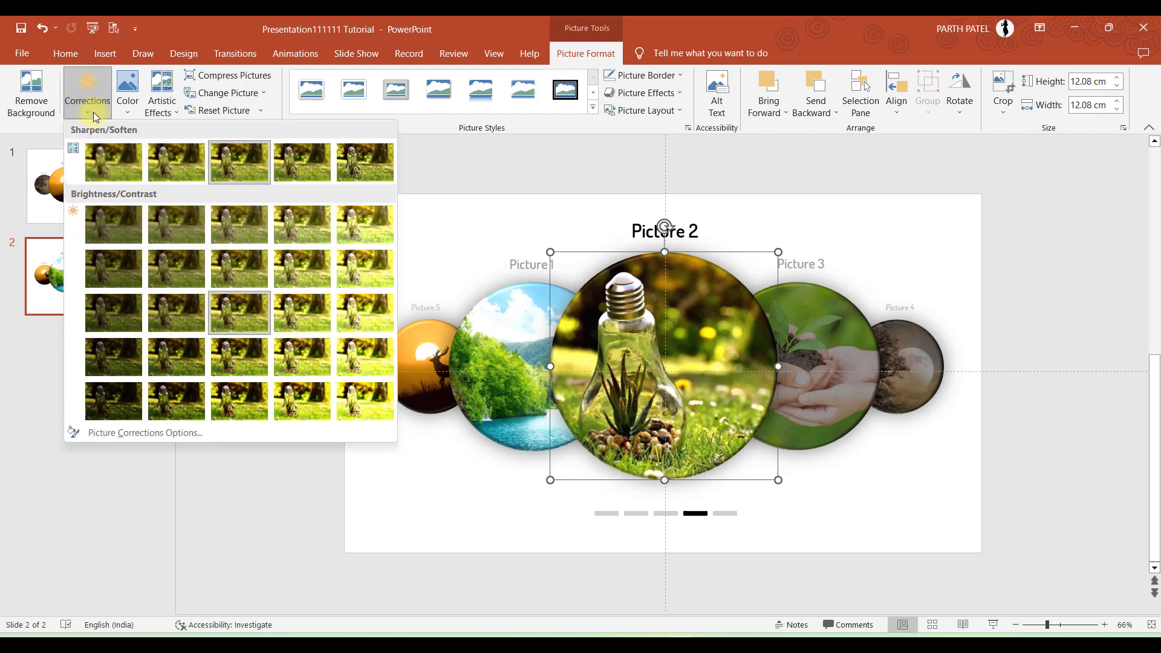
left_click(360, 275)
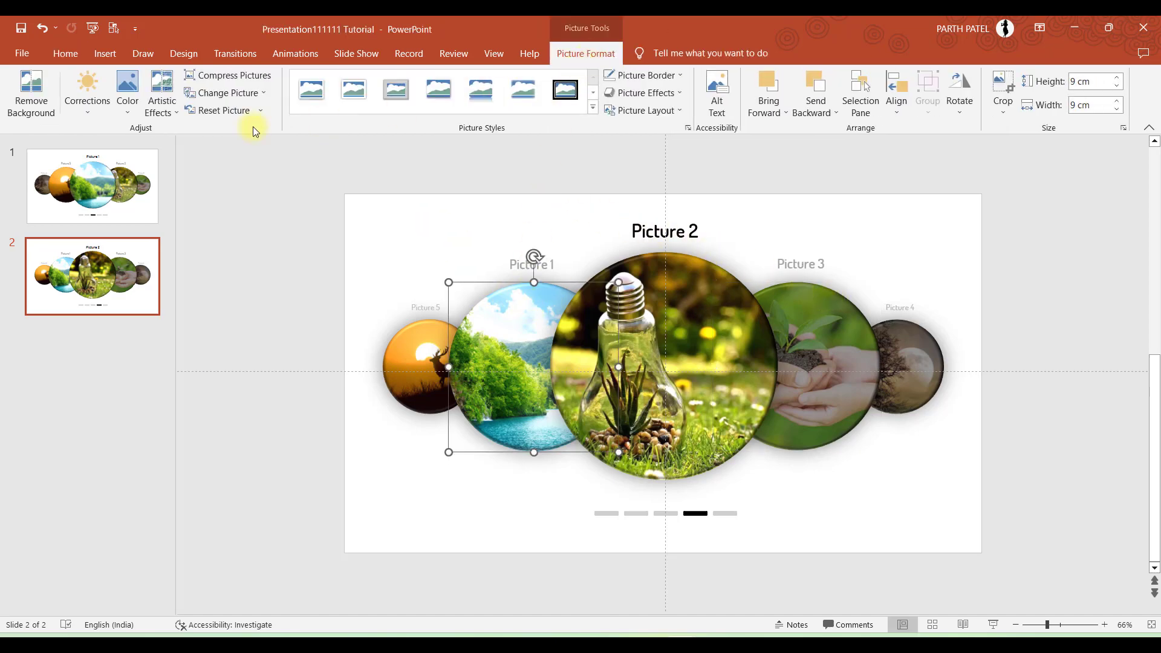
left_click(86, 93)
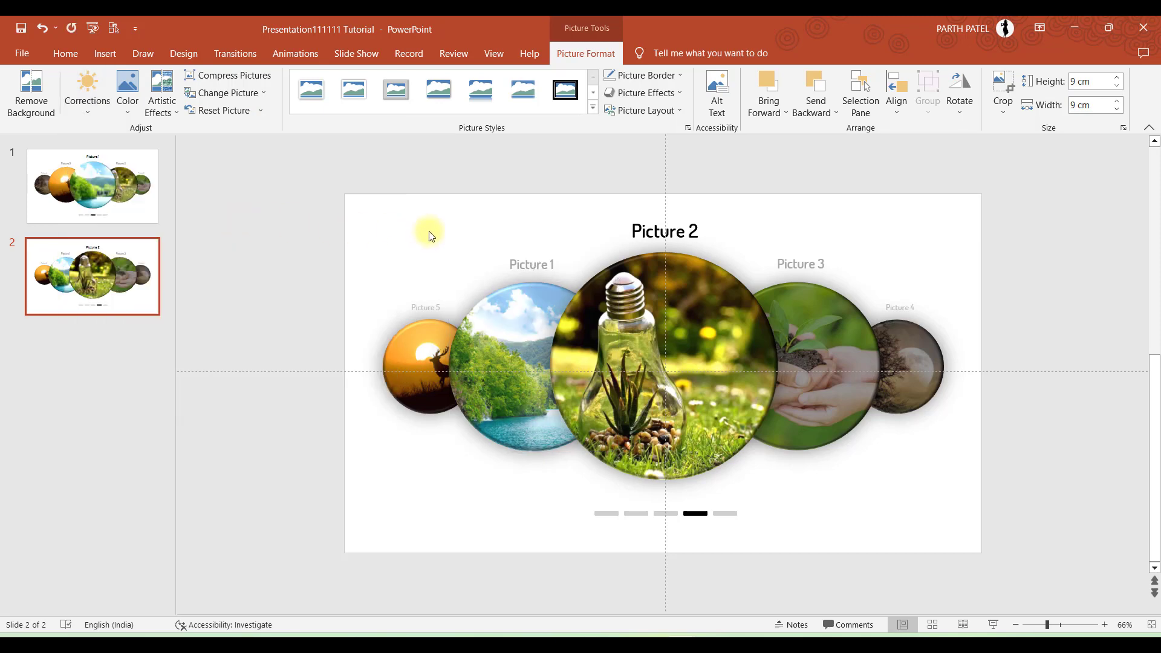
left_click(87, 93)
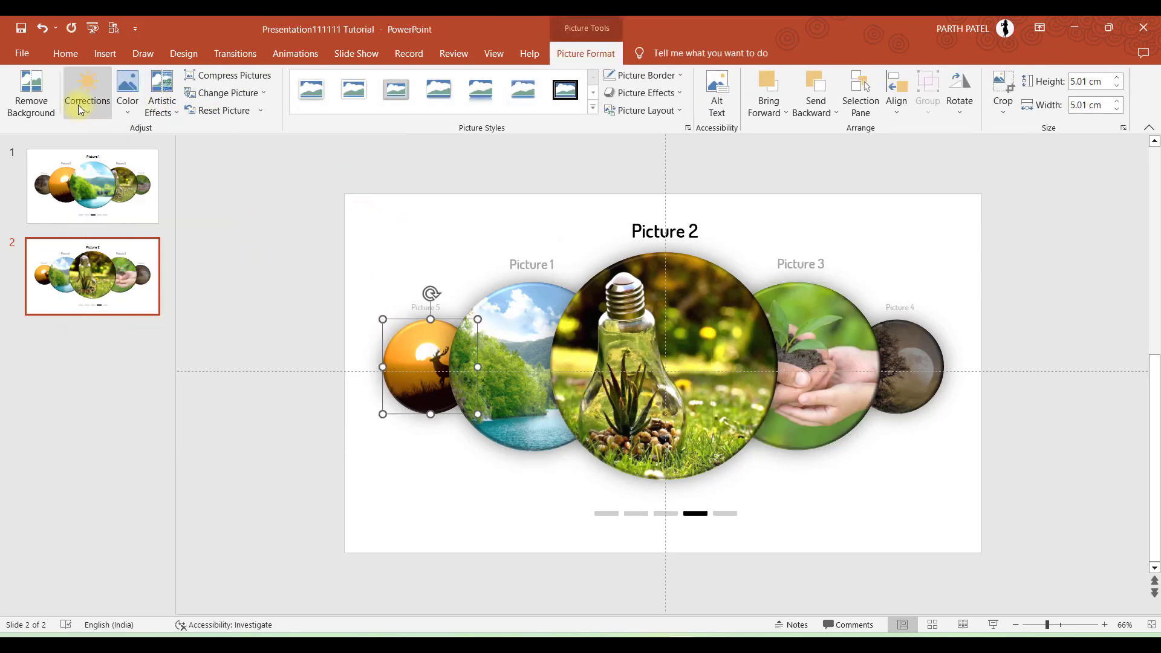
left_click(88, 94)
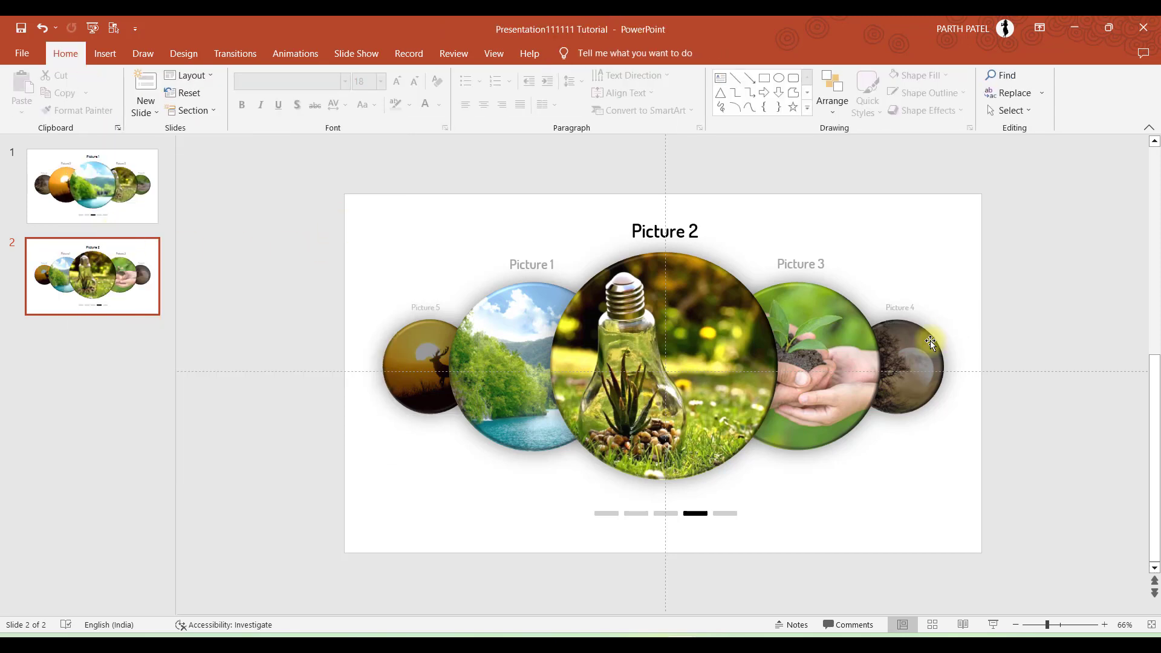
mouse_move(225, 232)
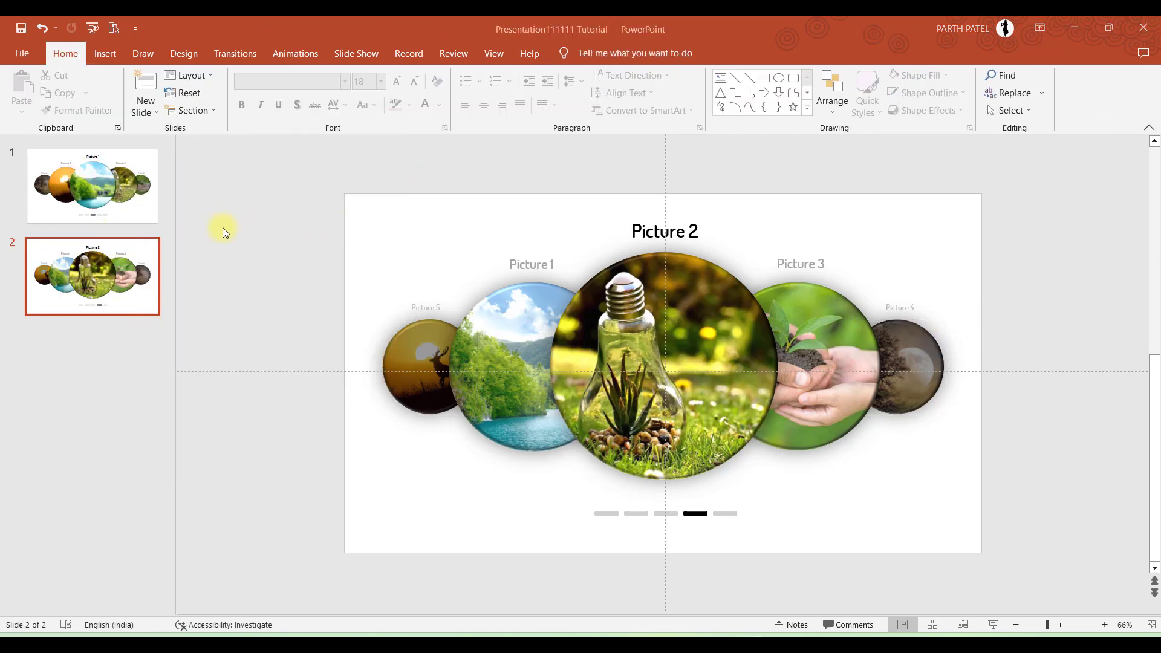
Step: Duplicate slide 2 in the thumbnail pane to create slide 3
left_click(92, 185)
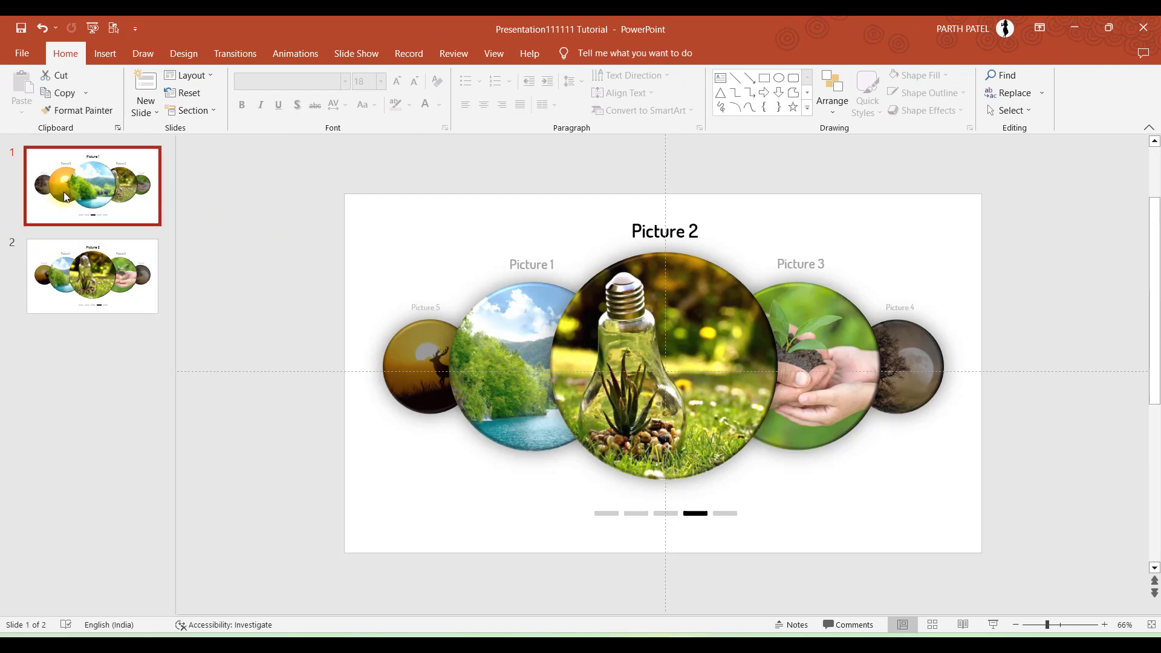
left_click(91, 275)
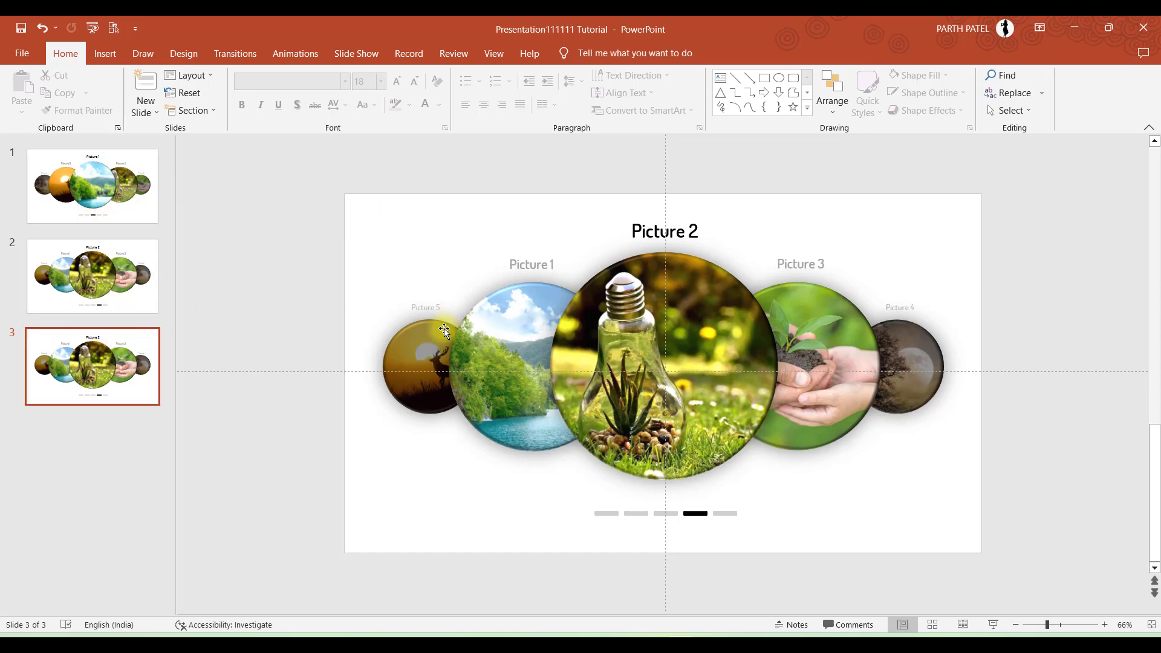
Step: Select all slides, set a Morph transition with duration 01.00 and Apply To All
left_click(664, 365)
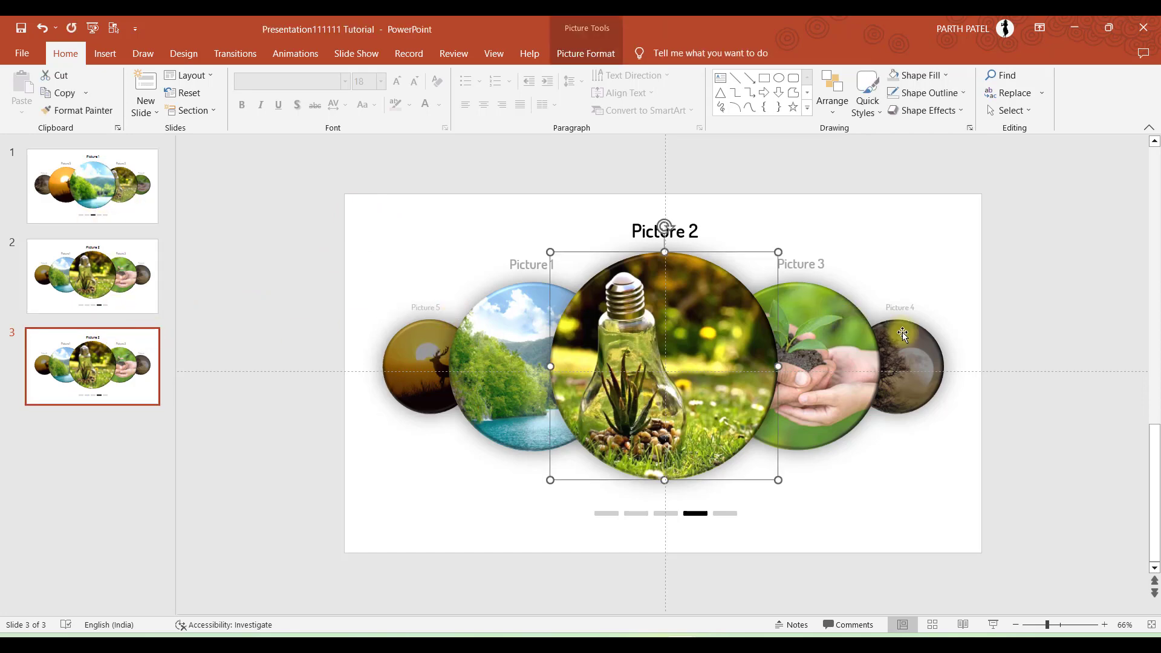
left_click(92, 186)
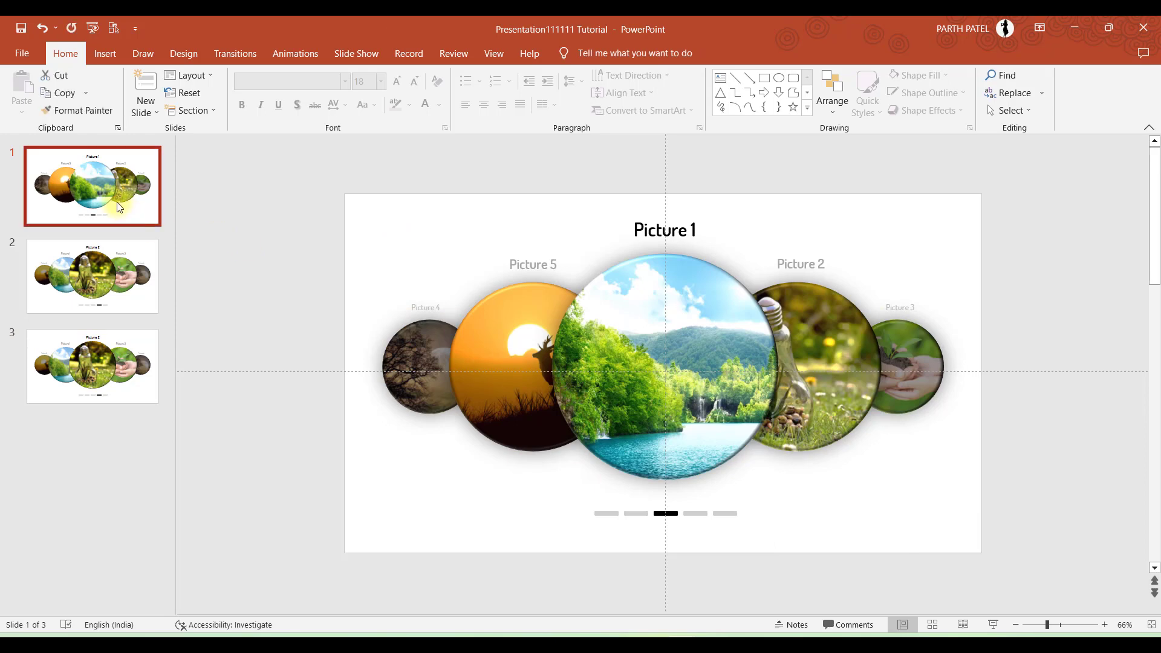
left_click(233, 52)
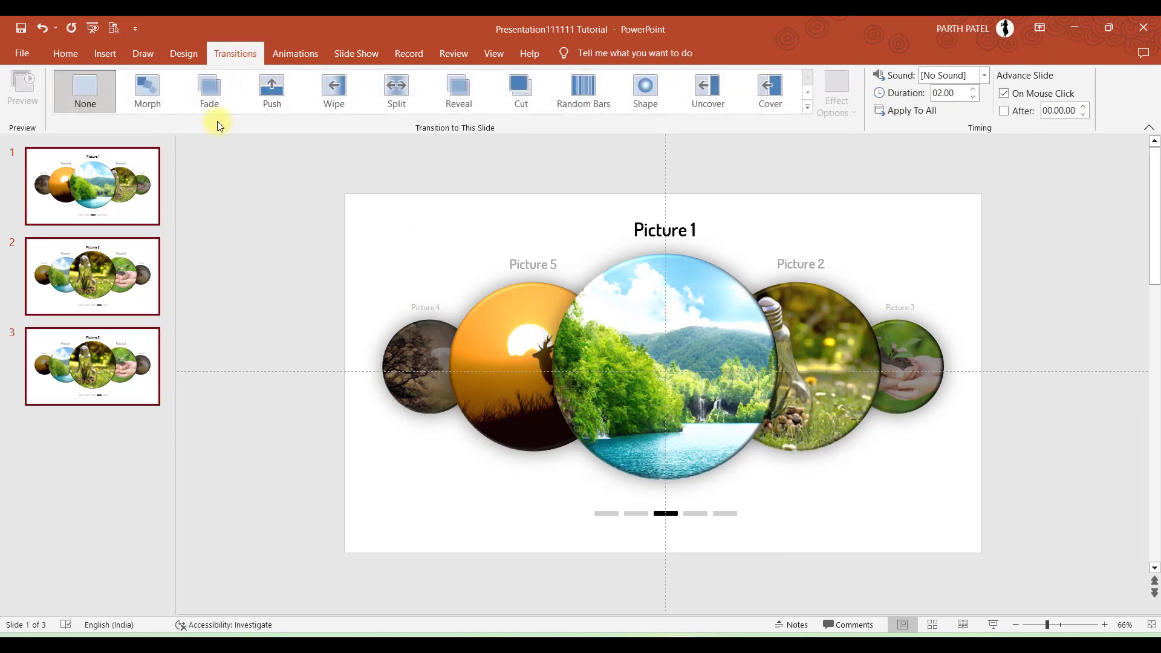
left_click(146, 91)
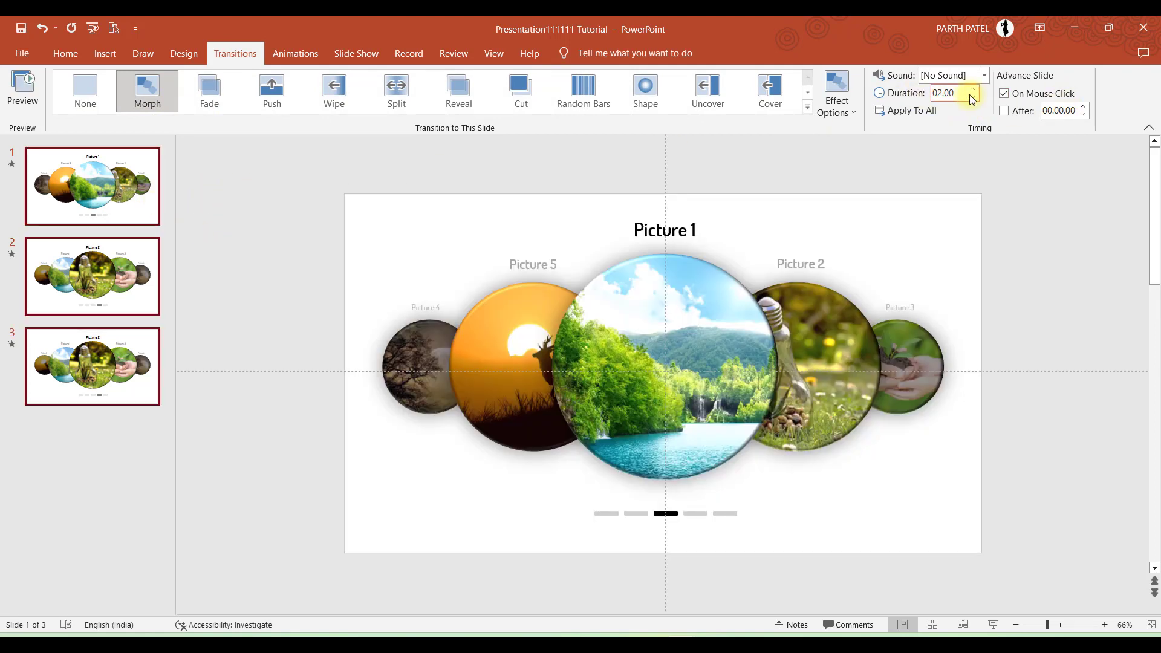
type("1")
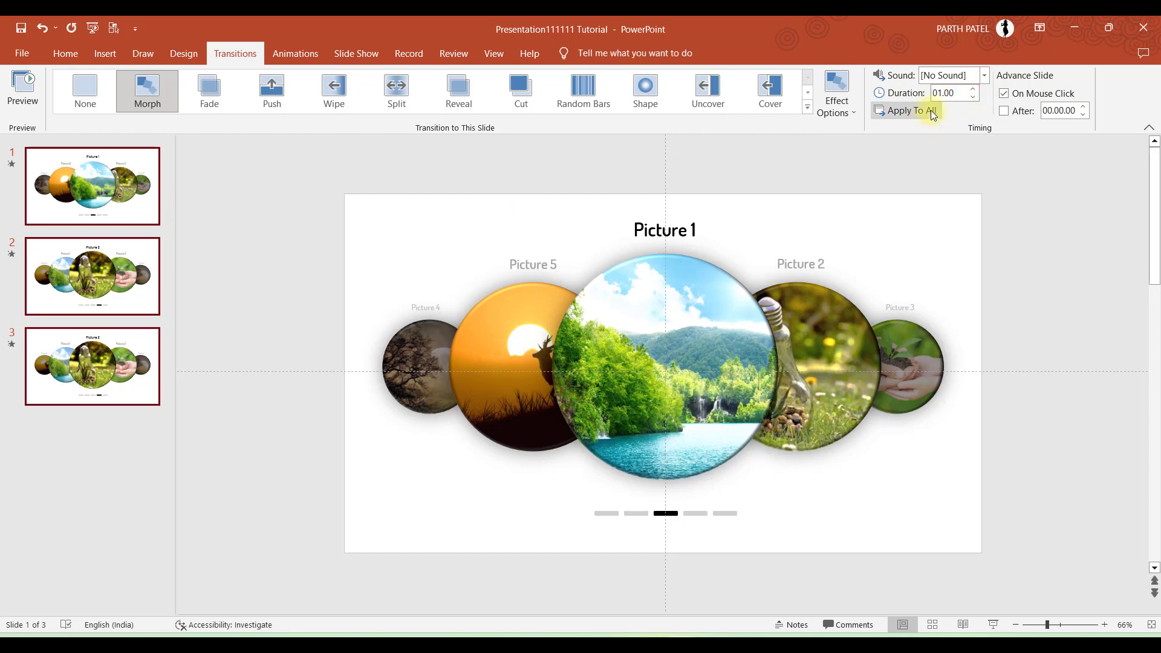
left_click(65, 53)
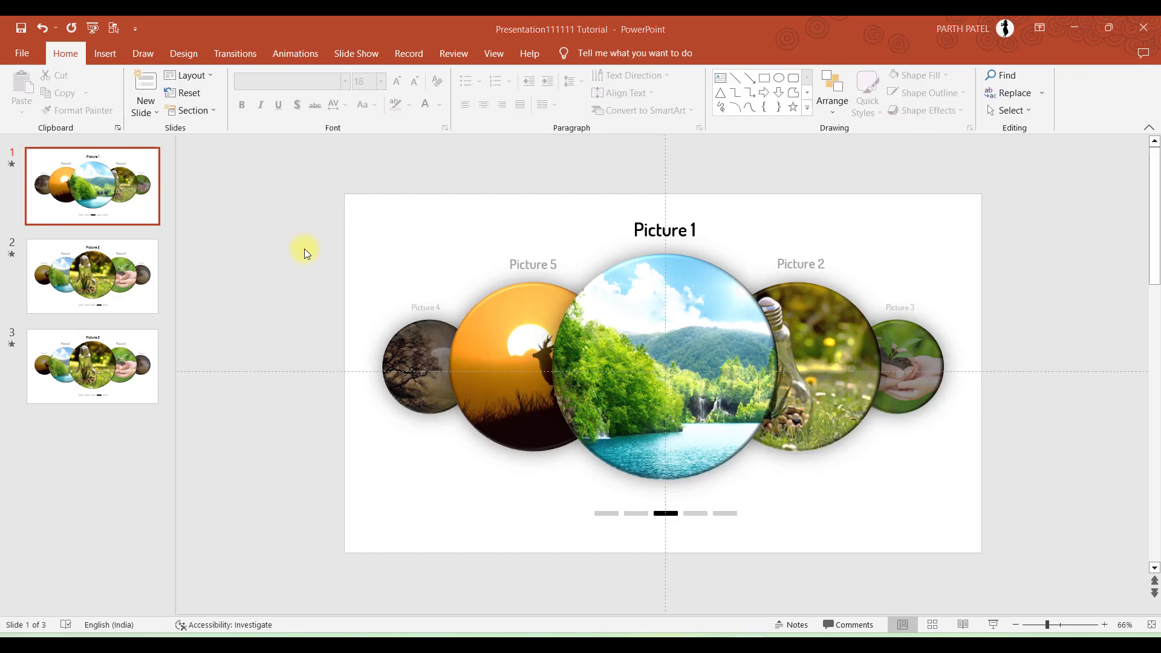
mouse_move(238, 194)
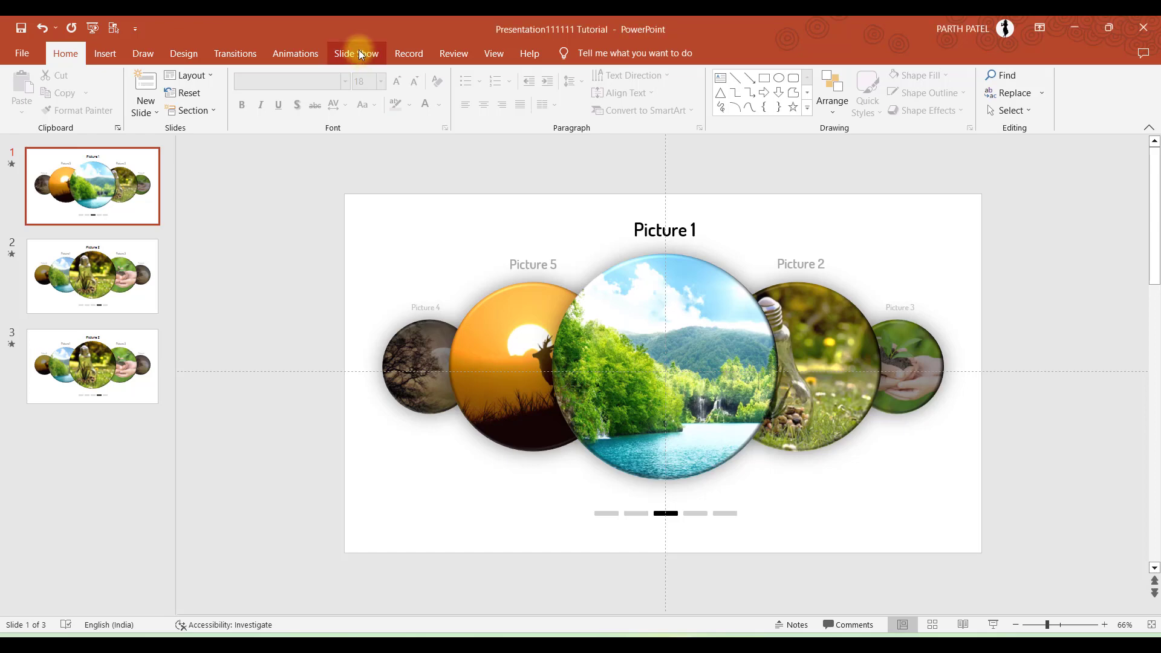
Step: Enable 'Loop continuously until Esc' in Set Up Slide Show and confirm
left_click(356, 52)
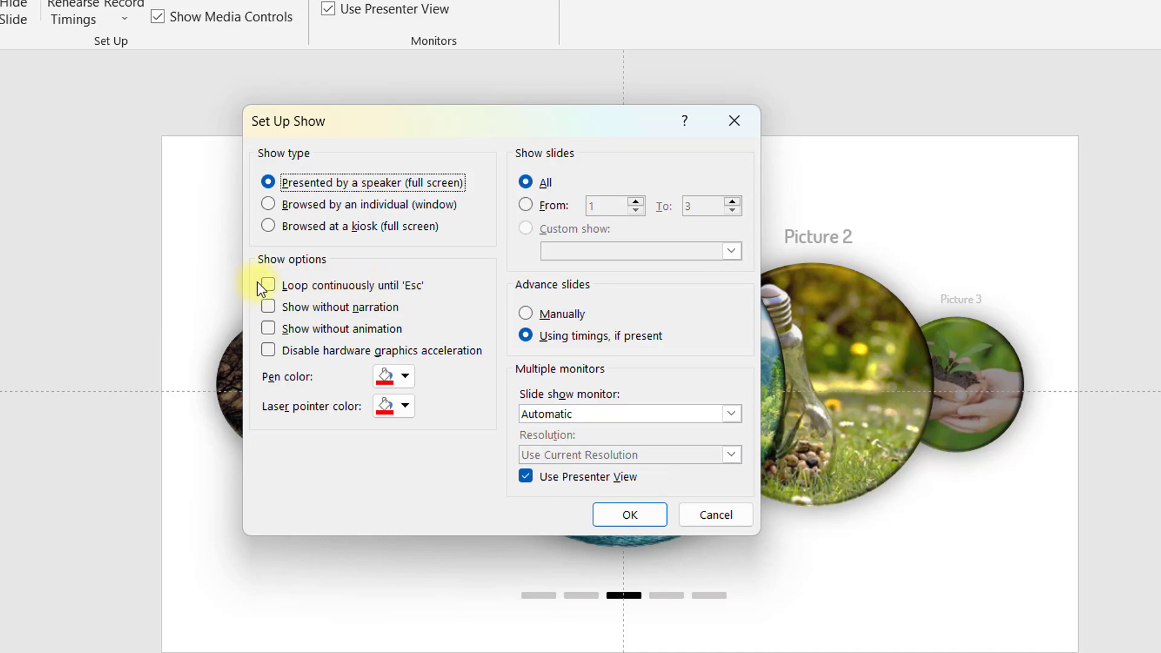
left_click(267, 286)
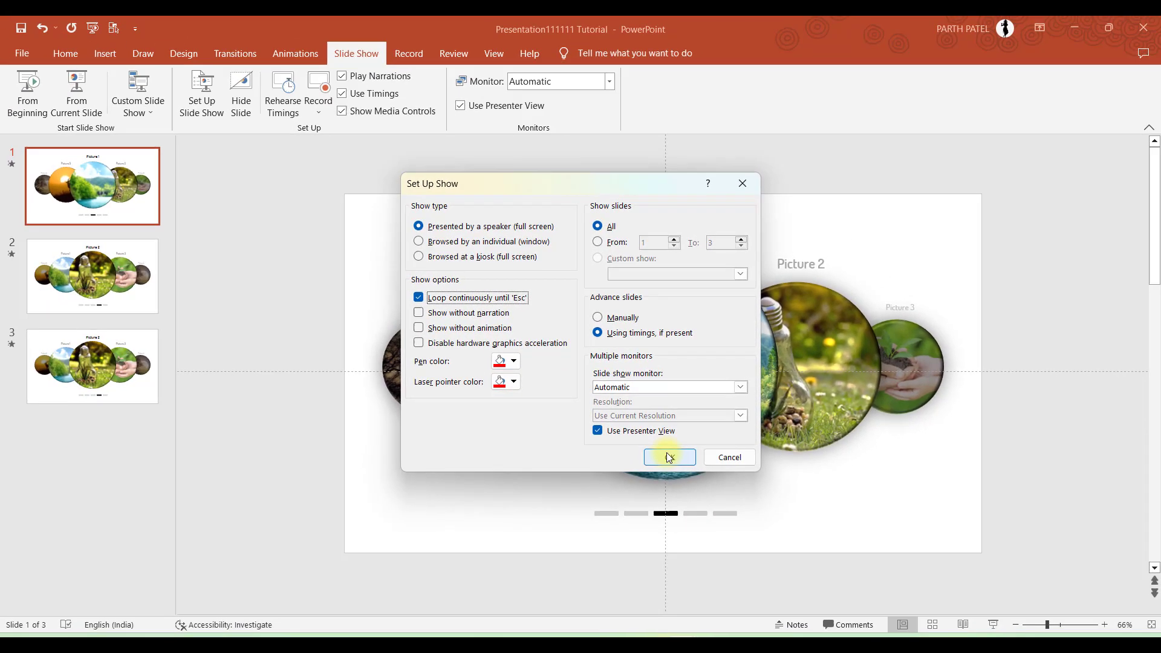
left_click(669, 457)
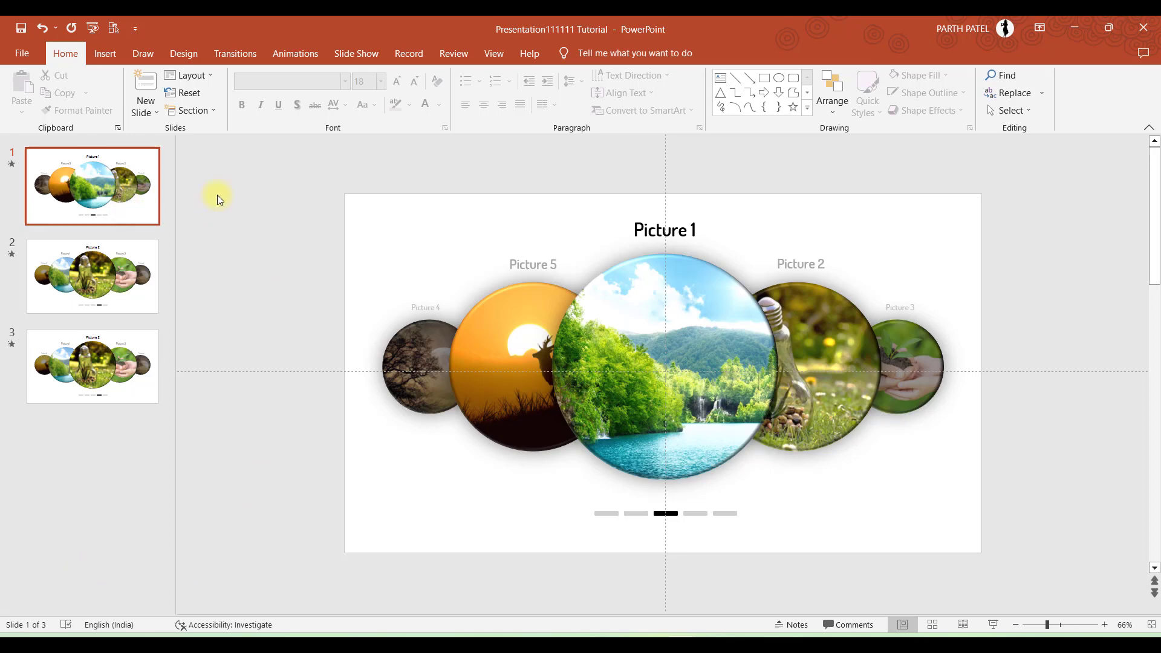
Step: Alt+Tab to Presentation1, browse its slides and check the 00.75 Morph duration
key("alt+tab")
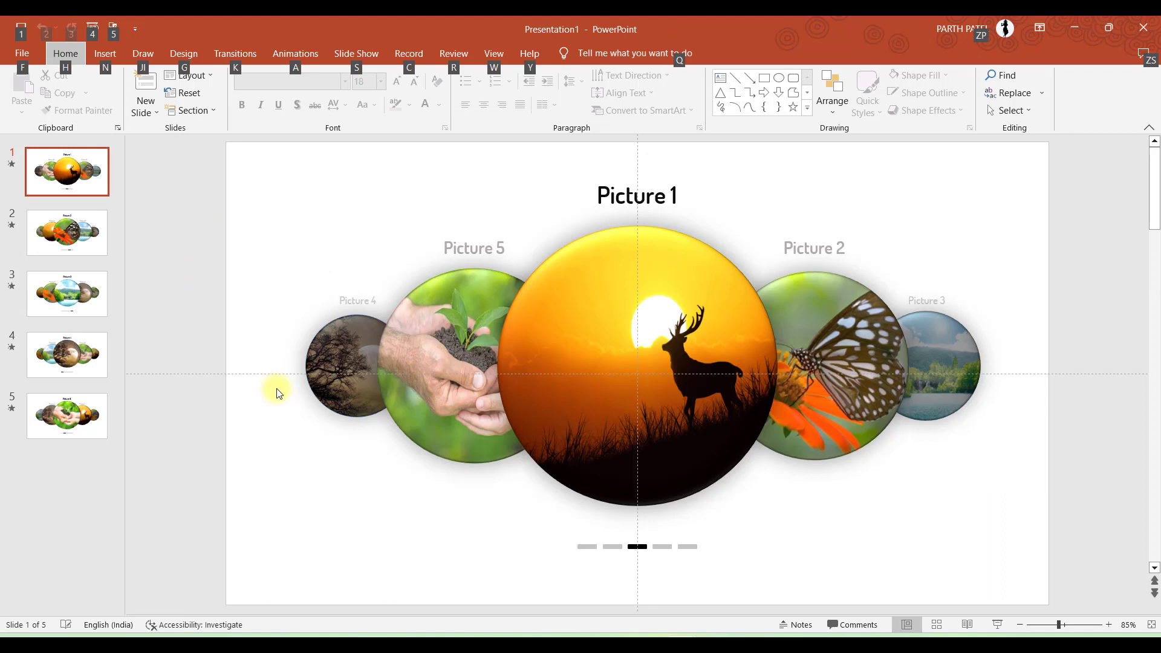
mouse_move(85, 232)
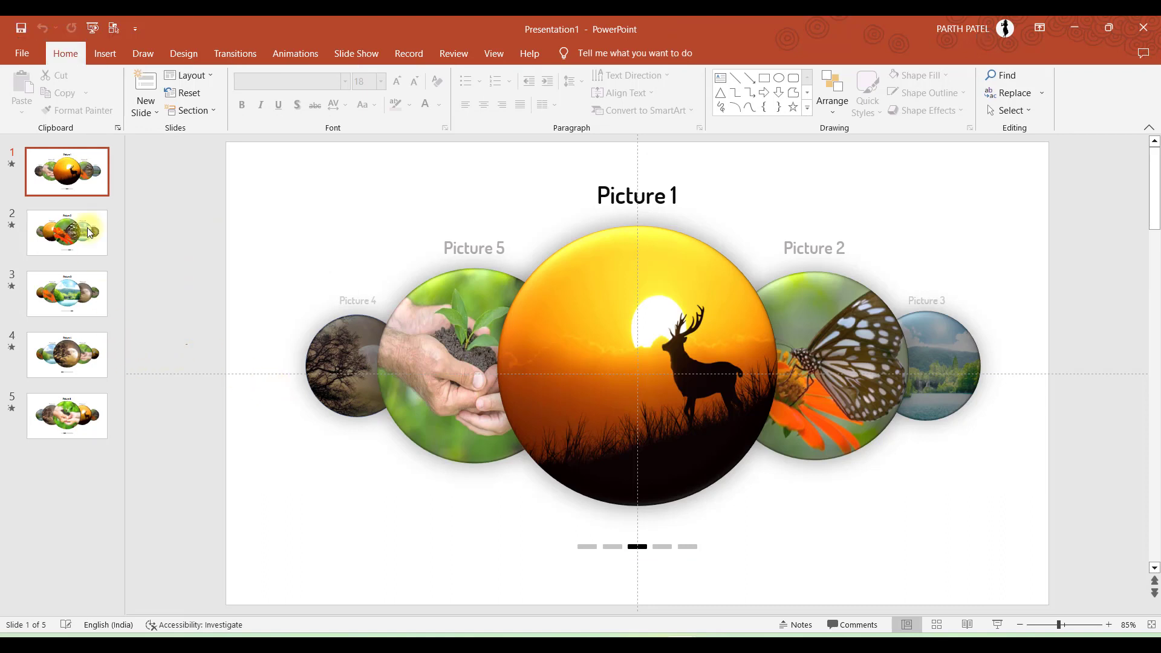
left_click(66, 172)
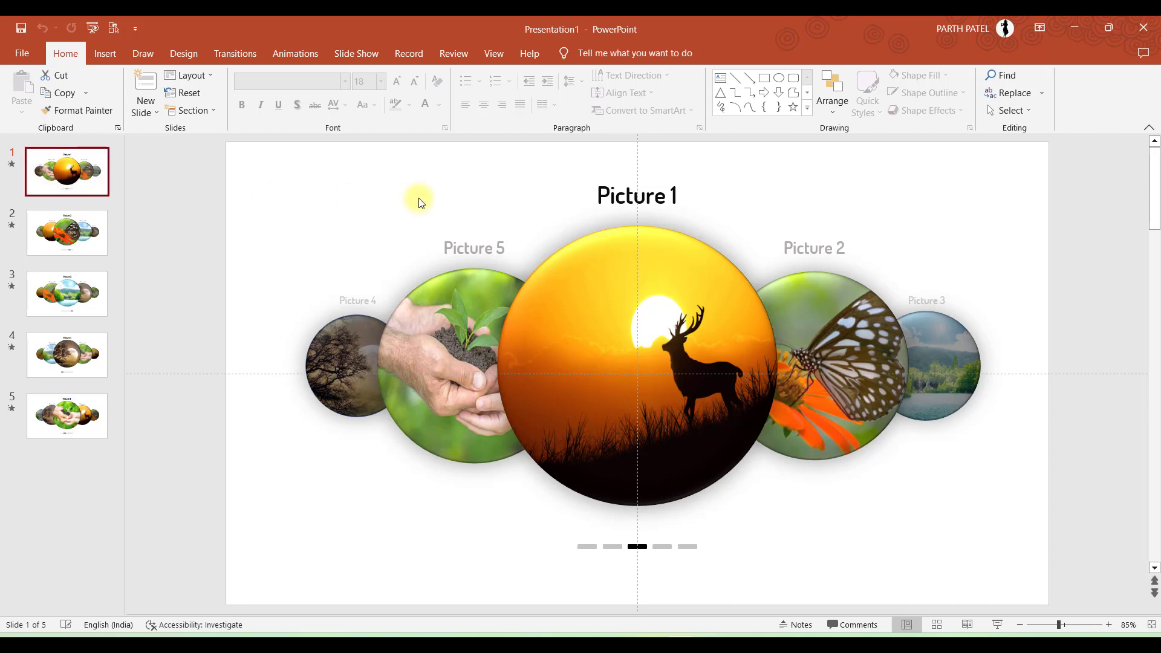
mouse_move(249, 231)
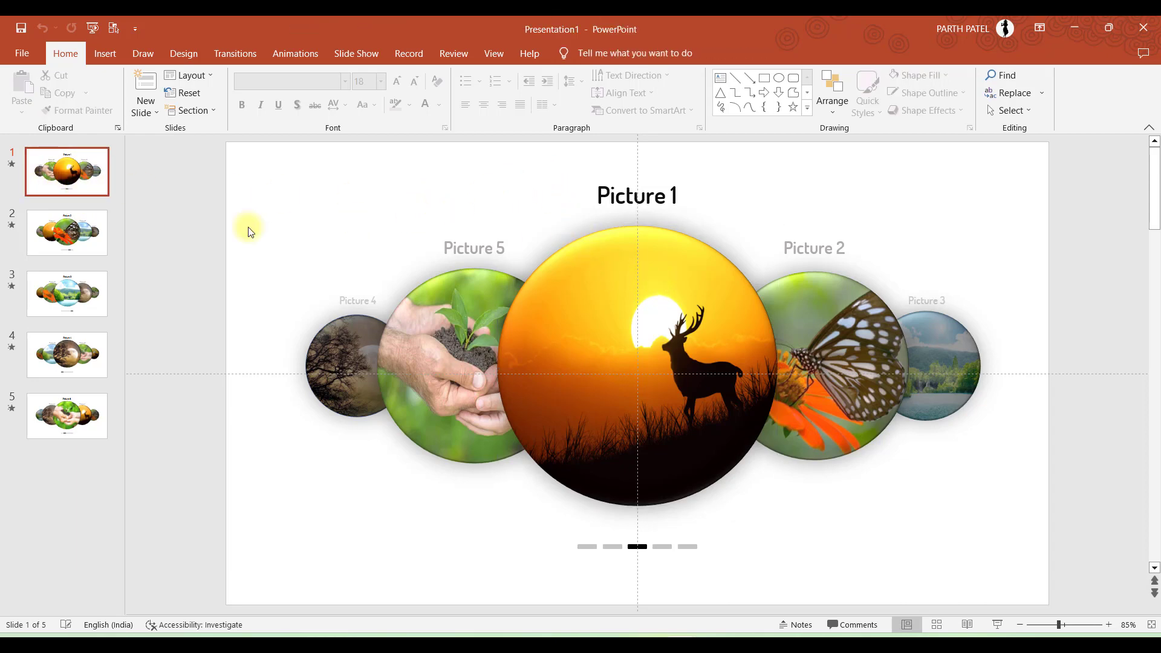
left_click(65, 232)
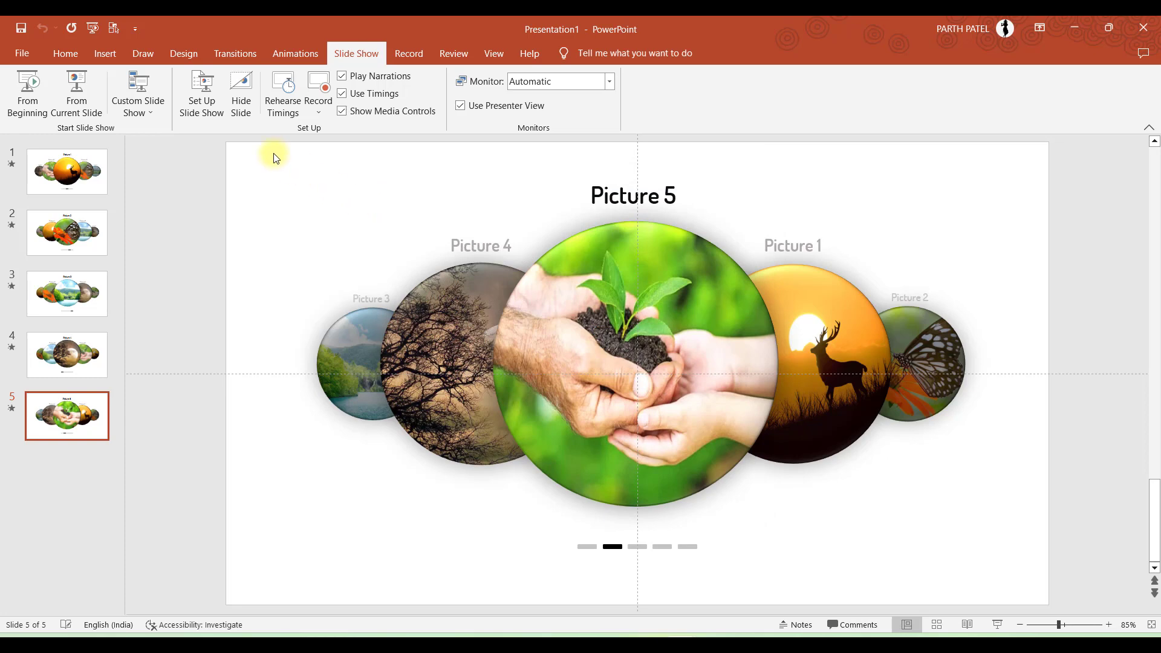
left_click(235, 53)
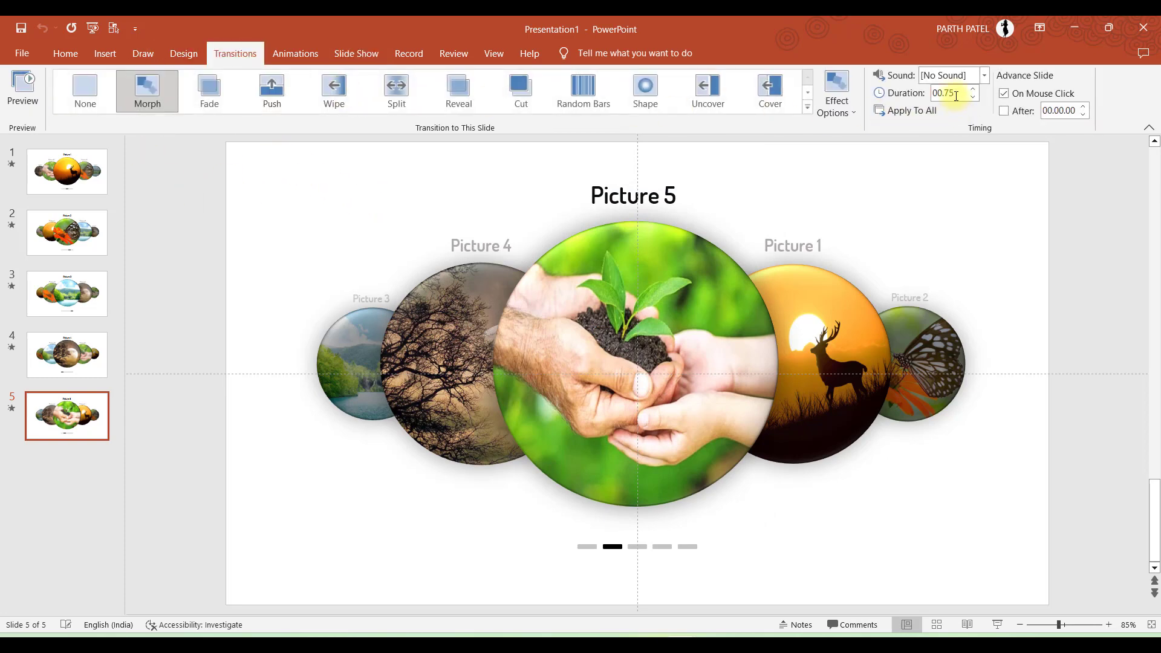
left_click(67, 171)
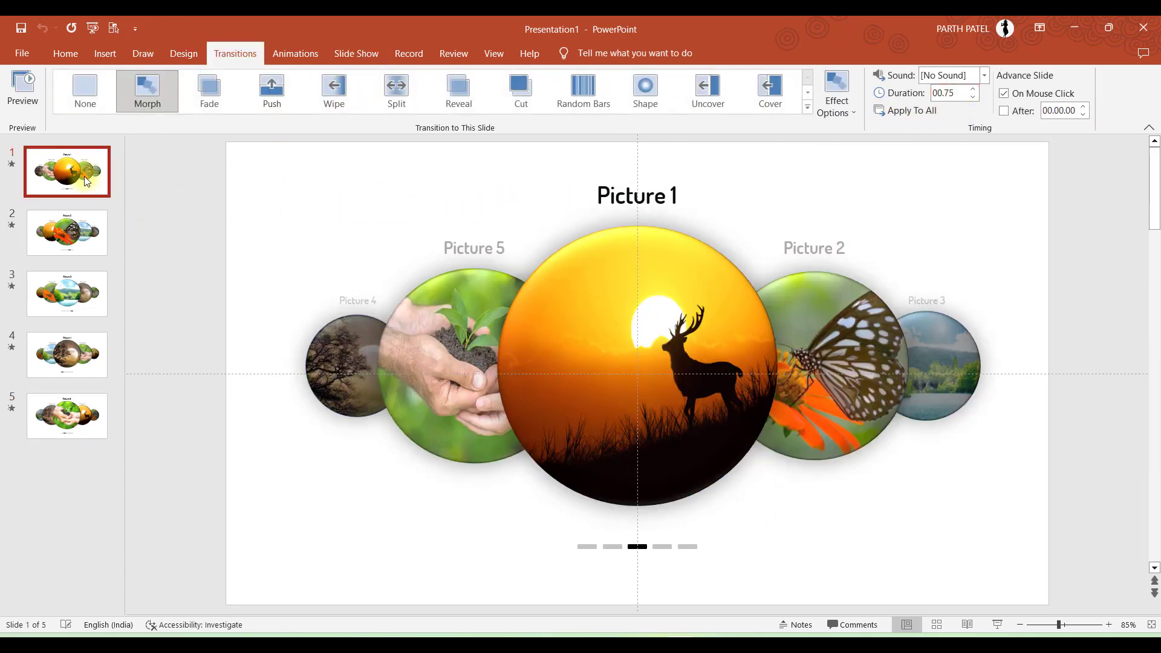